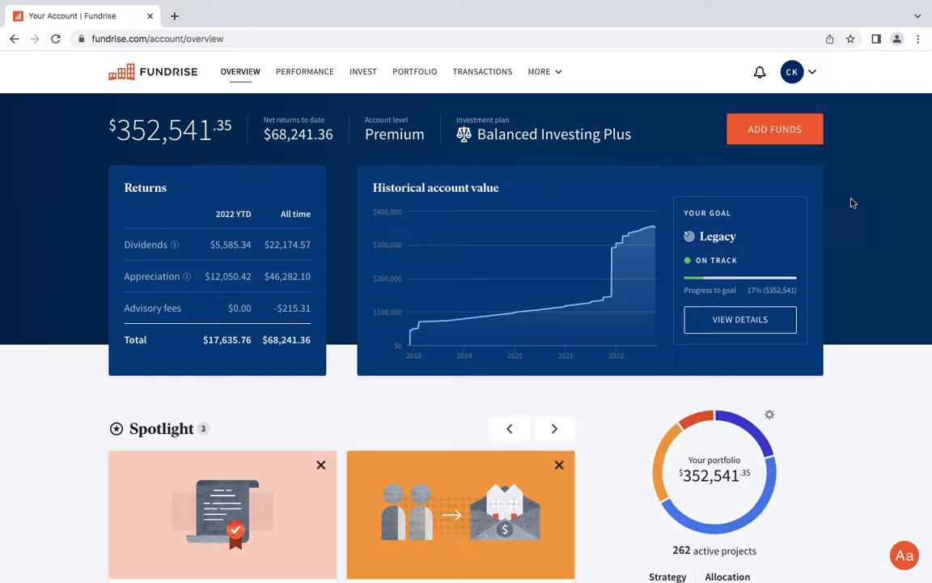
pyautogui.moveTo(478, 155)
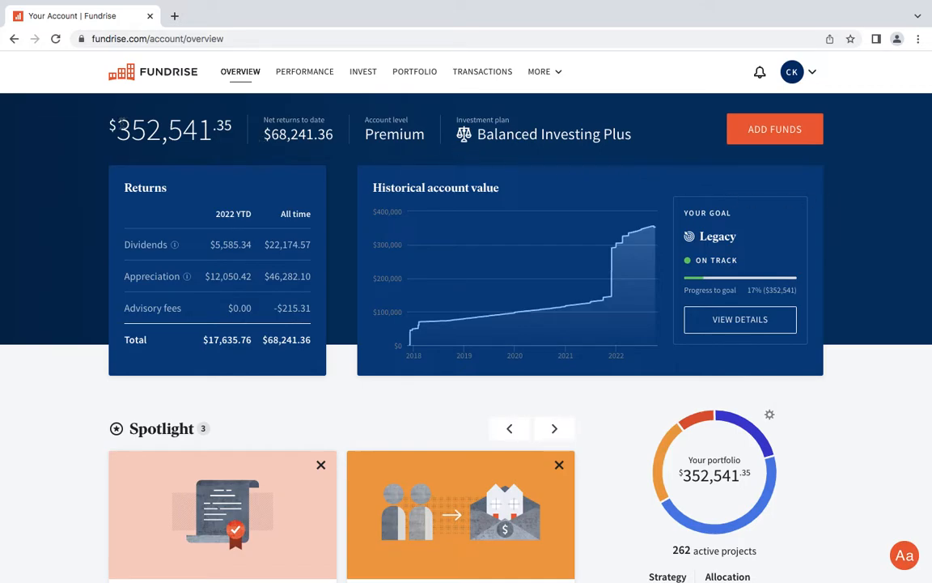
# Scroll down the dashboard newsfeed to the Dallas rental community story.
pyautogui.doubleClick(129, 129)
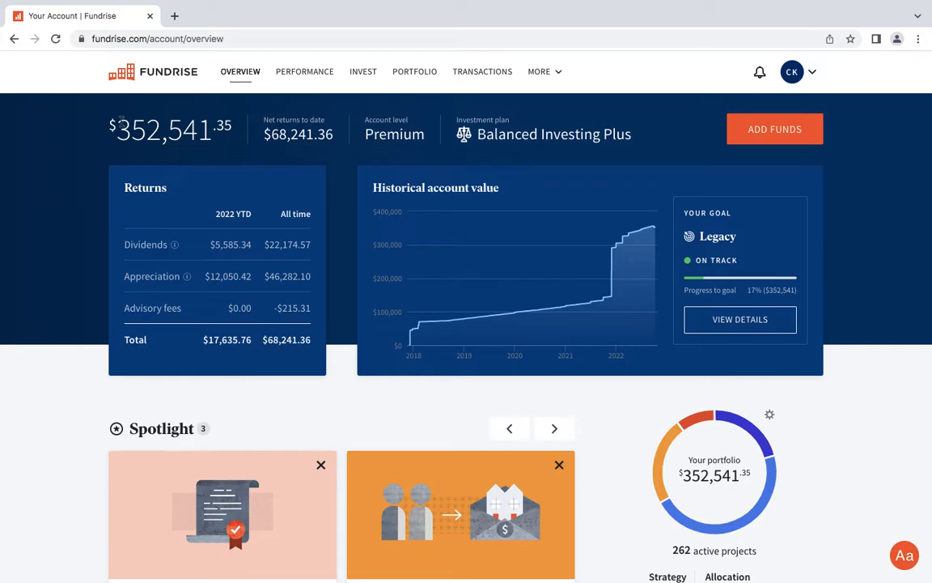
pyautogui.moveTo(270, 155)
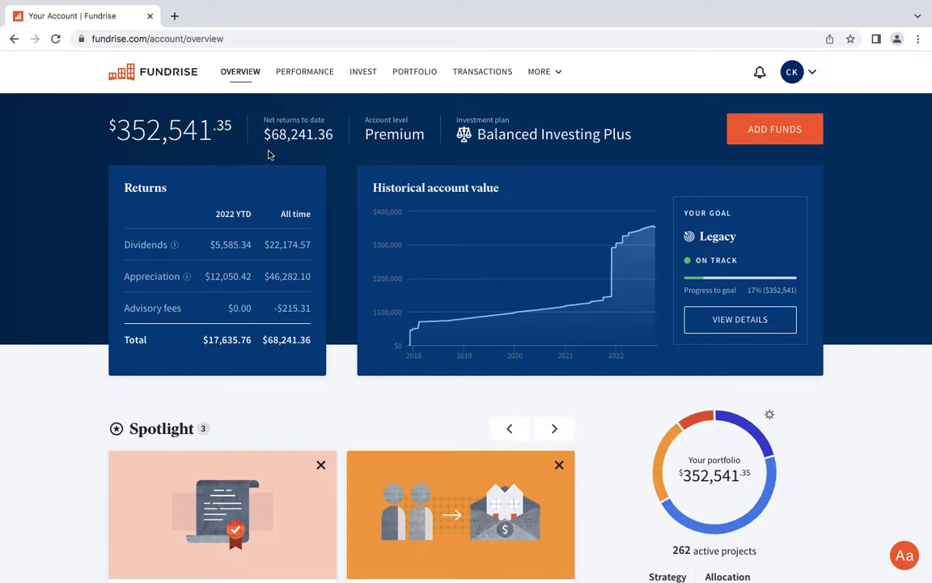
pyautogui.moveTo(354, 155)
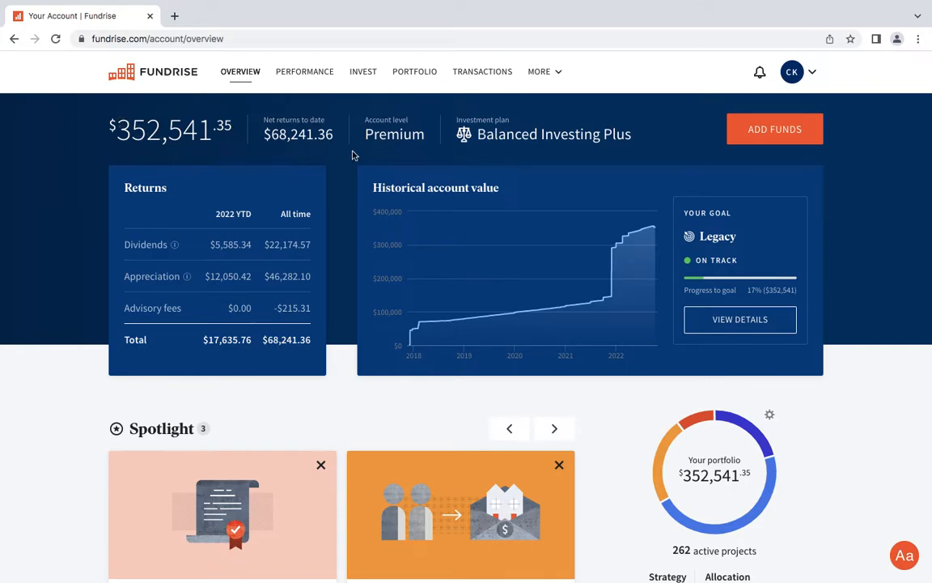
pyautogui.moveTo(437, 150)
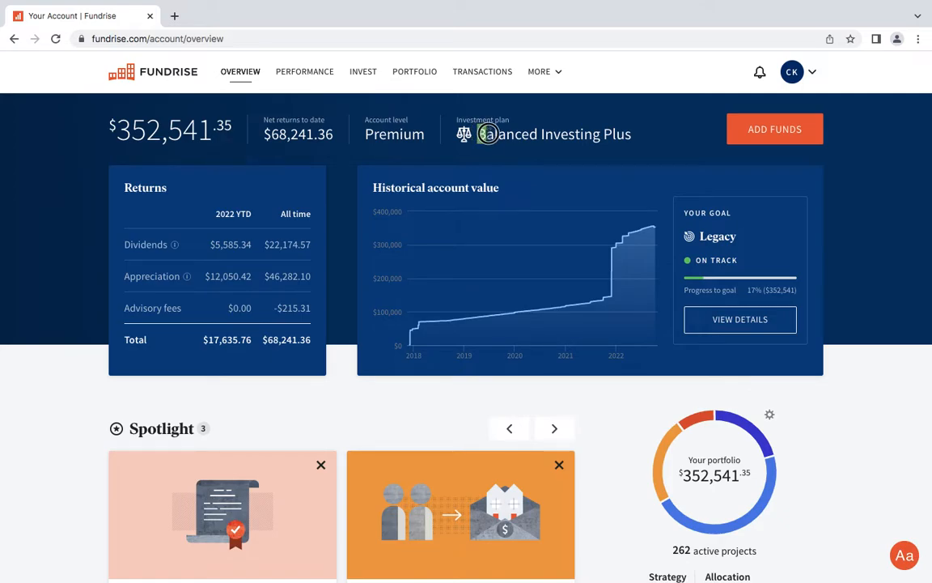
pyautogui.doubleClick(507, 133)
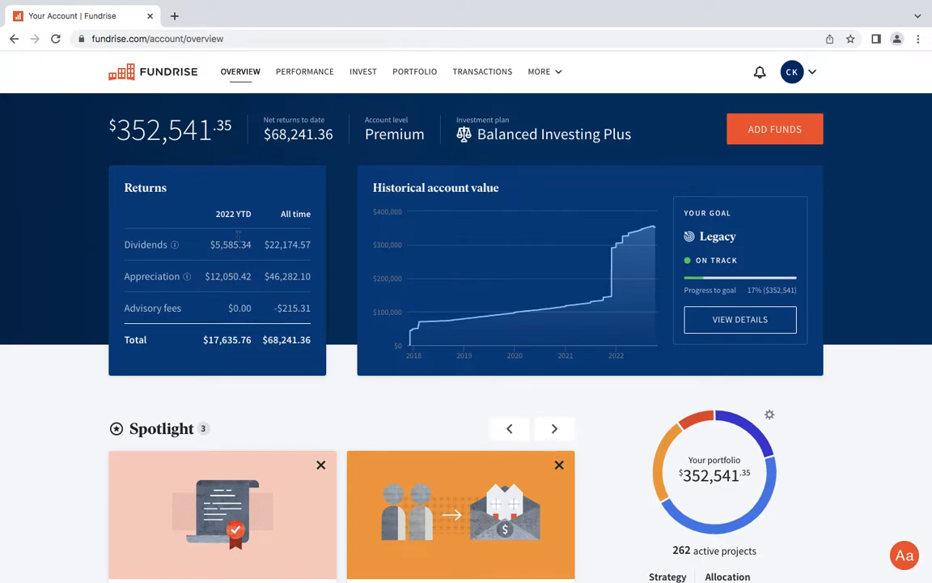
pyautogui.moveTo(246, 273)
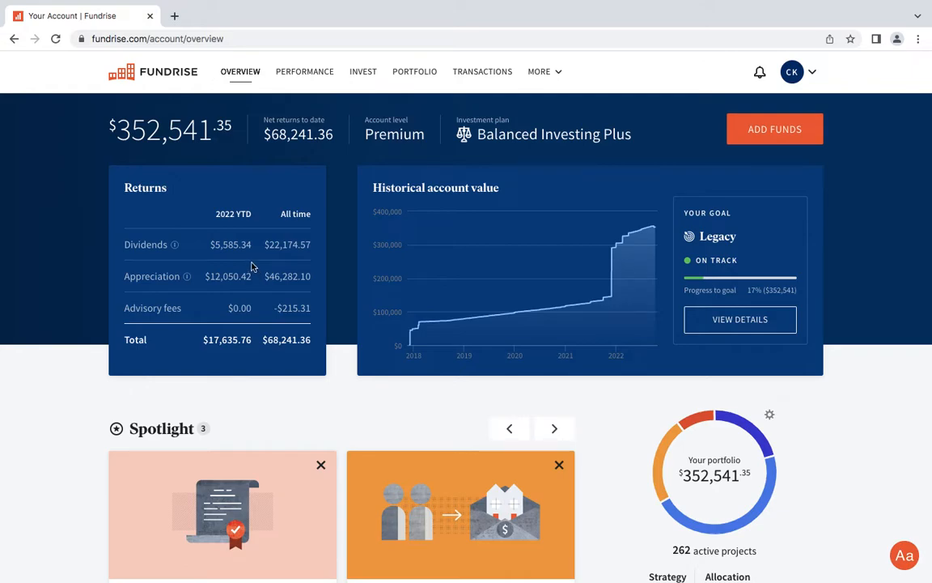
pyautogui.moveTo(217, 254)
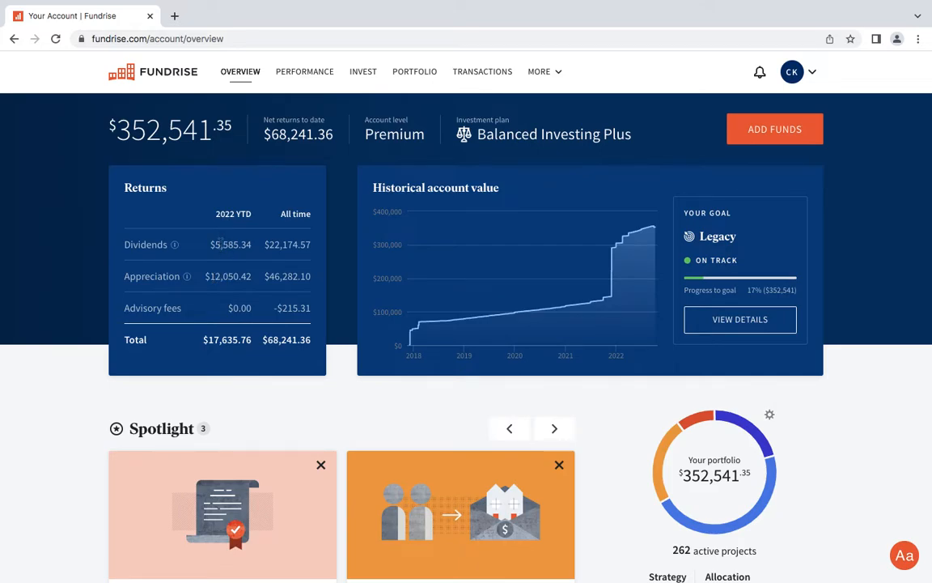
pyautogui.moveTo(237, 285)
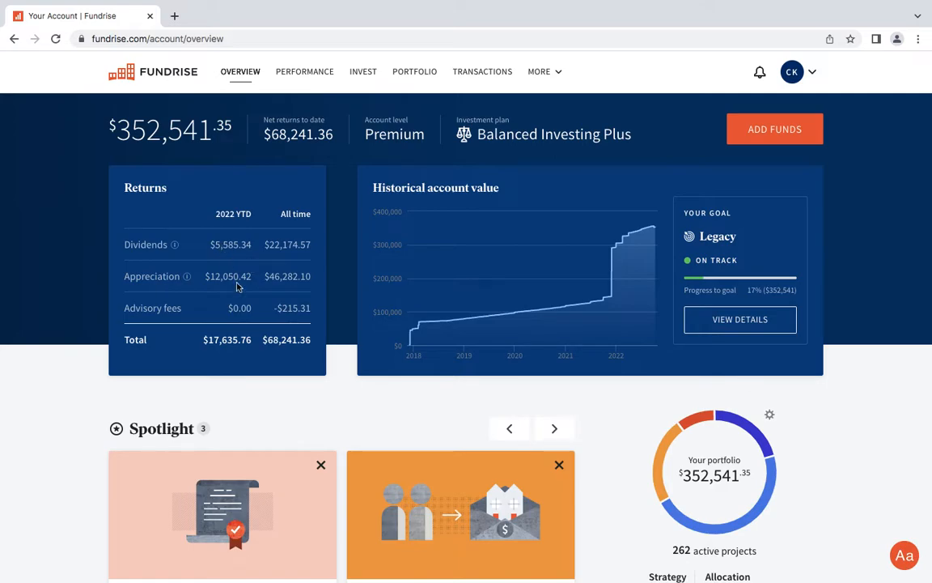
pyautogui.moveTo(246, 291)
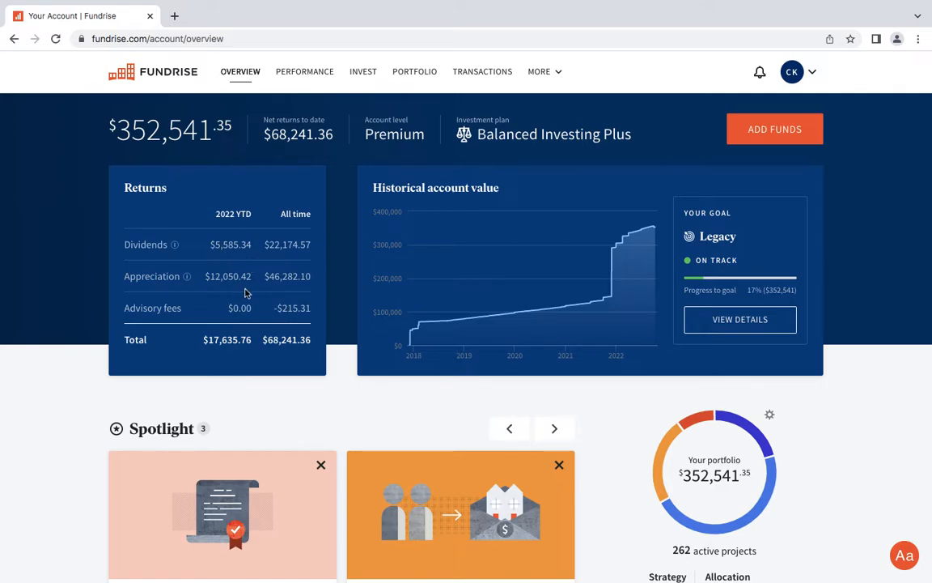
pyautogui.moveTo(188, 374)
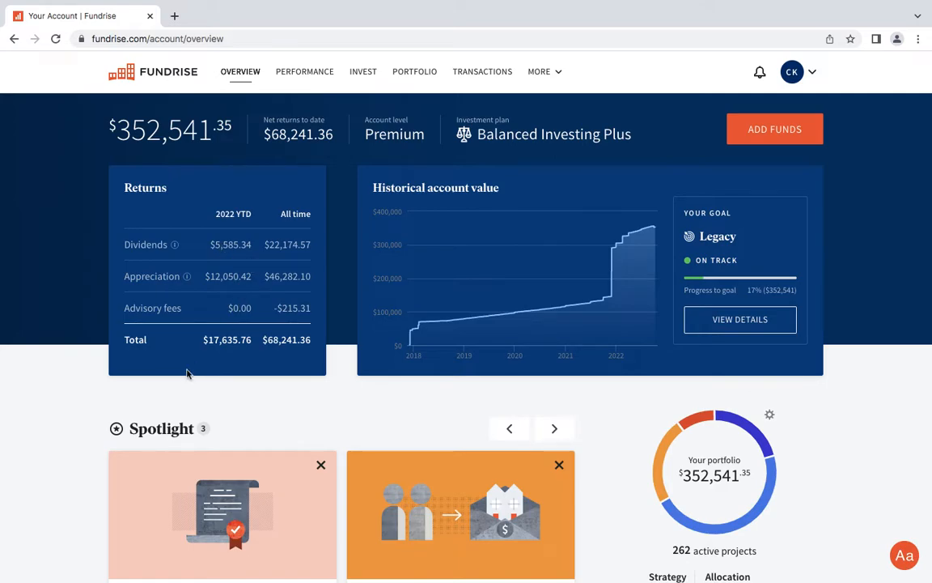
pyautogui.moveTo(225, 372)
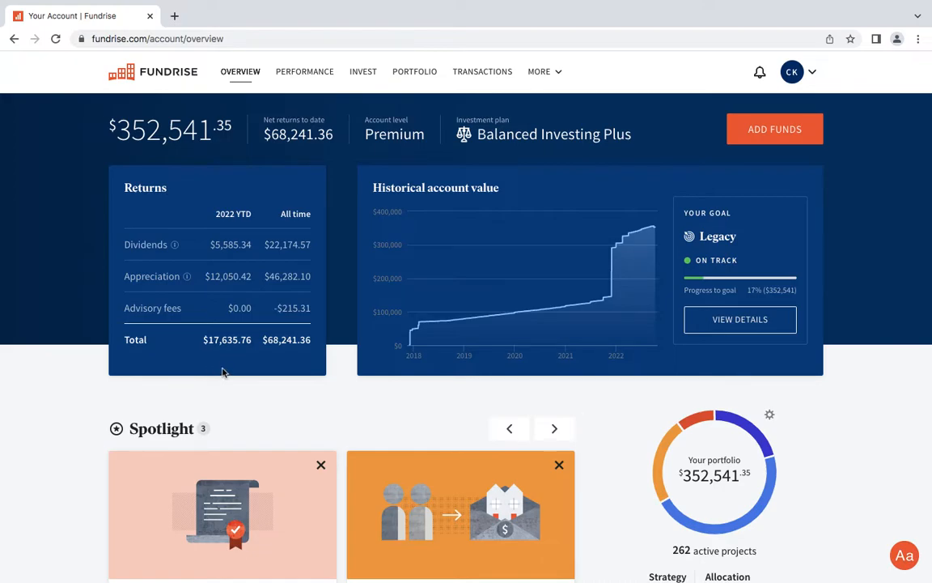
pyautogui.moveTo(277, 265)
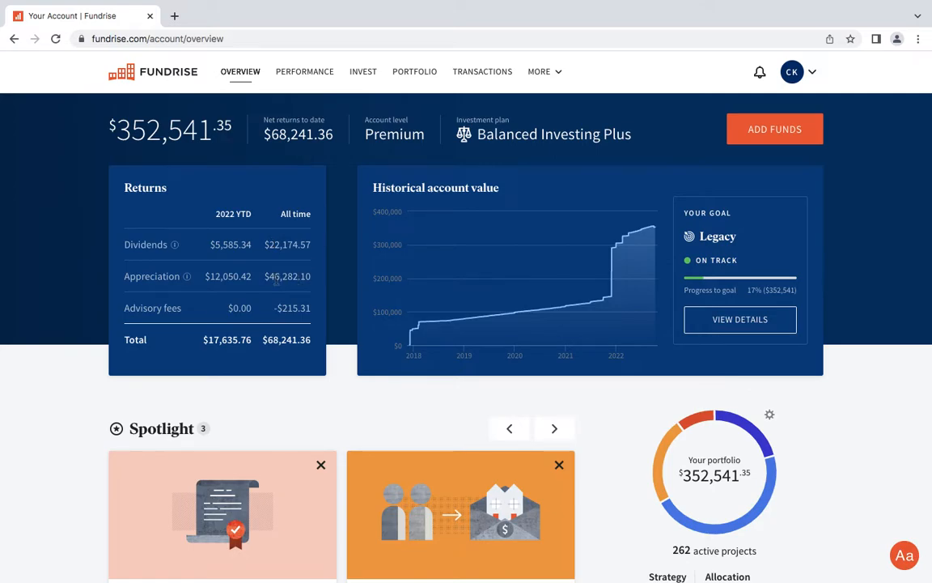
pyautogui.moveTo(314, 305)
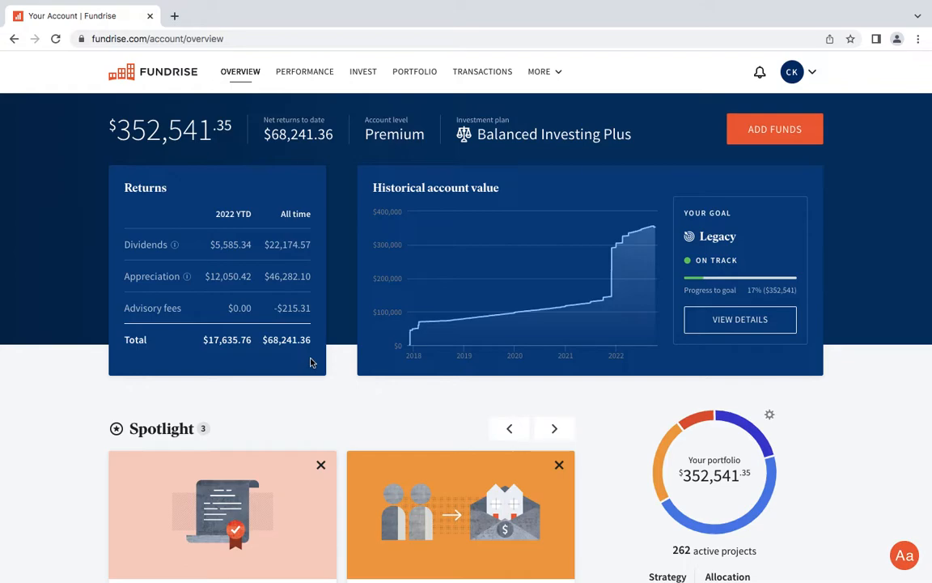
pyautogui.scroll(-3)
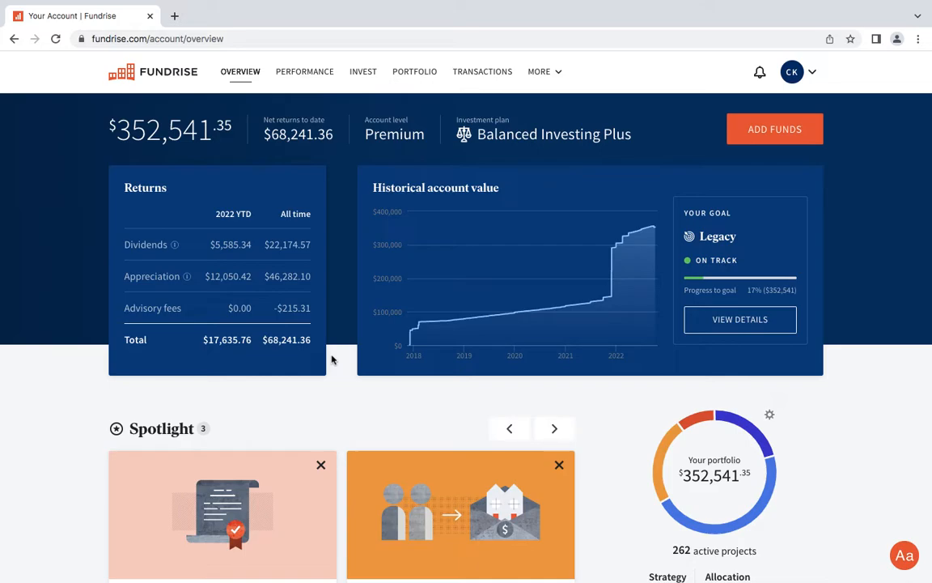
pyautogui.moveTo(276, 354)
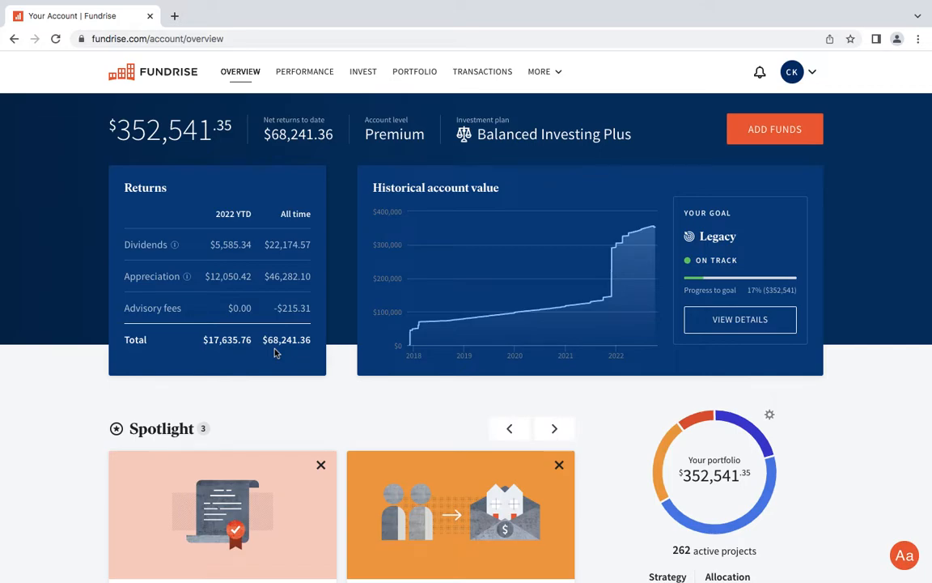
pyautogui.scroll(-3)
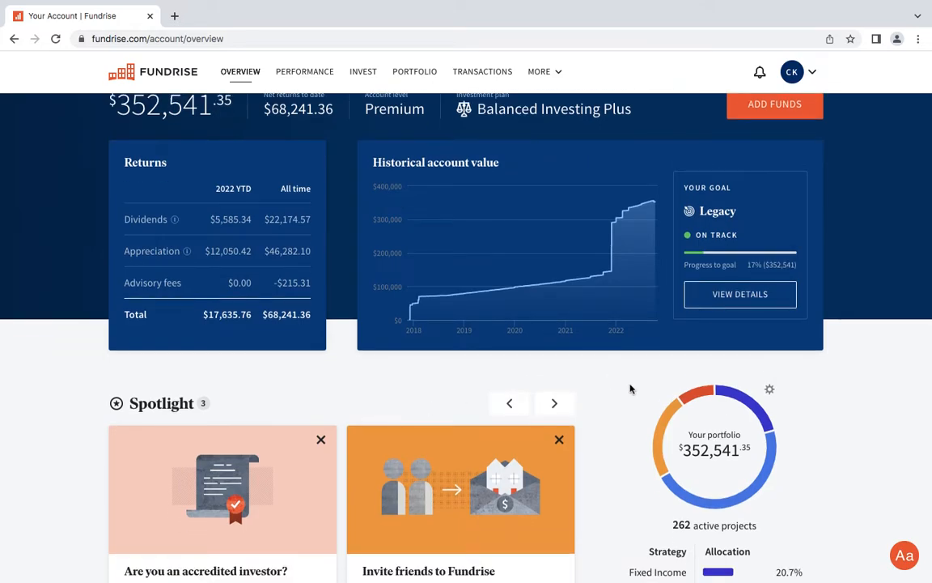
pyautogui.scroll(-3)
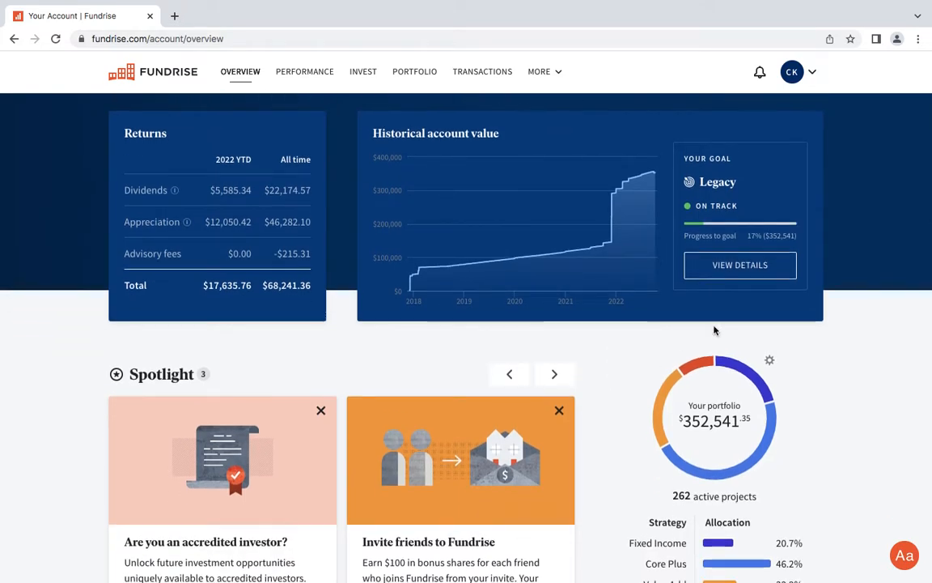
pyautogui.moveTo(769, 176)
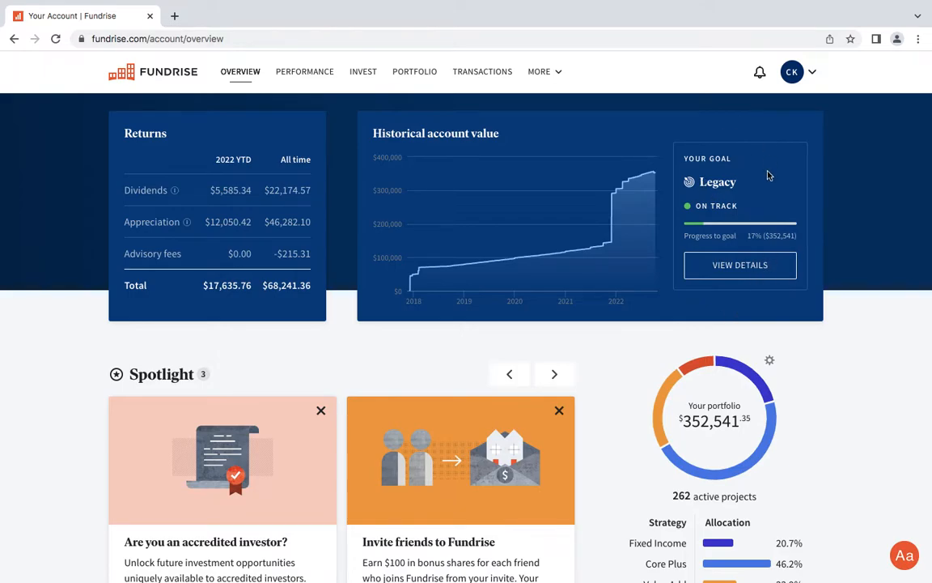
pyautogui.scroll(-3)
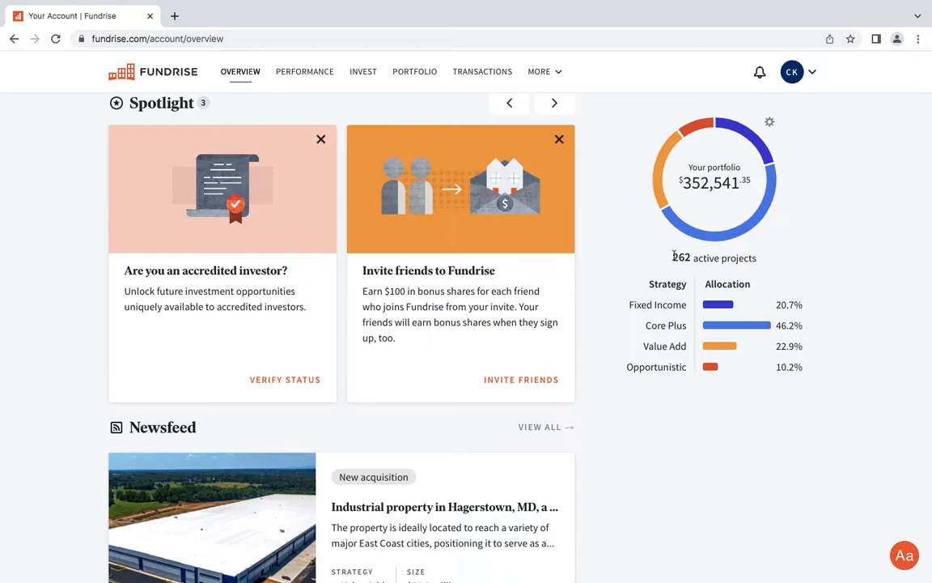
pyautogui.moveTo(630, 326)
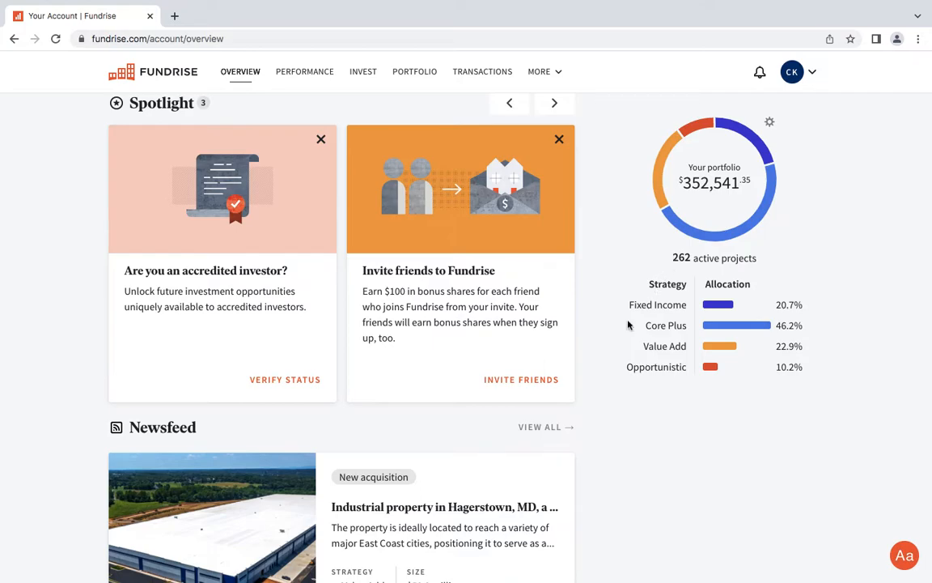
pyautogui.scroll(-3)
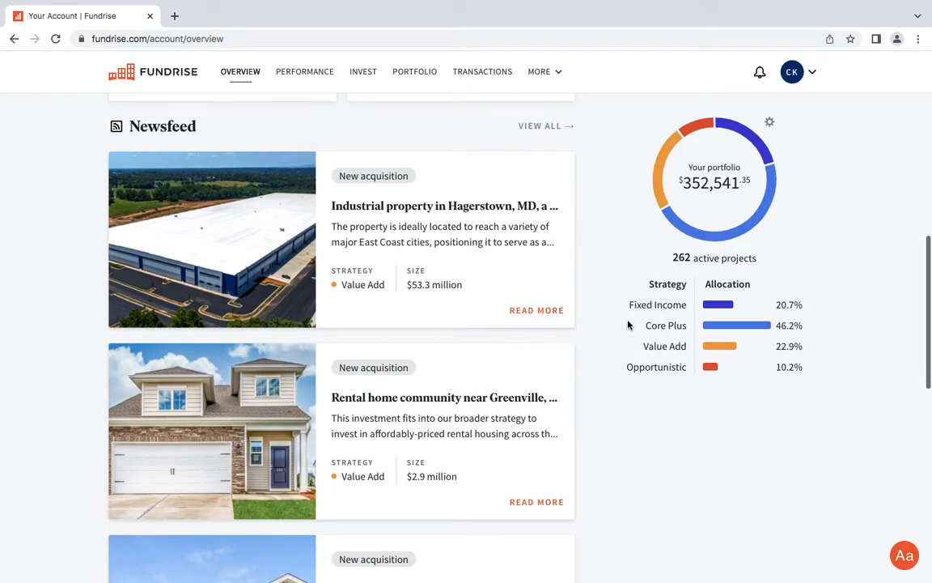
pyautogui.scroll(-3)
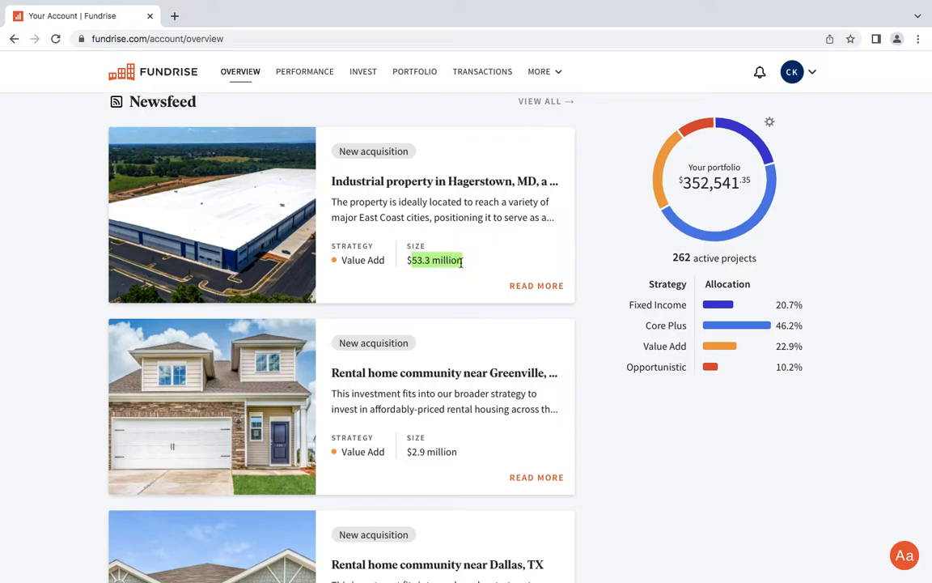
pyautogui.scroll(-3)
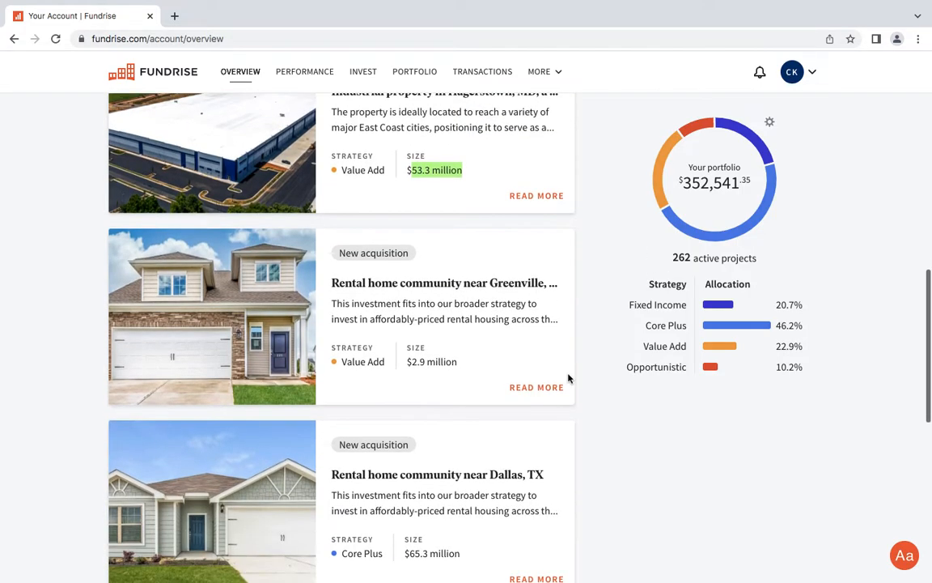
pyautogui.scroll(-3)
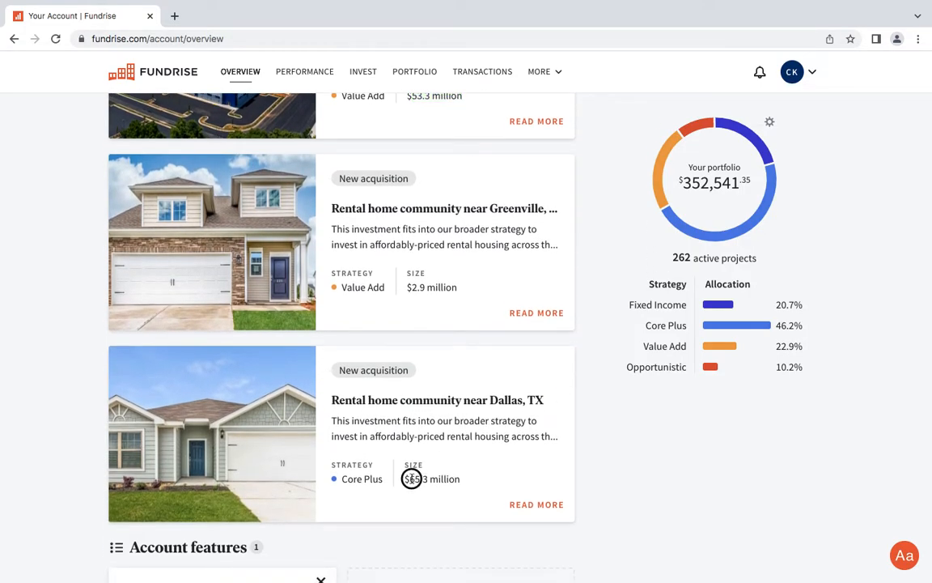
# Highlight the Dallas community's $65.3 million size and read its full story.
pyautogui.moveTo(412, 478); pyautogui.dragTo(460, 478)
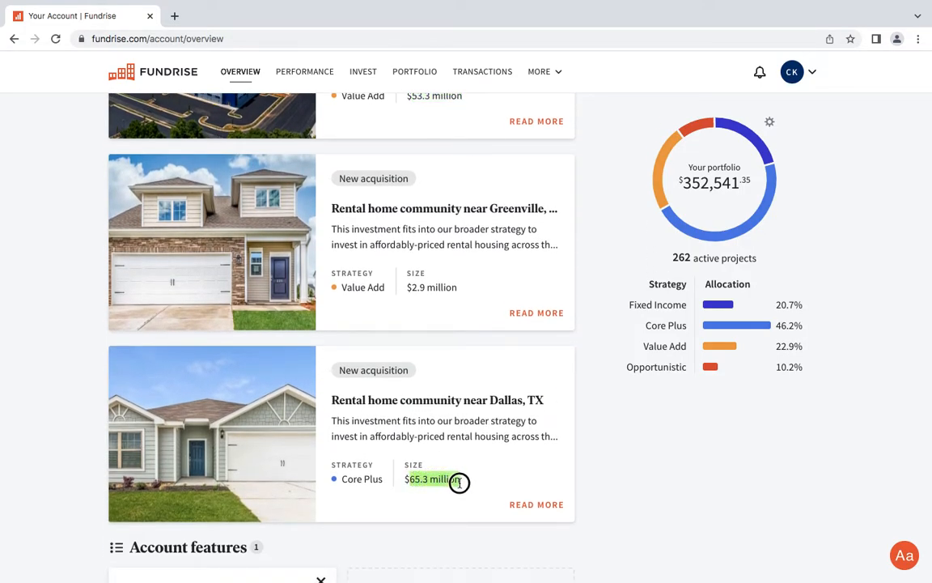
pyautogui.moveTo(589, 435)
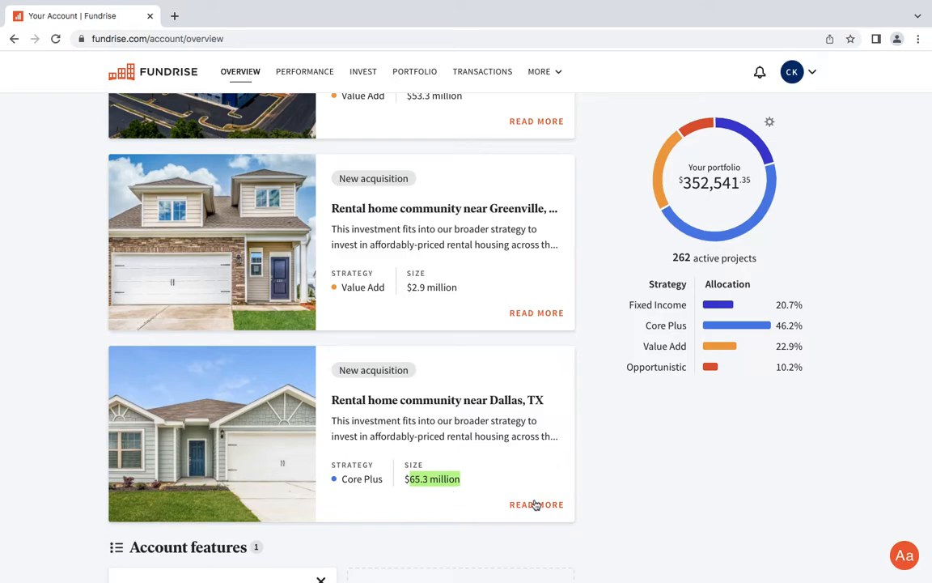
pyautogui.click(536, 504)
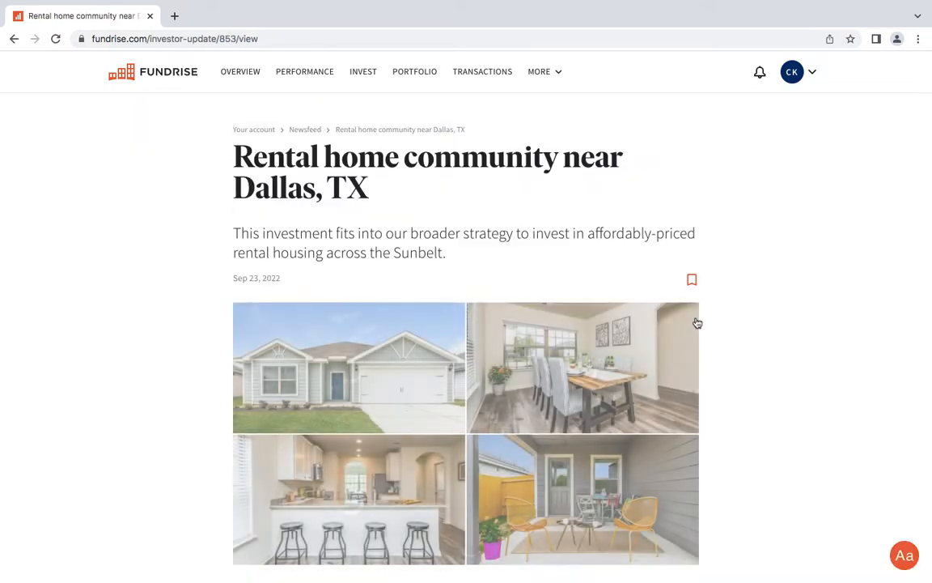
pyautogui.scroll(-3)
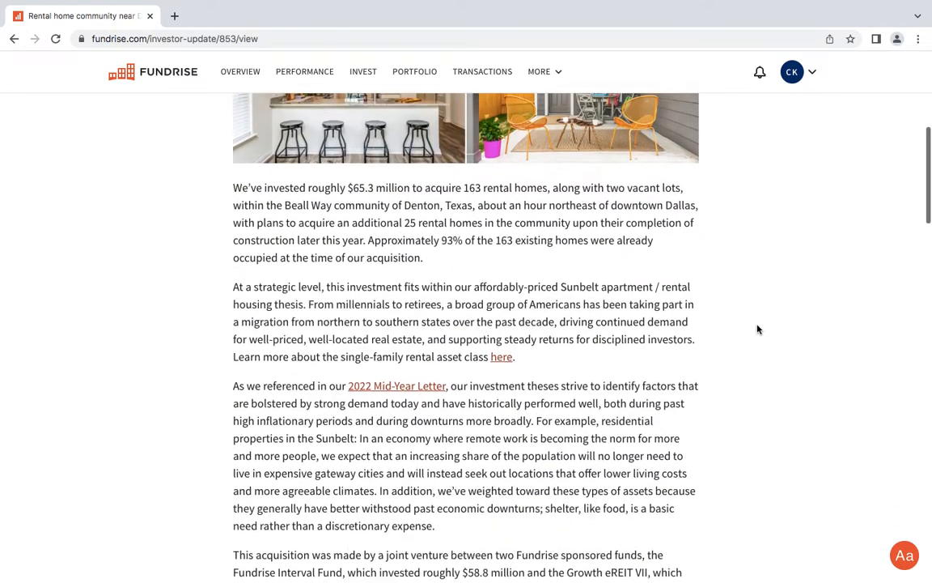
pyautogui.scroll(-3)
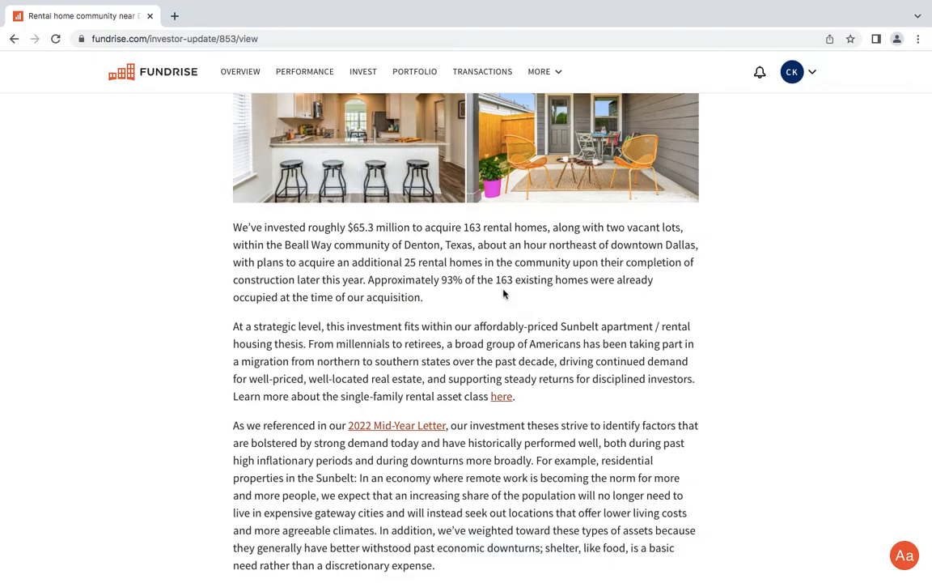
pyautogui.moveTo(432, 263)
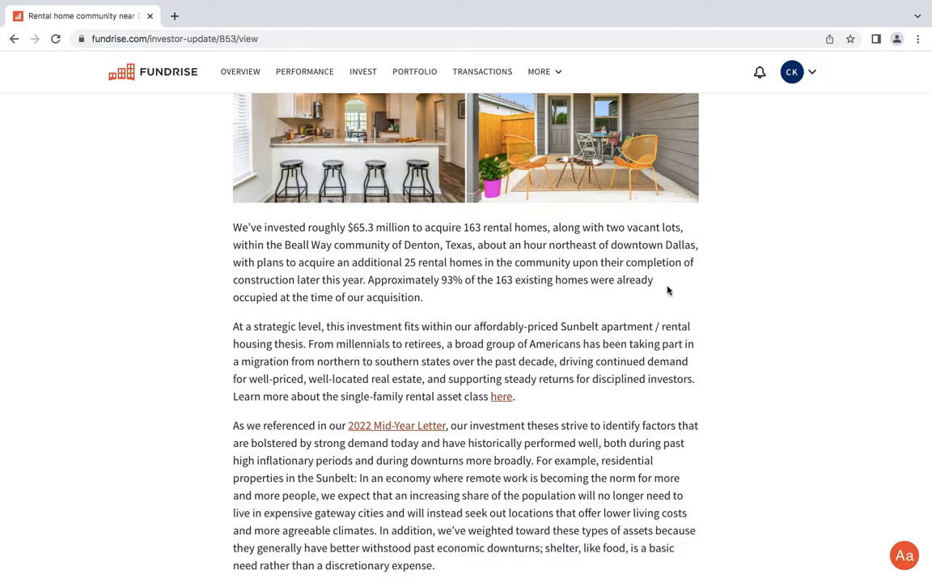
pyautogui.scroll(3)
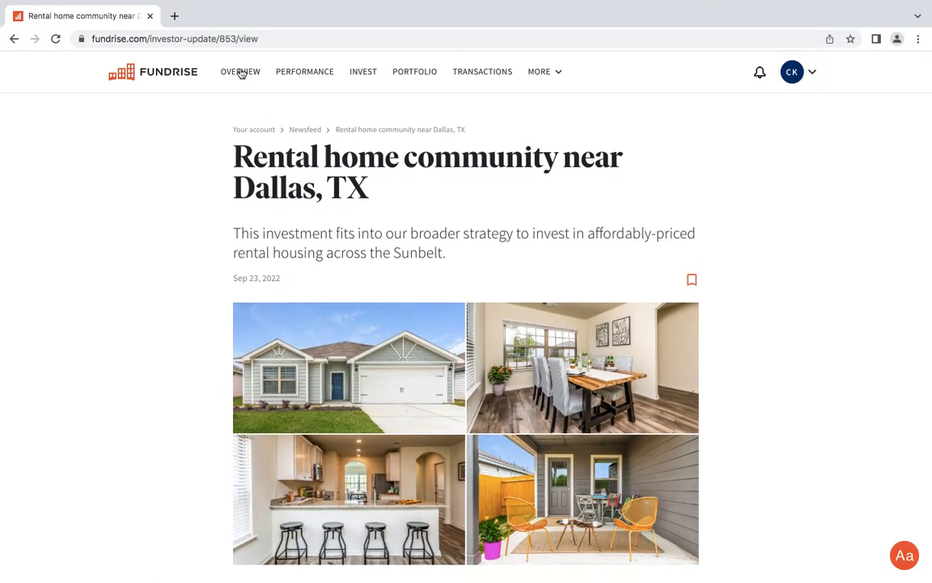
# Return to the $352,541 account overview, browse it, then go to Performance.
pyautogui.click(240, 72)
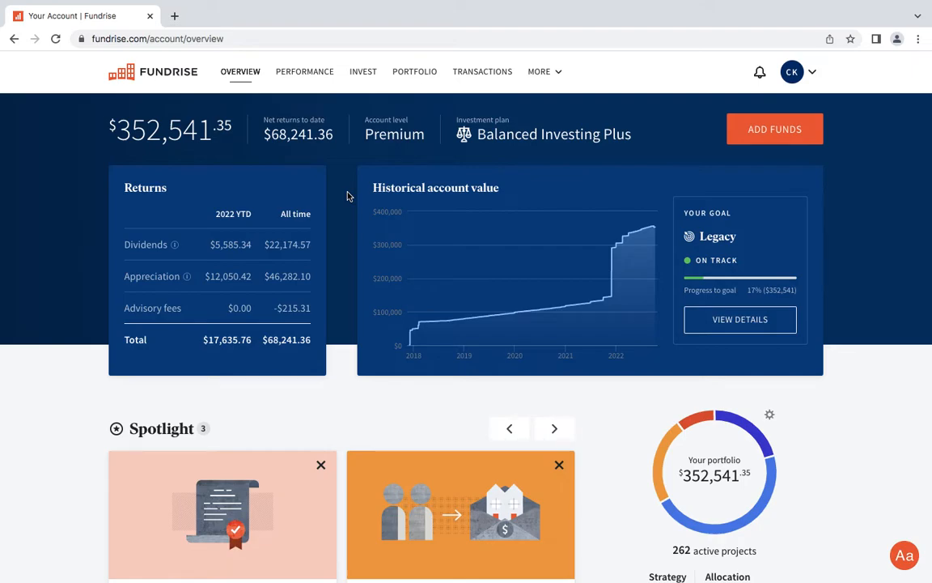
pyautogui.scroll(-3)
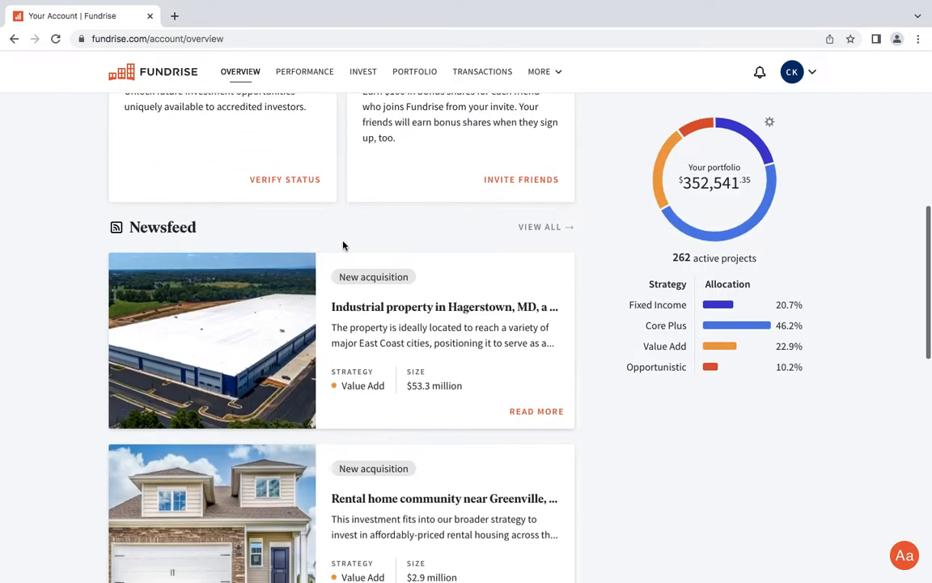
pyautogui.scroll(-3)
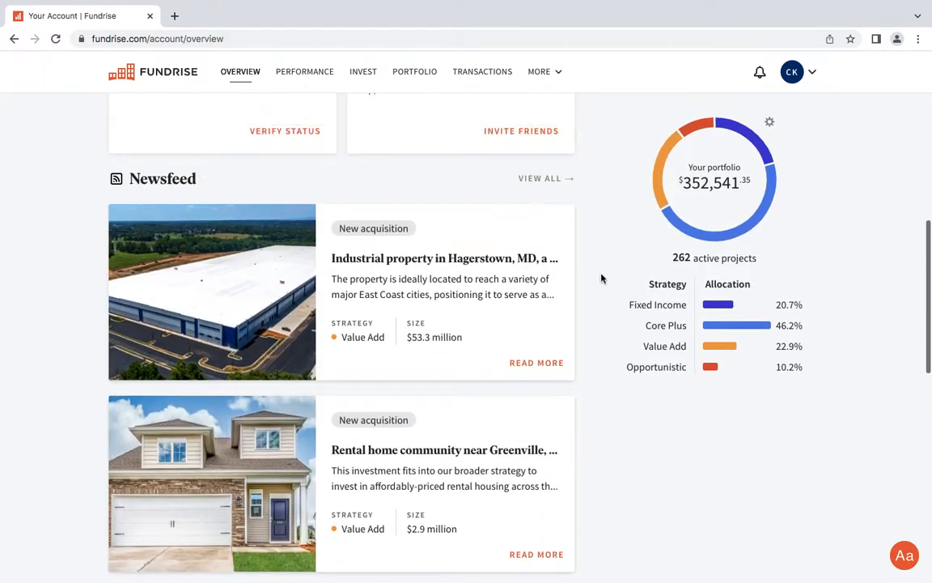
pyautogui.scroll(3)
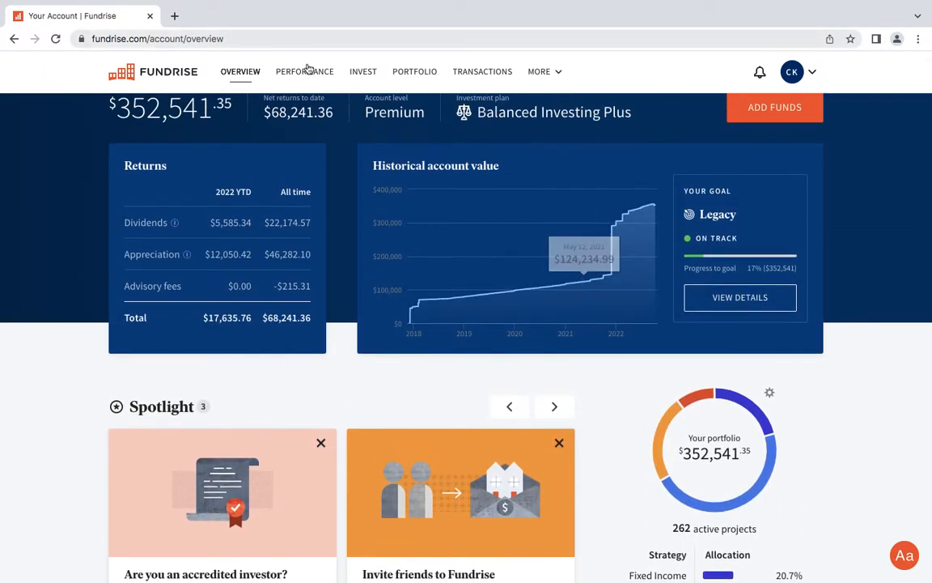
pyautogui.click(304, 72)
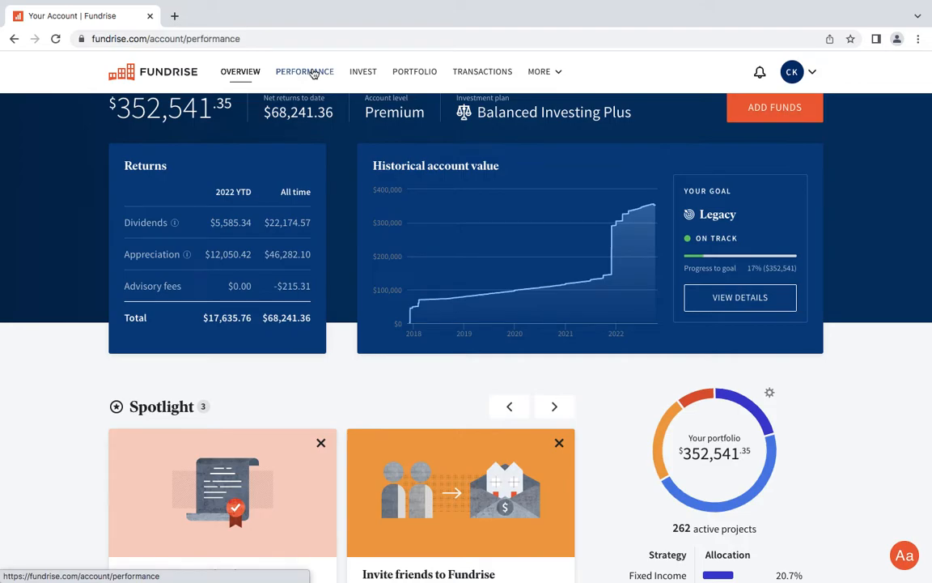
pyautogui.click(304, 72)
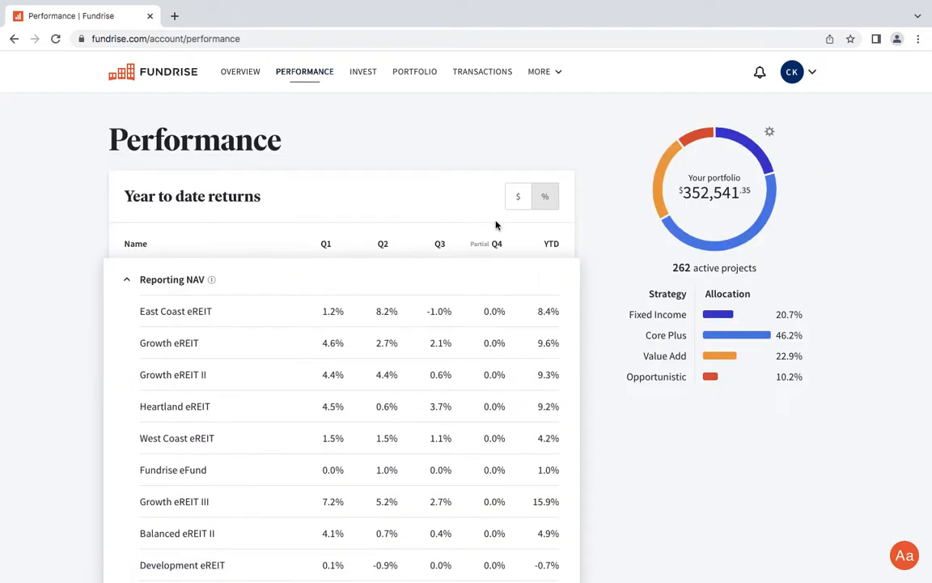
pyautogui.scroll(-3)
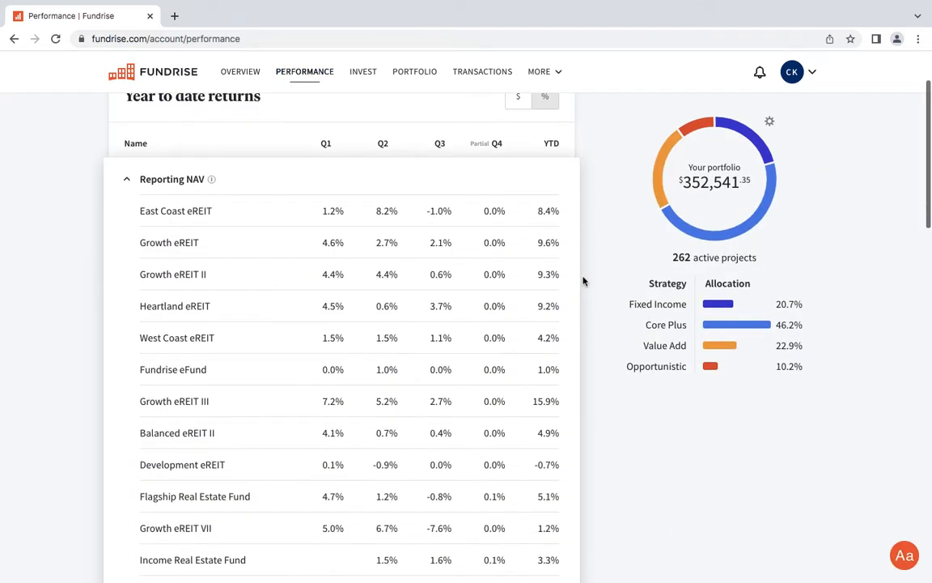
pyautogui.scroll(-3)
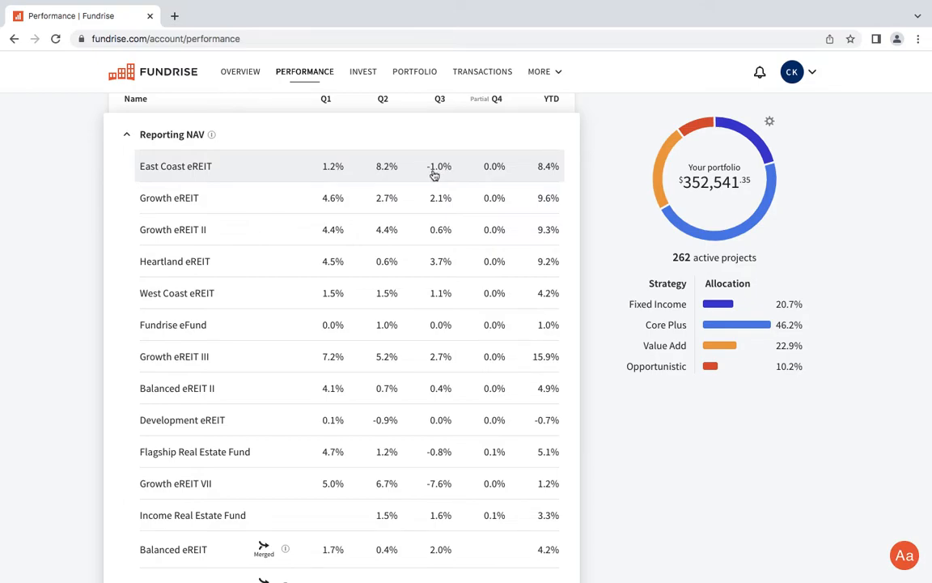
pyautogui.moveTo(449, 211)
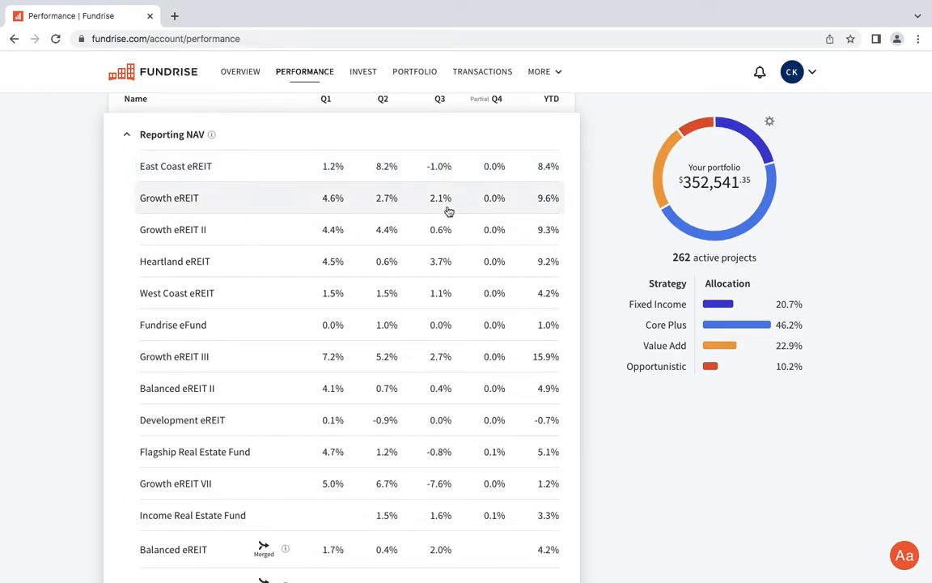
pyautogui.scroll(-3)
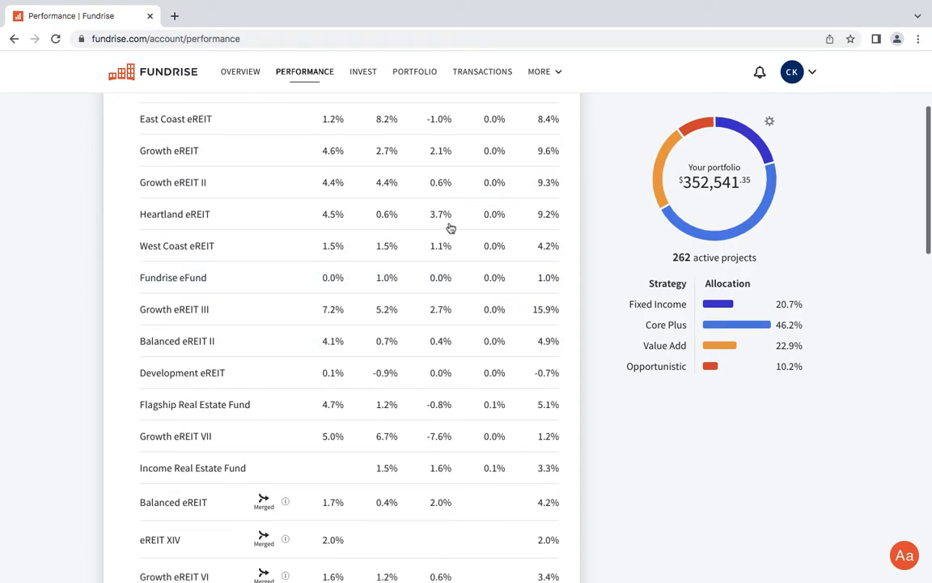
pyautogui.moveTo(443, 224)
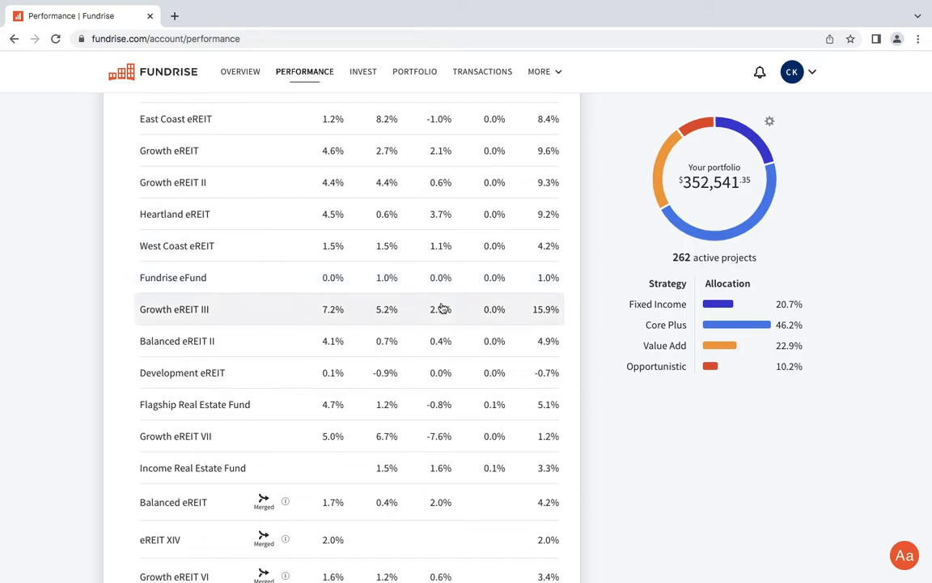
pyautogui.moveTo(449, 440)
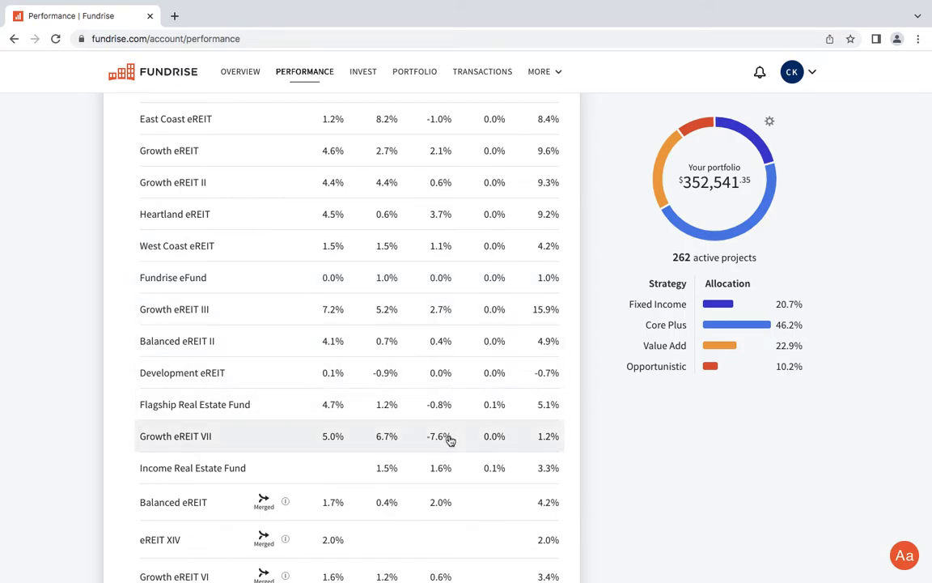
pyautogui.moveTo(276, 447)
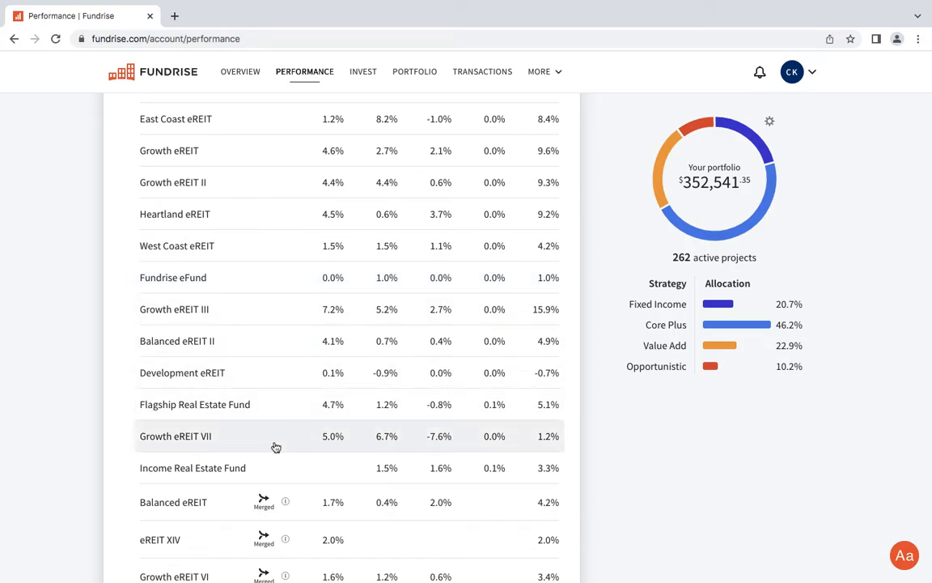
pyautogui.moveTo(461, 468)
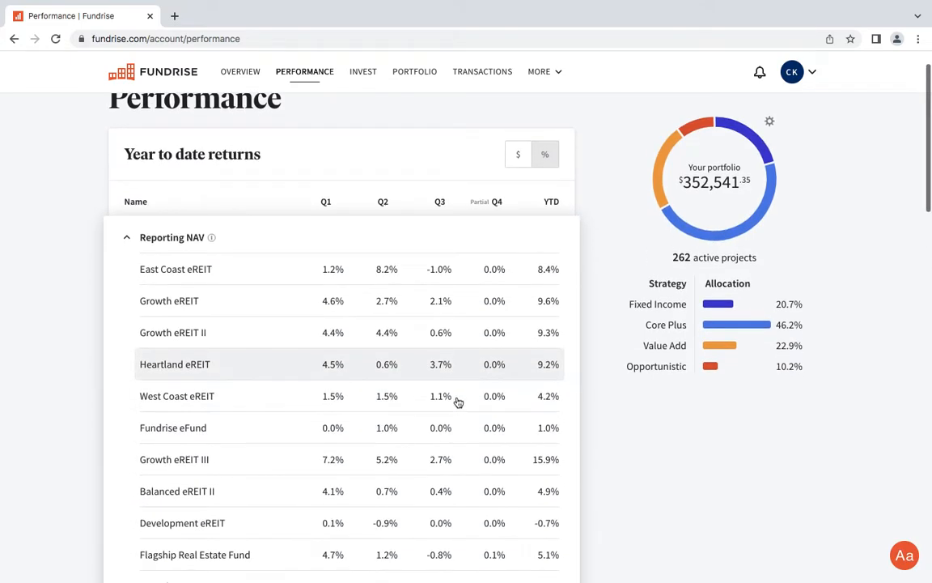
pyautogui.scroll(-3)
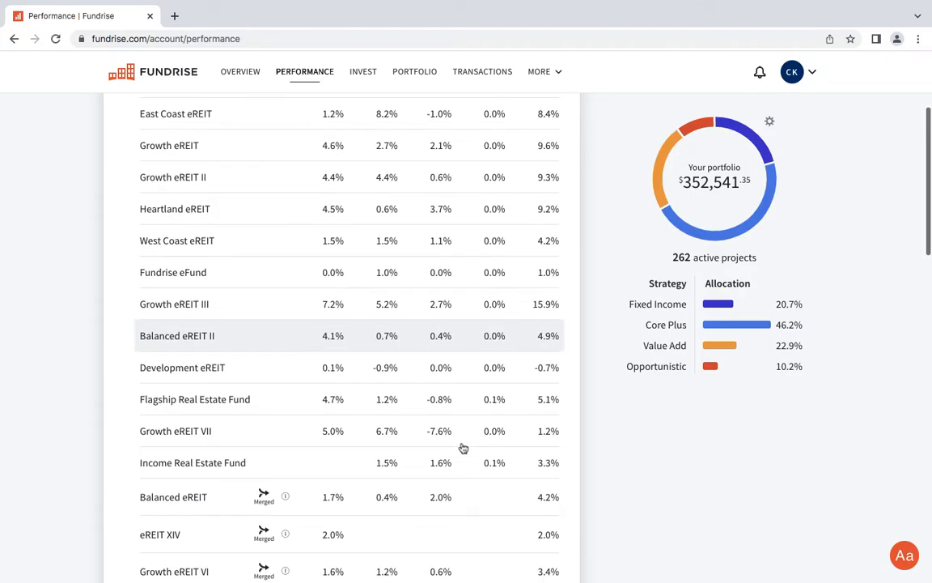
pyautogui.scroll(-3)
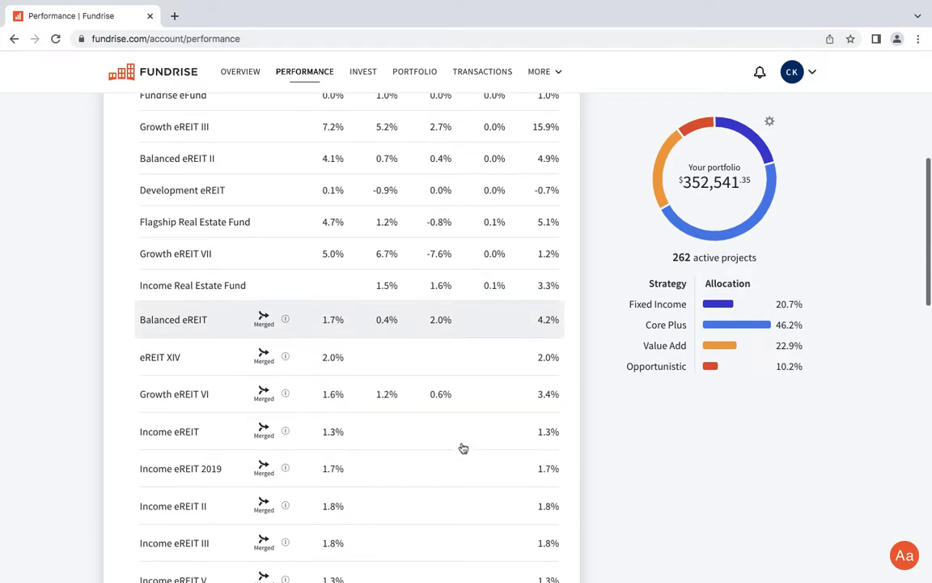
pyautogui.scroll(-3)
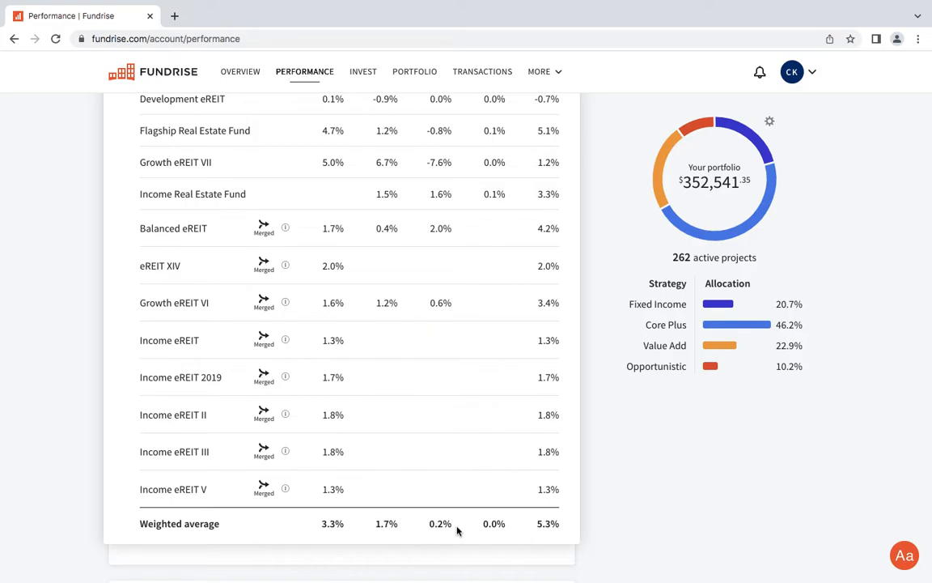
pyautogui.moveTo(468, 527)
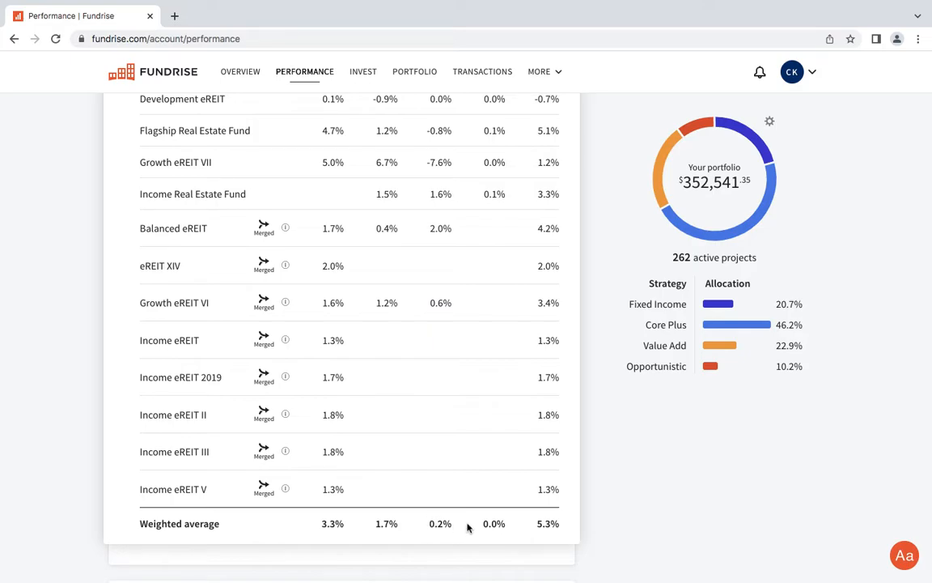
pyautogui.moveTo(561, 414)
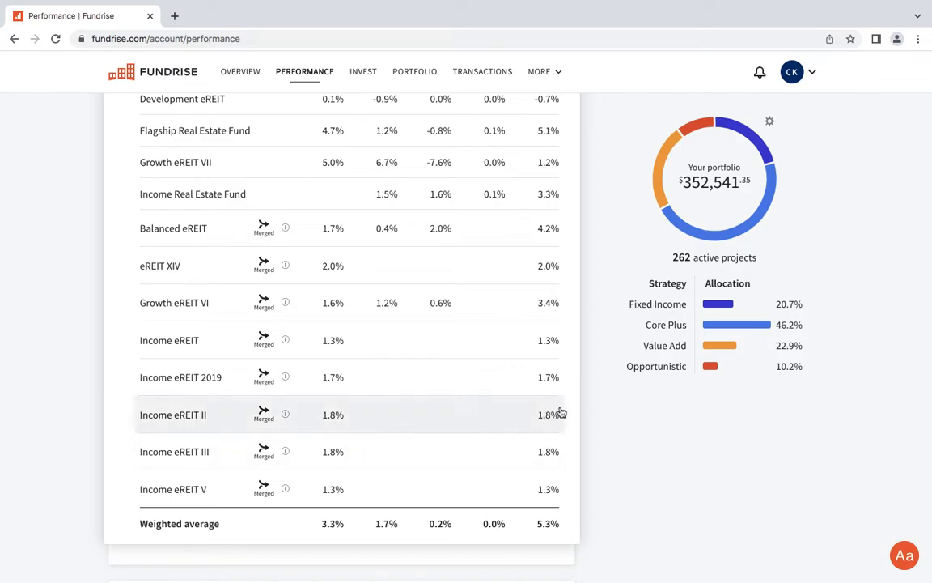
pyautogui.moveTo(595, 383)
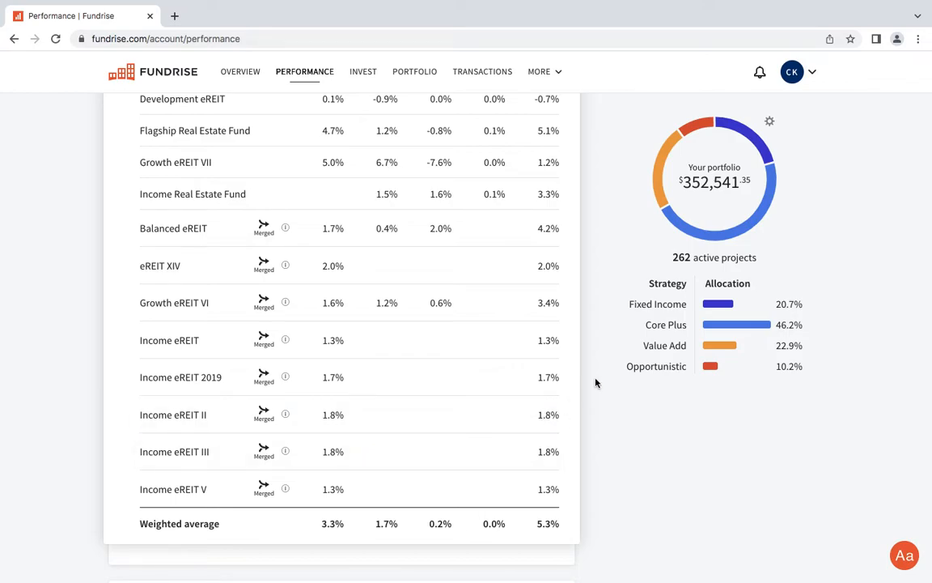
pyautogui.scroll(-3)
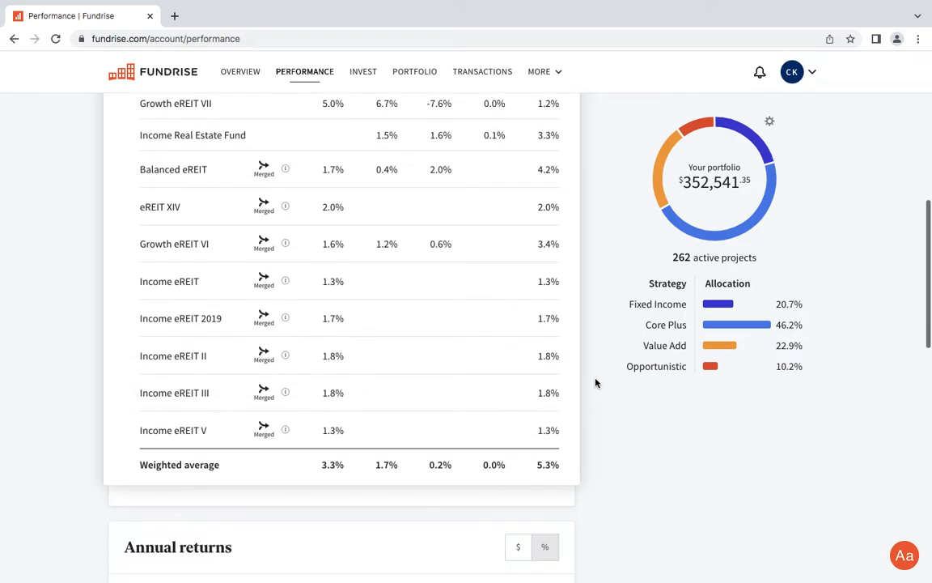
pyautogui.scroll(3)
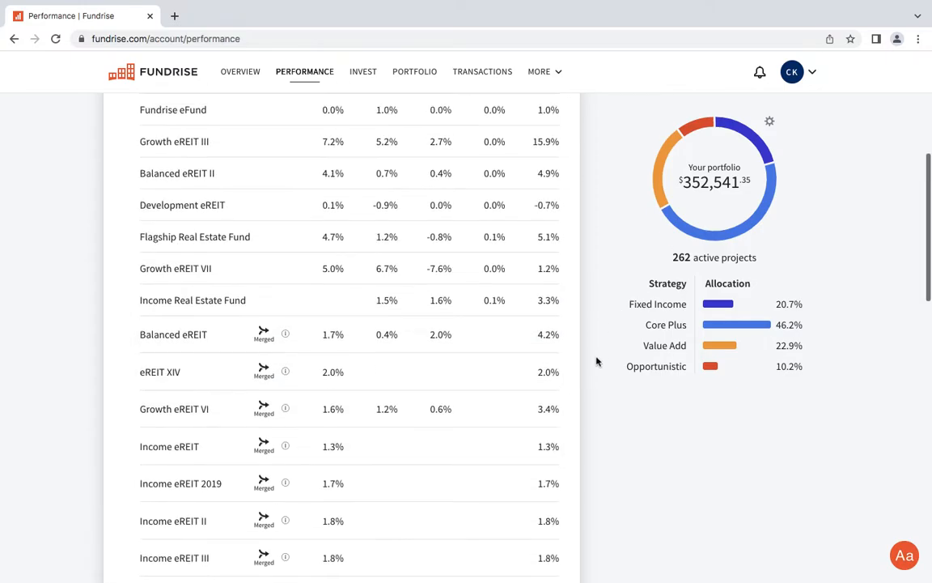
pyautogui.scroll(-3)
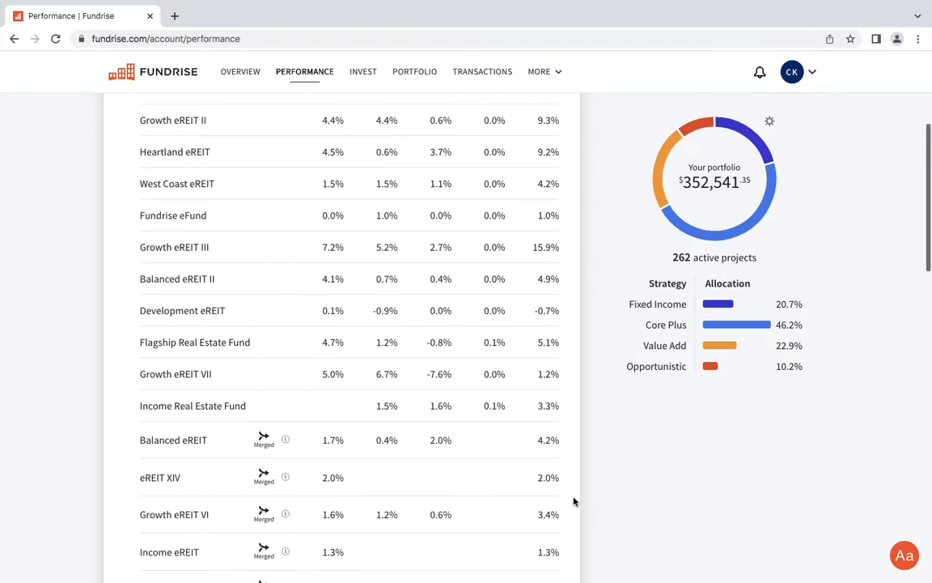
pyautogui.scroll(3)
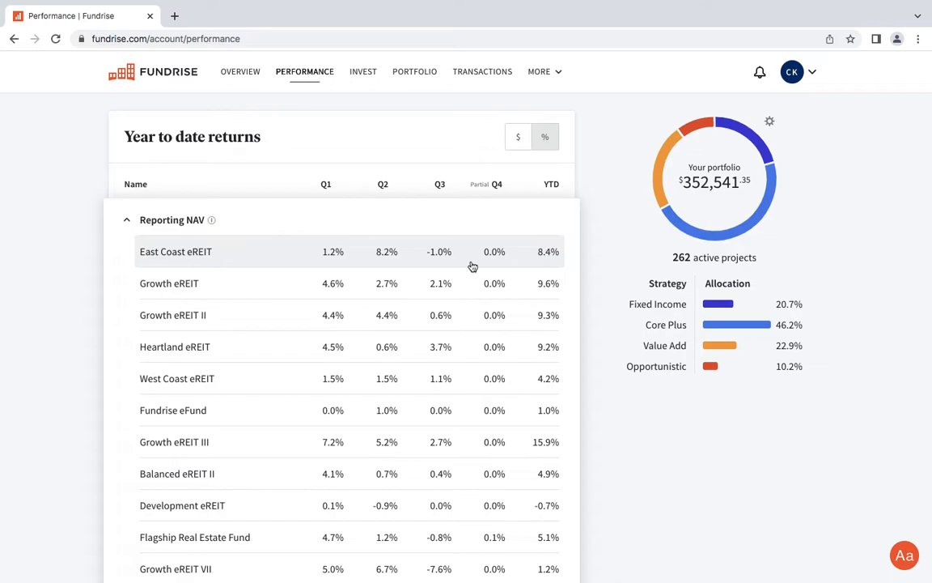
pyautogui.moveTo(459, 263)
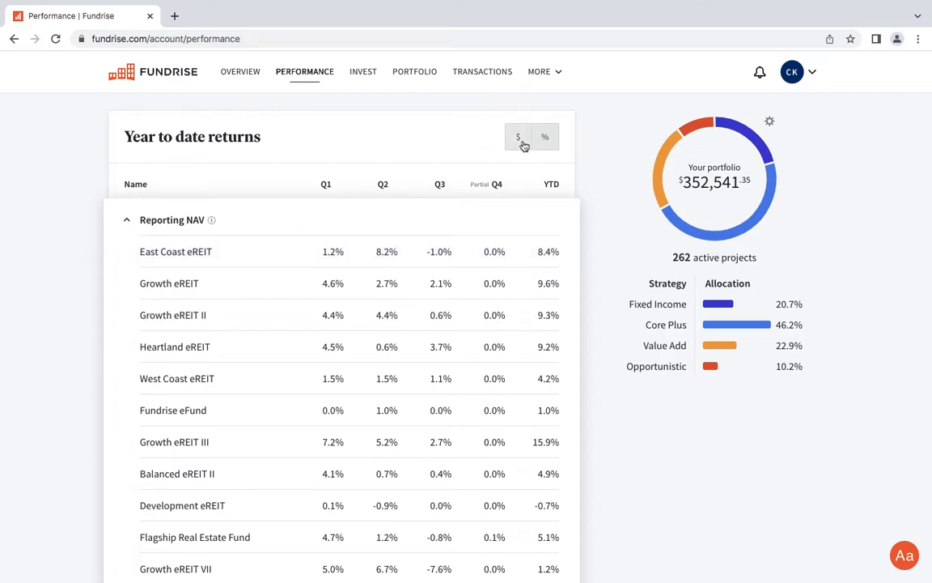
pyautogui.click(518, 136)
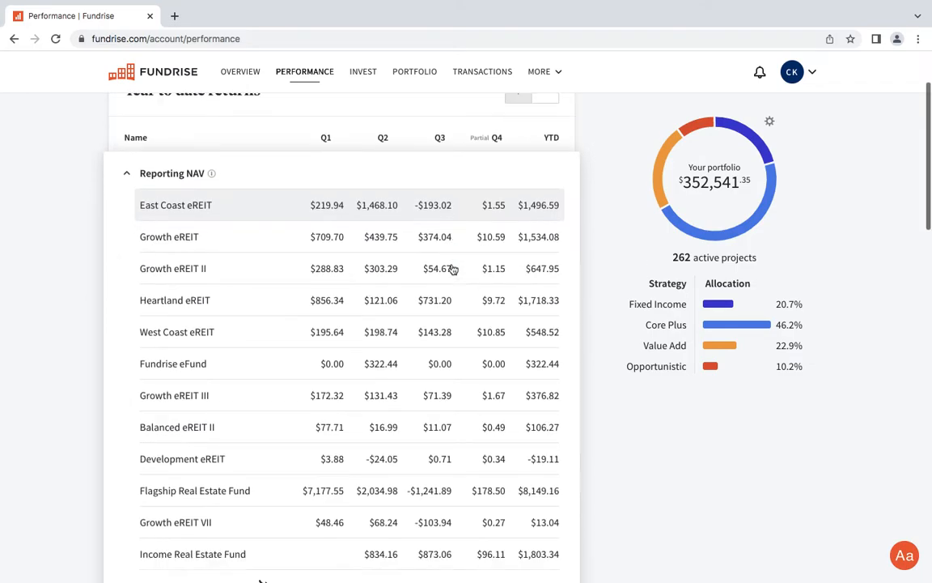
pyautogui.scroll(-3)
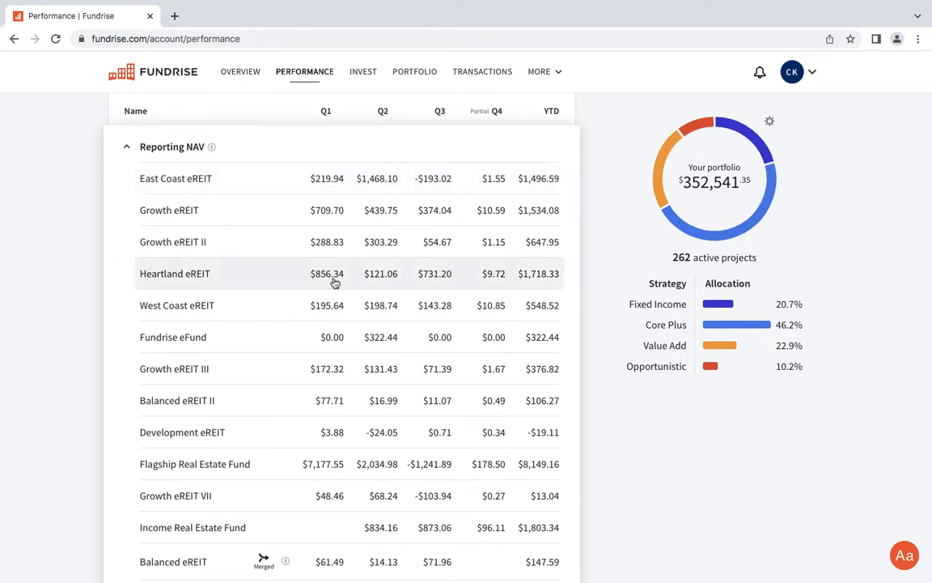
pyautogui.moveTo(429, 289)
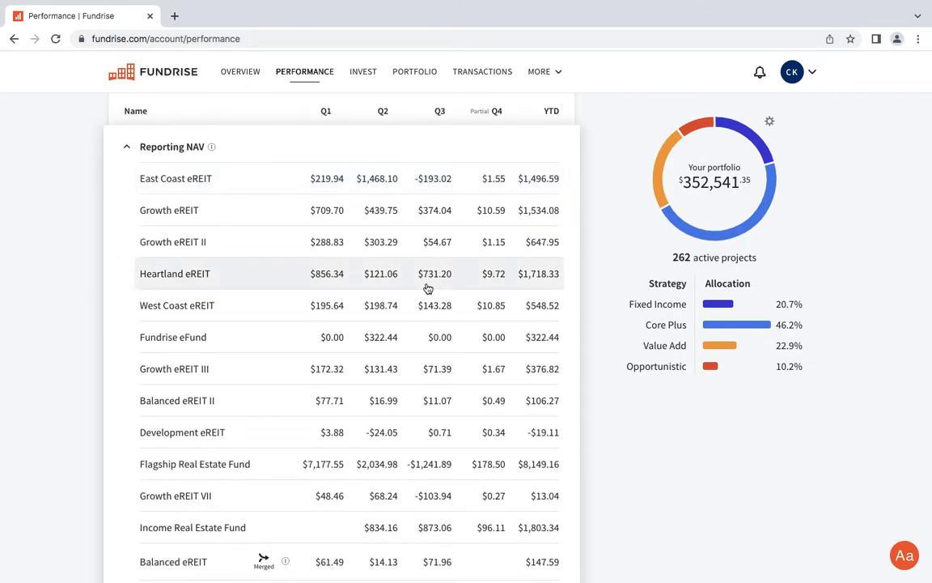
pyautogui.scroll(-3)
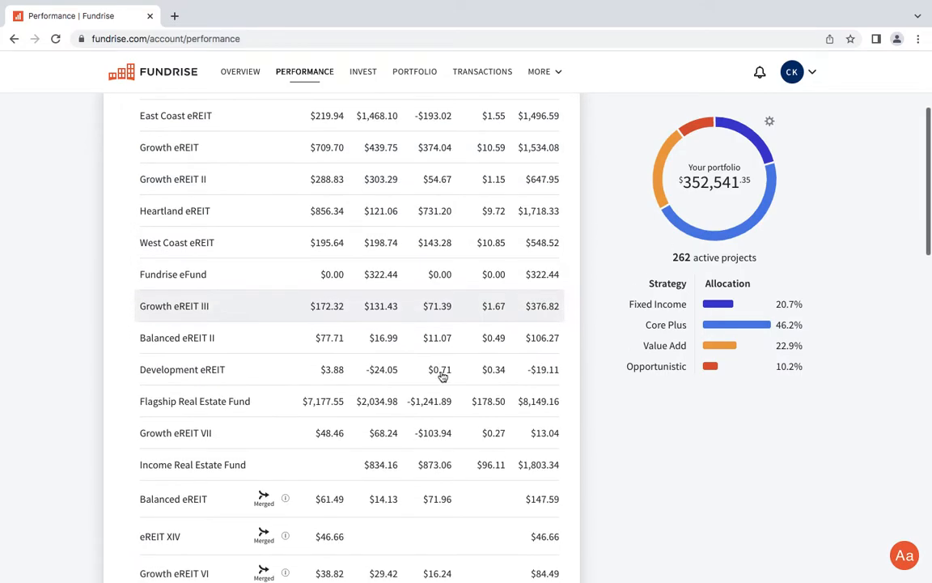
pyautogui.scroll(-3)
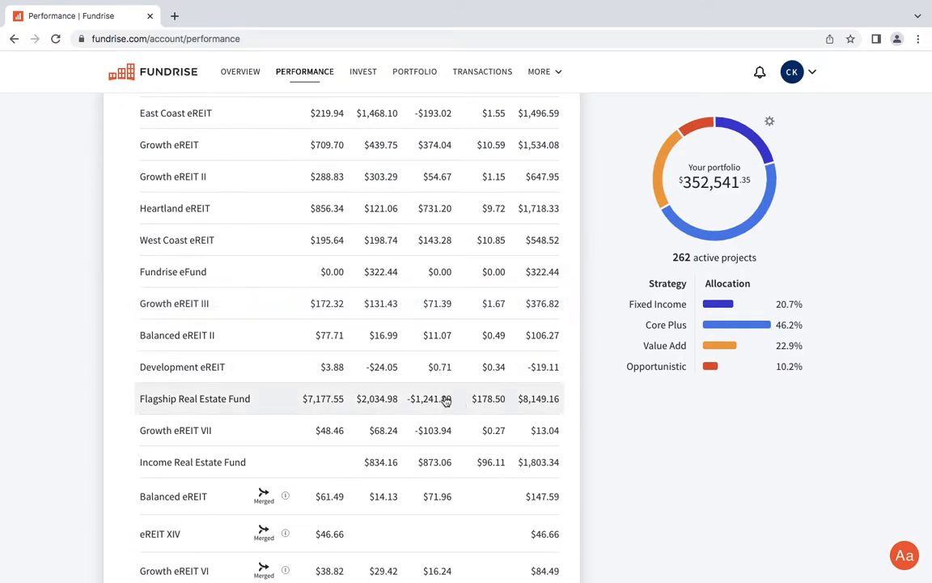
pyautogui.moveTo(423, 413)
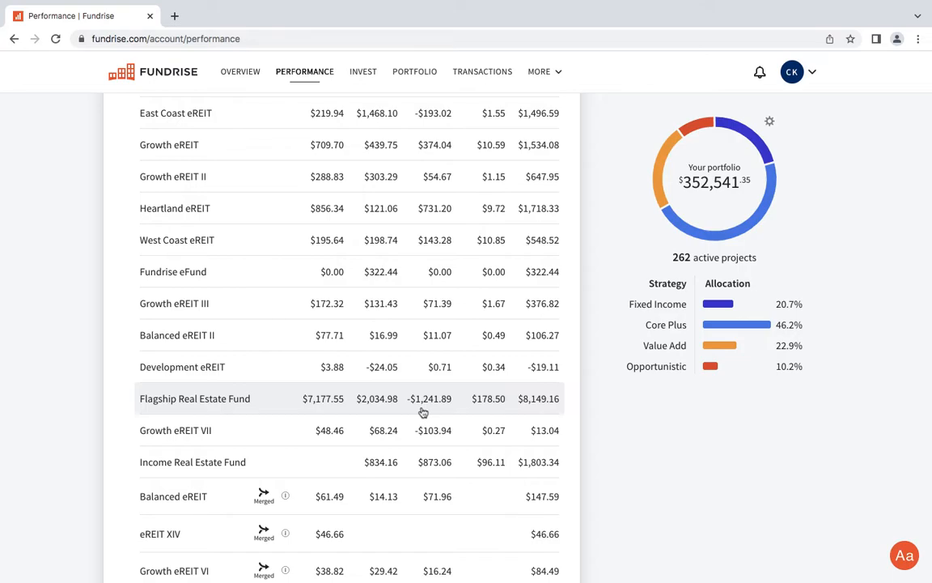
pyautogui.moveTo(410, 417)
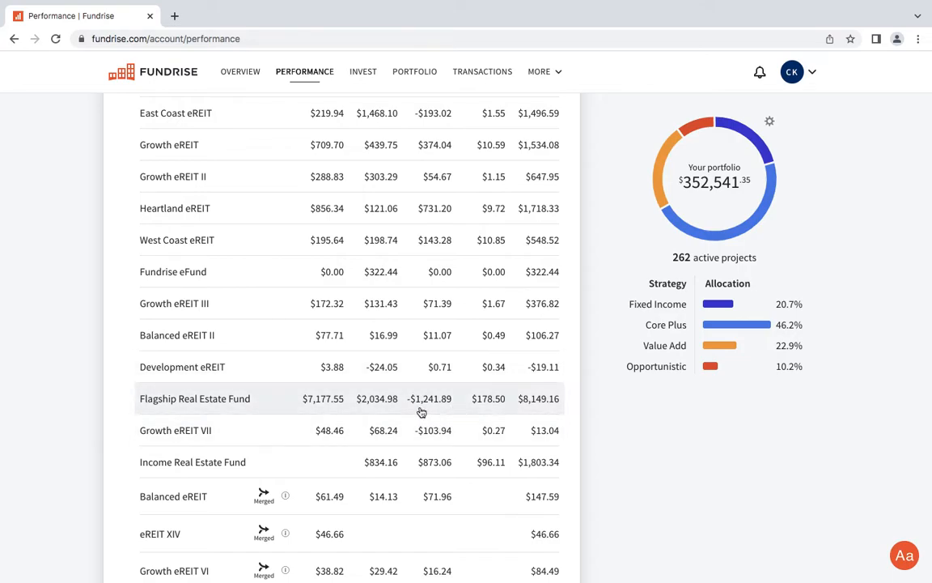
pyautogui.scroll(-3)
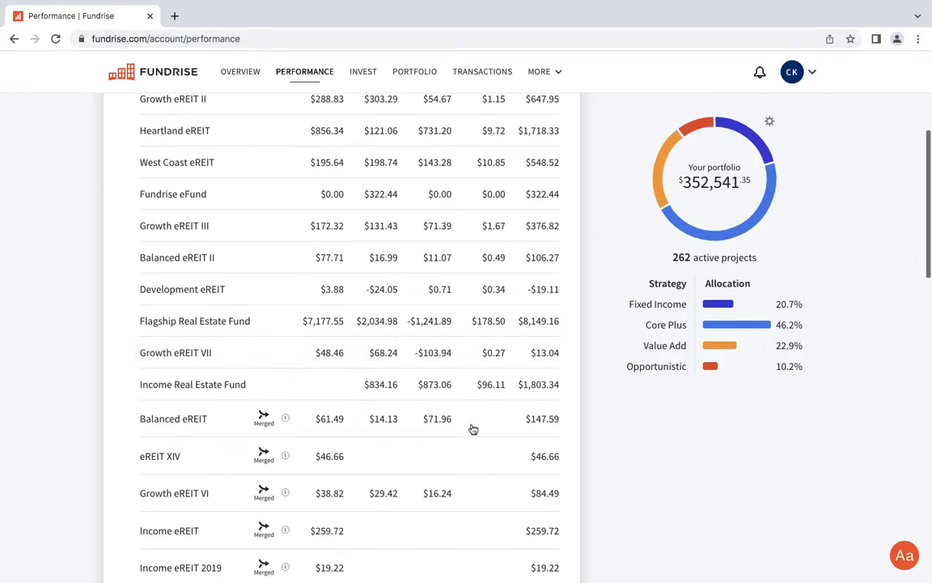
pyautogui.moveTo(414, 356)
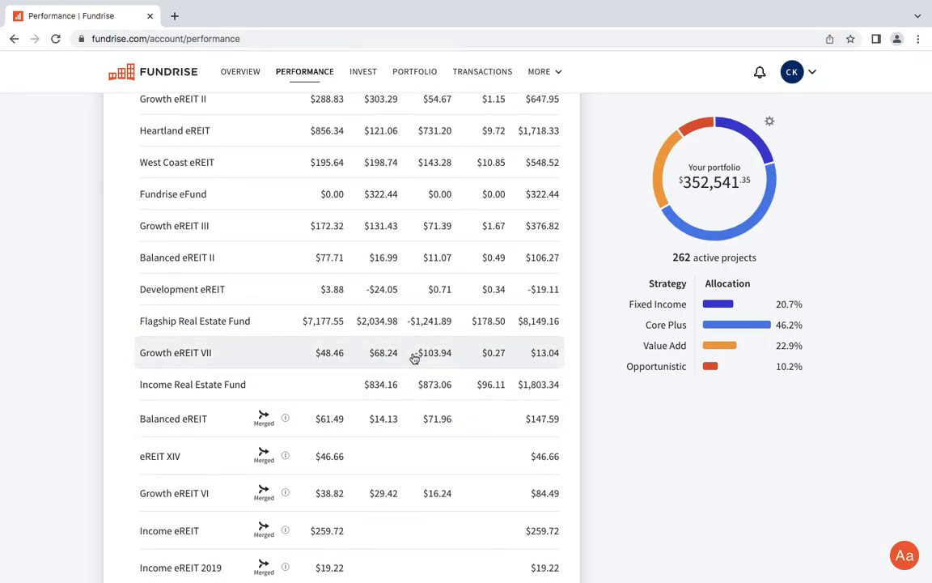
pyautogui.moveTo(461, 396)
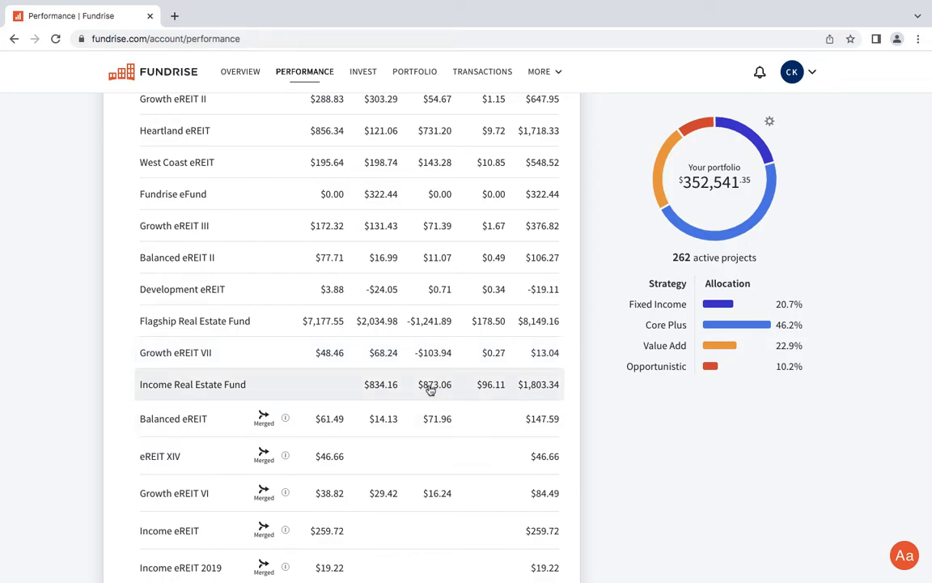
pyautogui.moveTo(471, 456)
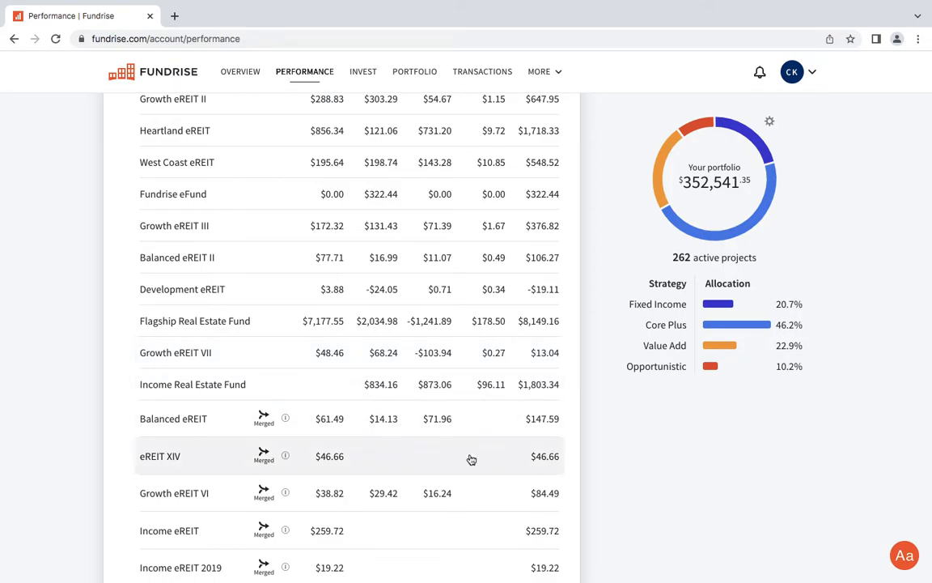
pyautogui.scroll(-3)
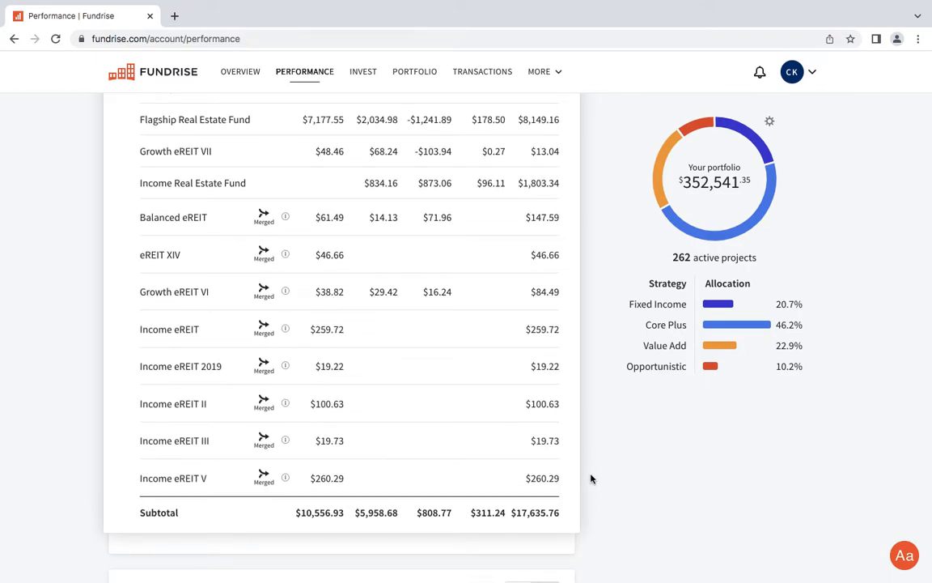
pyautogui.moveTo(589, 473)
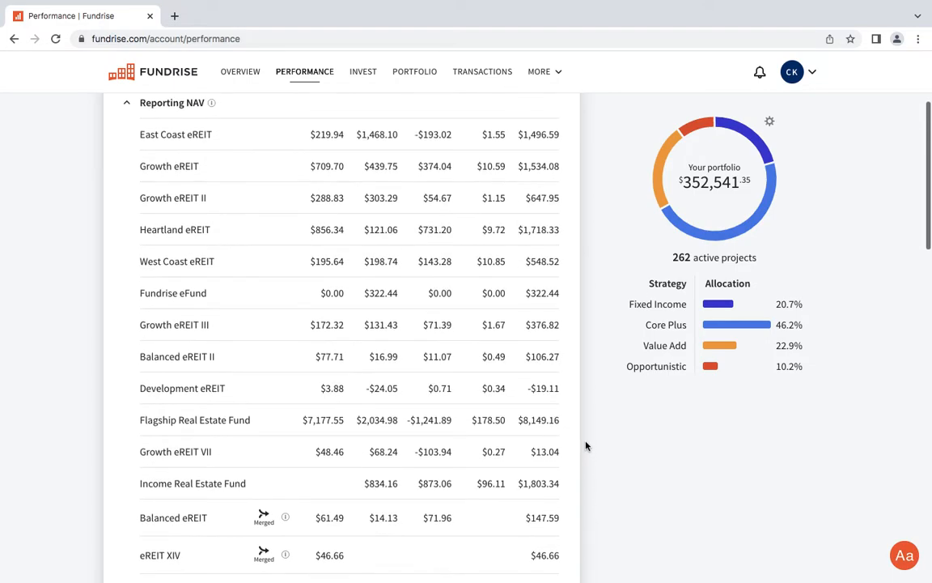
pyautogui.scroll(3)
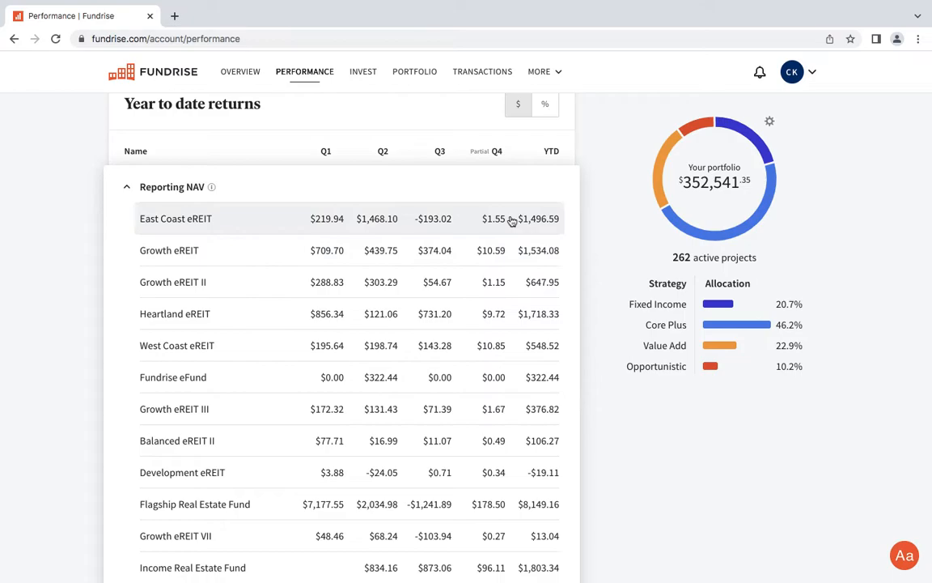
pyautogui.moveTo(504, 287)
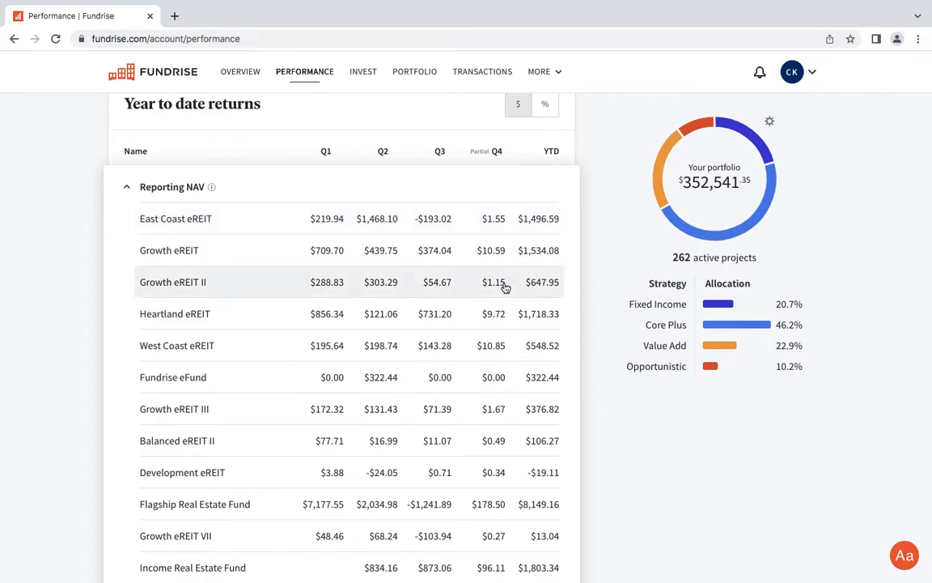
pyautogui.scroll(-3)
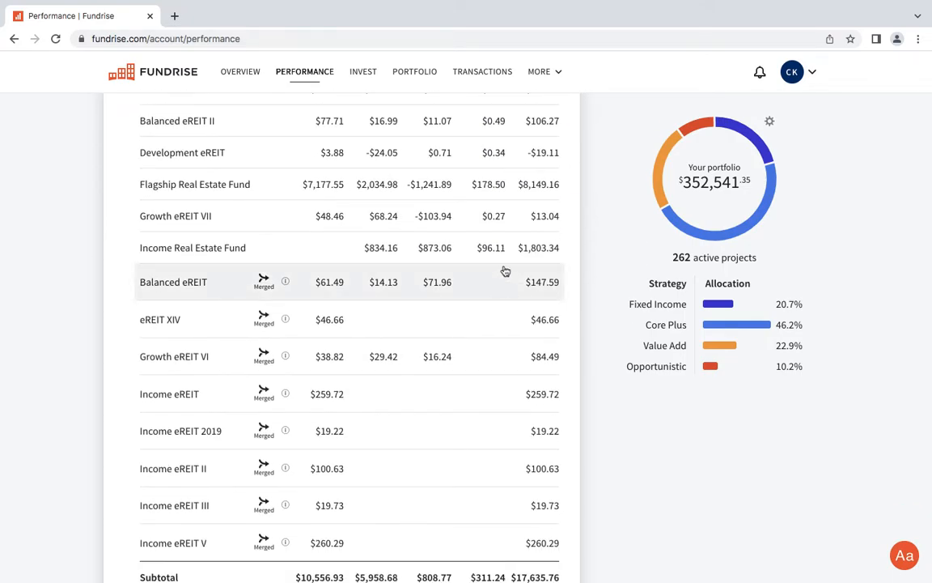
pyautogui.moveTo(496, 356)
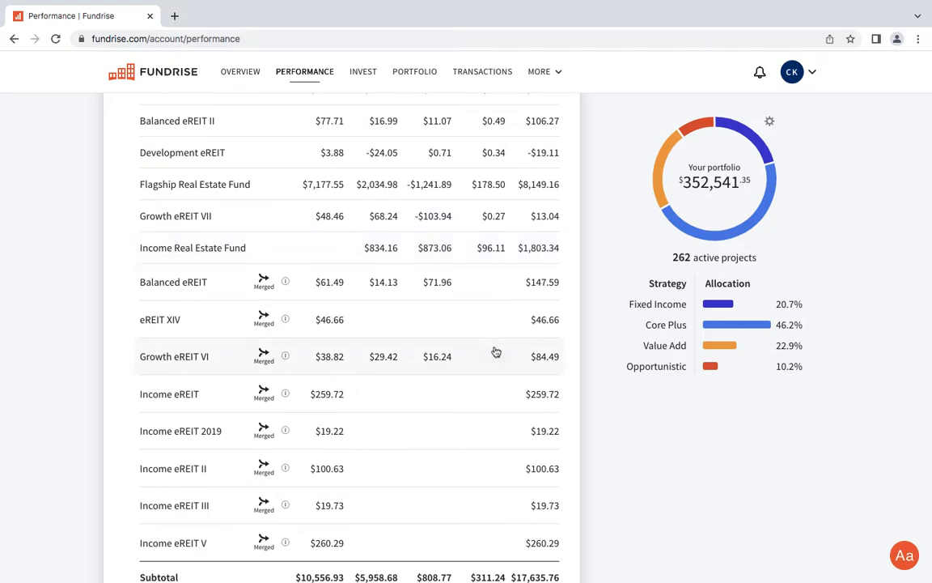
pyautogui.scroll(-3)
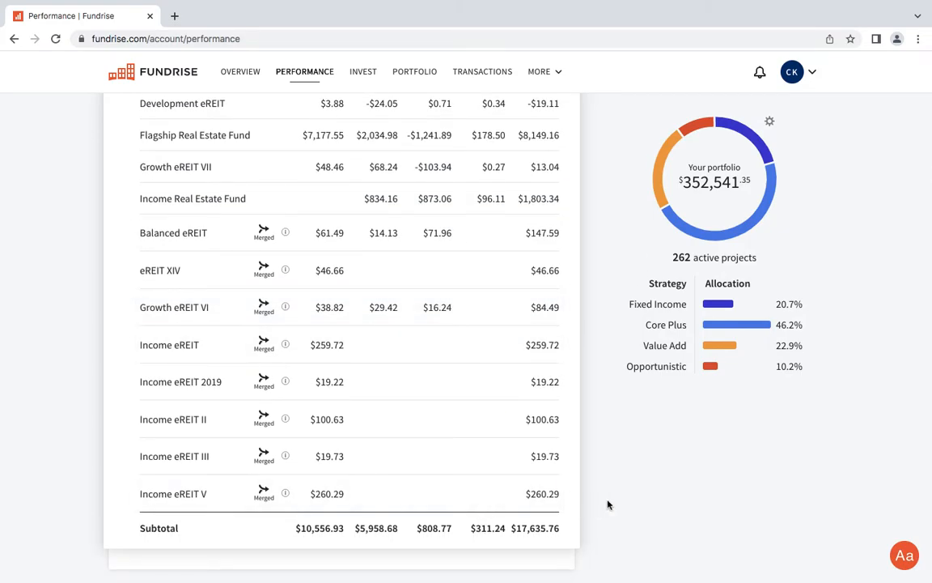
pyautogui.scroll(-3)
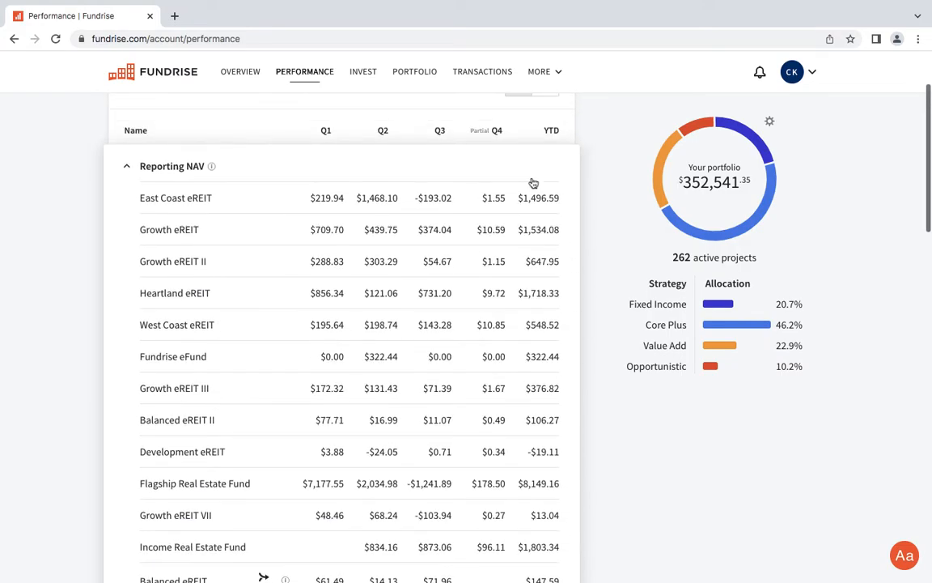
# Collapse the Reporting NAV breakdown and scroll to Annual returns and the Account value chart.
pyautogui.click(127, 166)
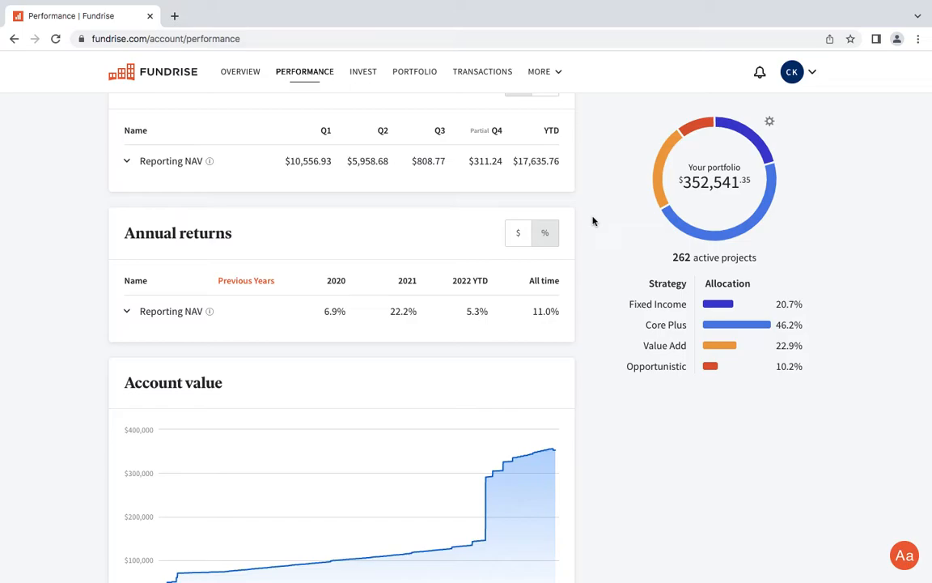
pyautogui.moveTo(594, 239)
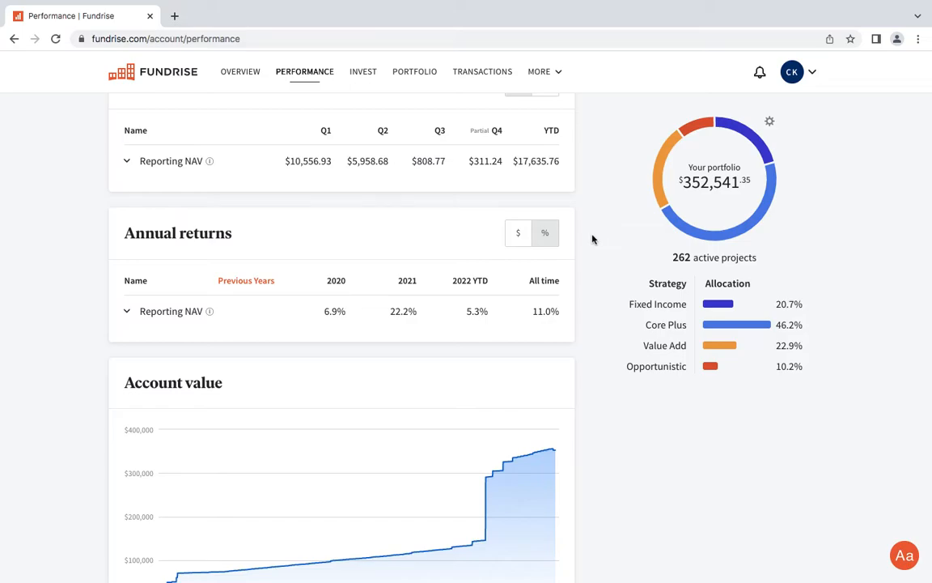
pyautogui.scroll(-3)
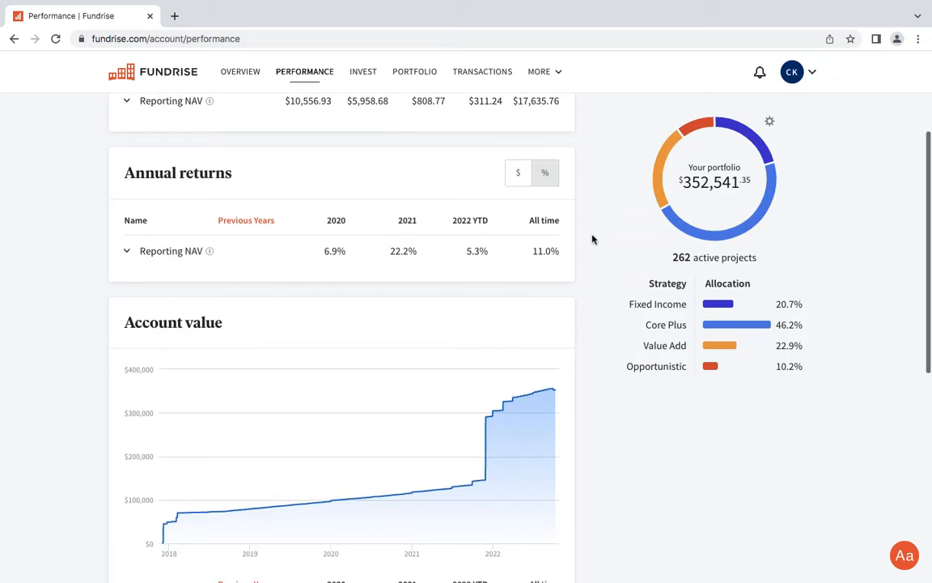
pyautogui.scroll(3)
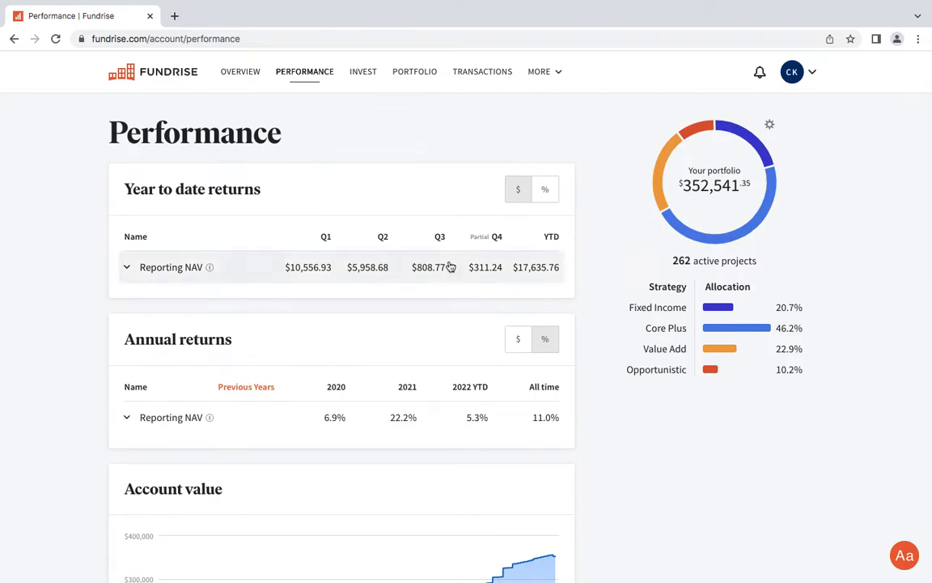
pyautogui.moveTo(435, 274)
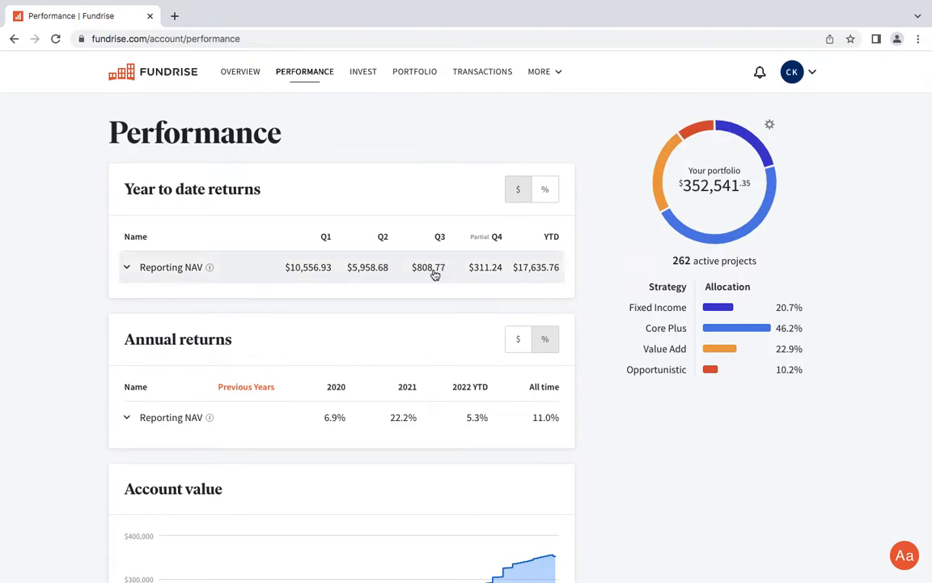
pyautogui.moveTo(428, 278)
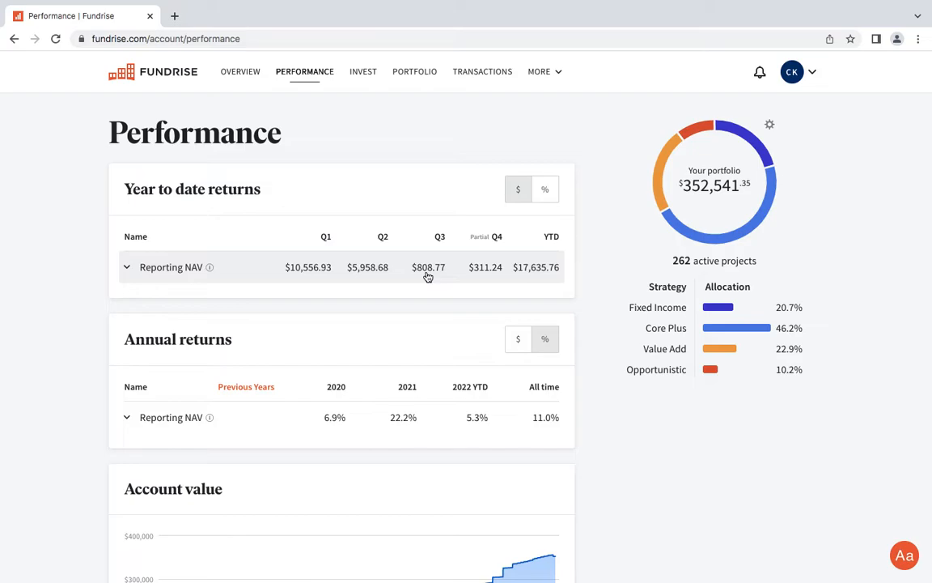
pyautogui.moveTo(569, 281)
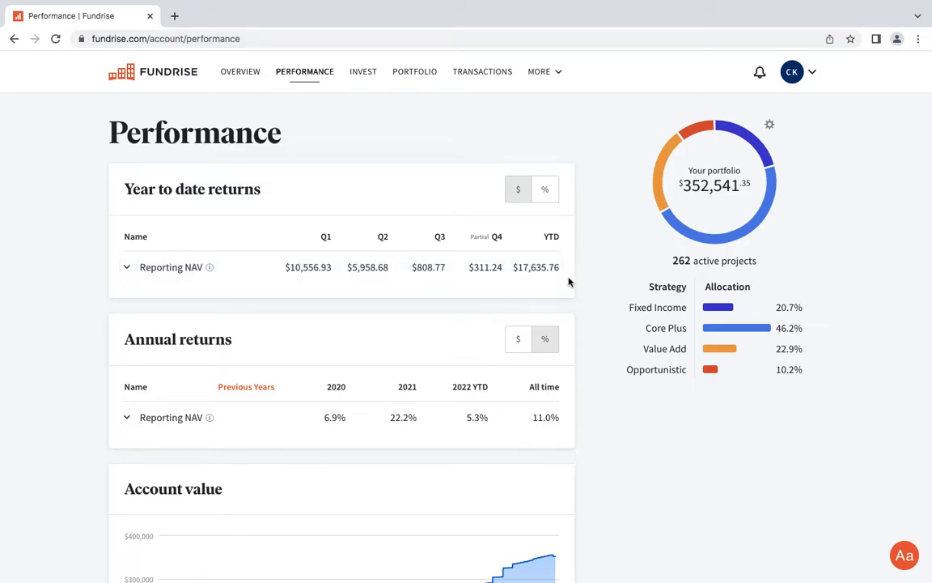
pyautogui.moveTo(594, 279)
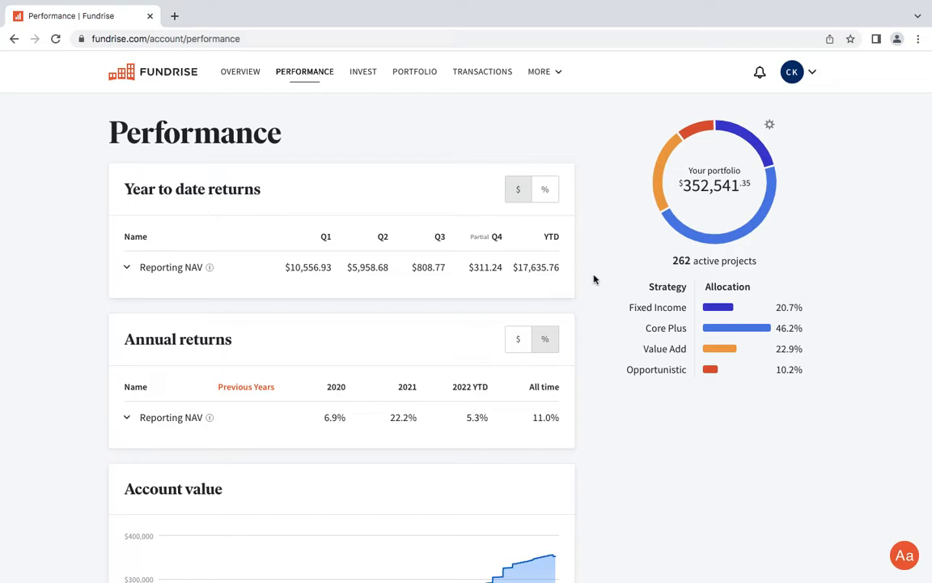
pyautogui.scroll(-3)
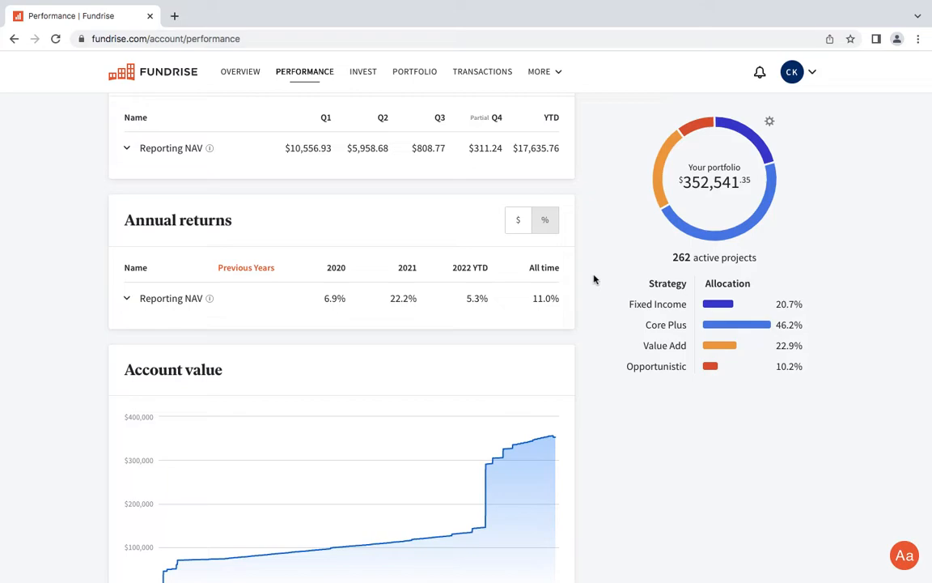
pyautogui.scroll(-3)
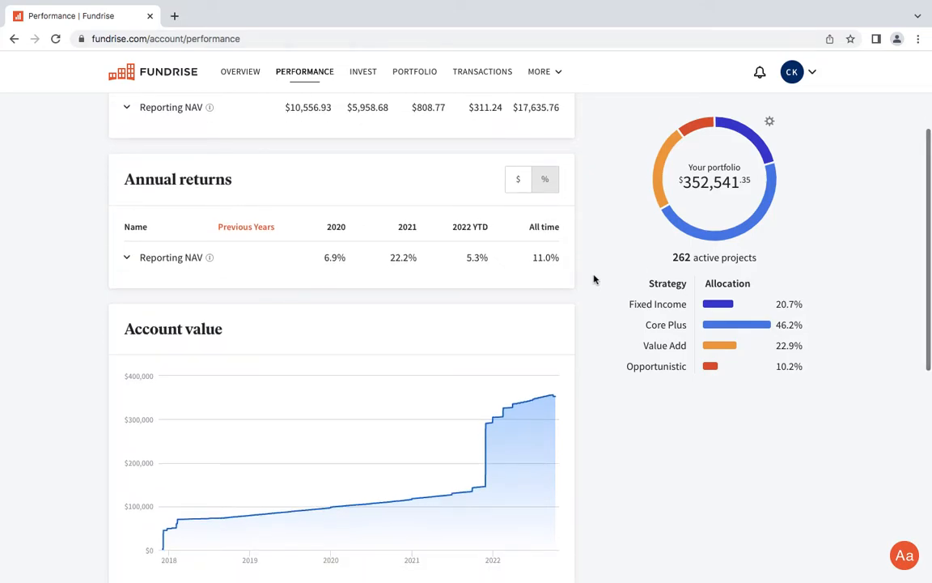
pyautogui.moveTo(599, 228)
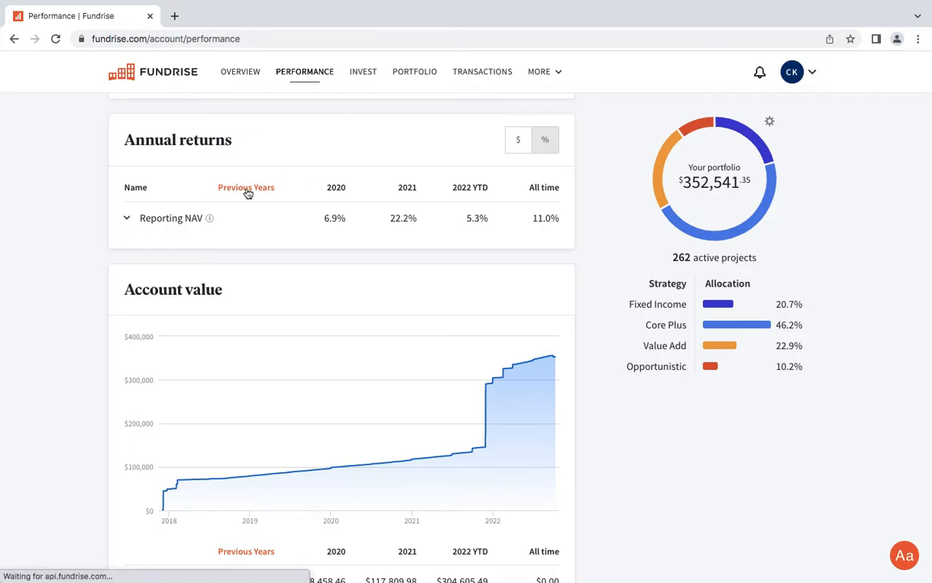
# Show annual returns for all years since 2017, scrolling down to merged funds like Washington DC eFund.
pyautogui.click(246, 187)
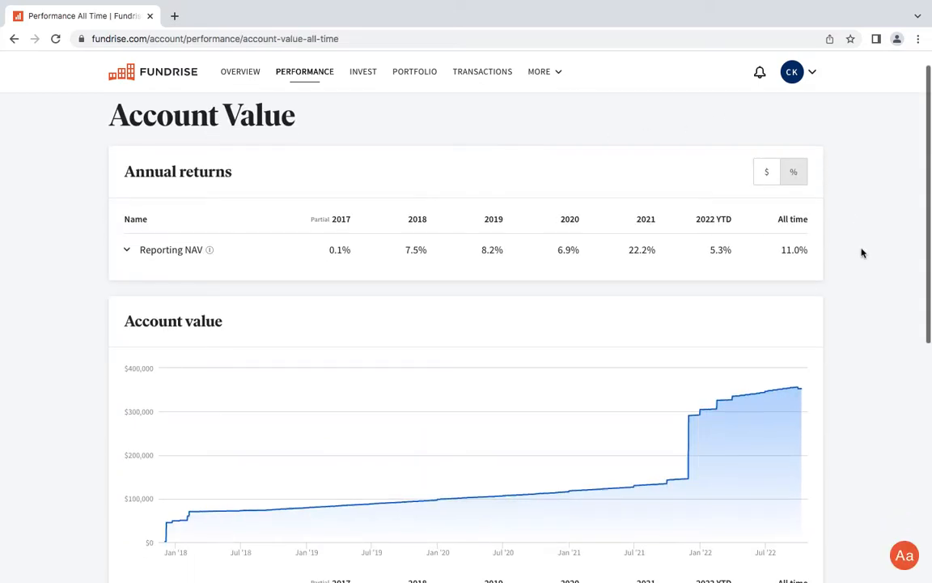
pyautogui.scroll(-3)
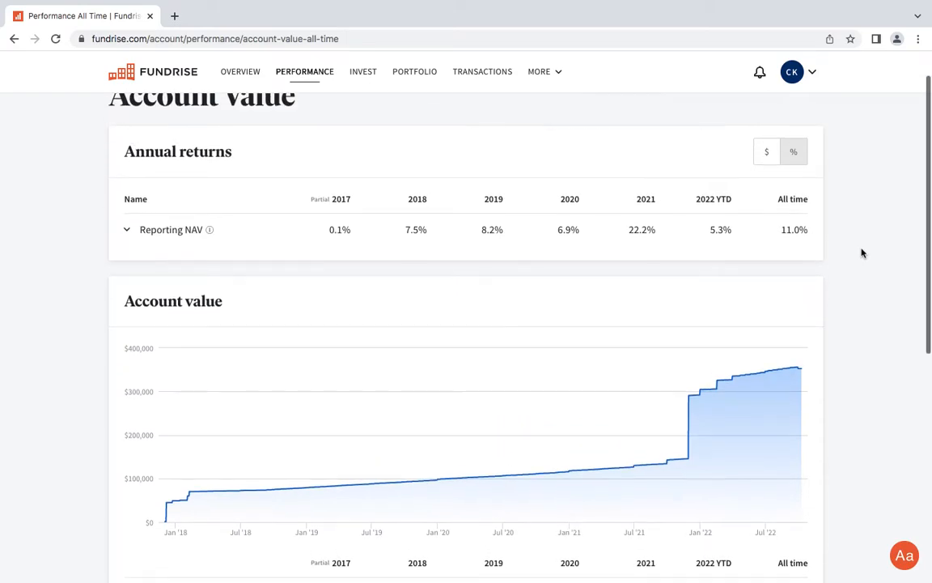
pyautogui.click(126, 229)
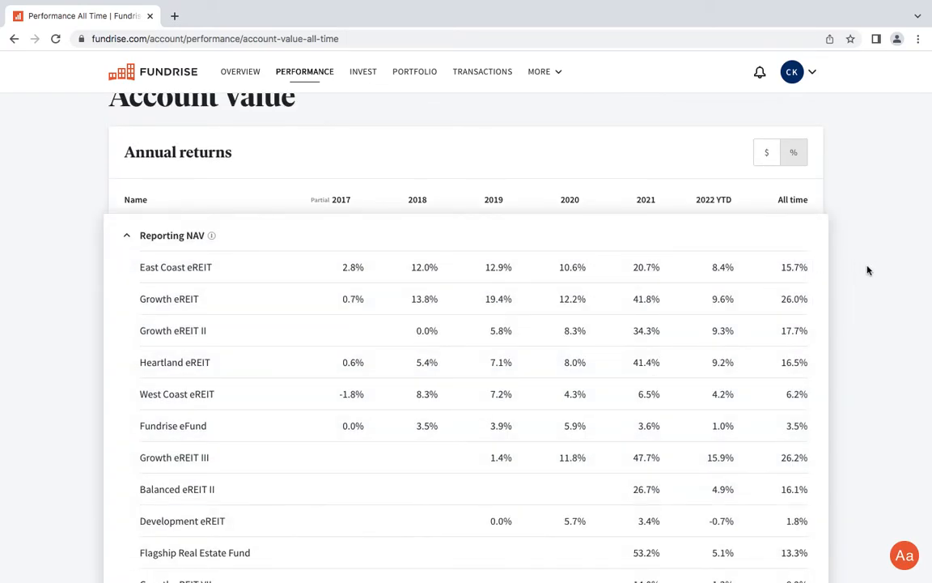
pyautogui.scroll(-3)
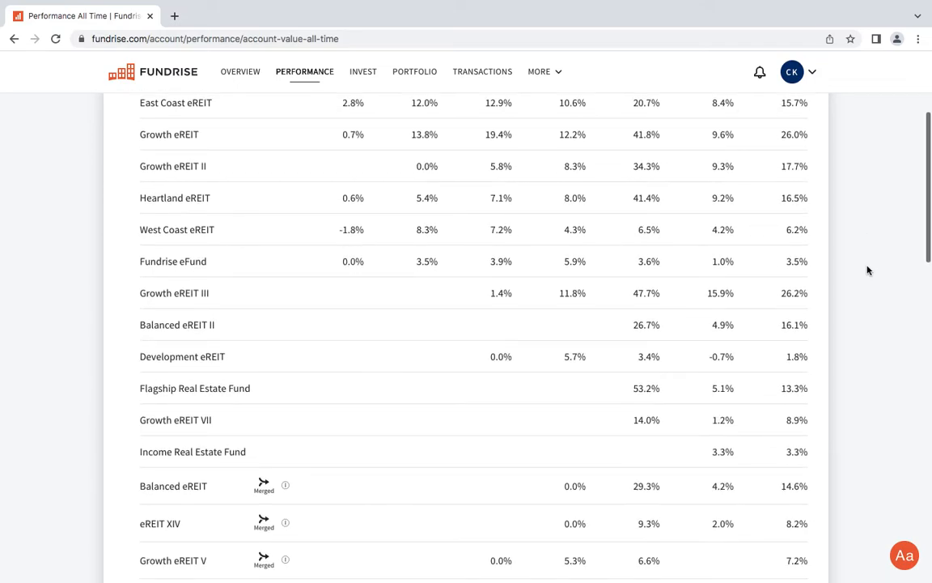
pyautogui.scroll(-3)
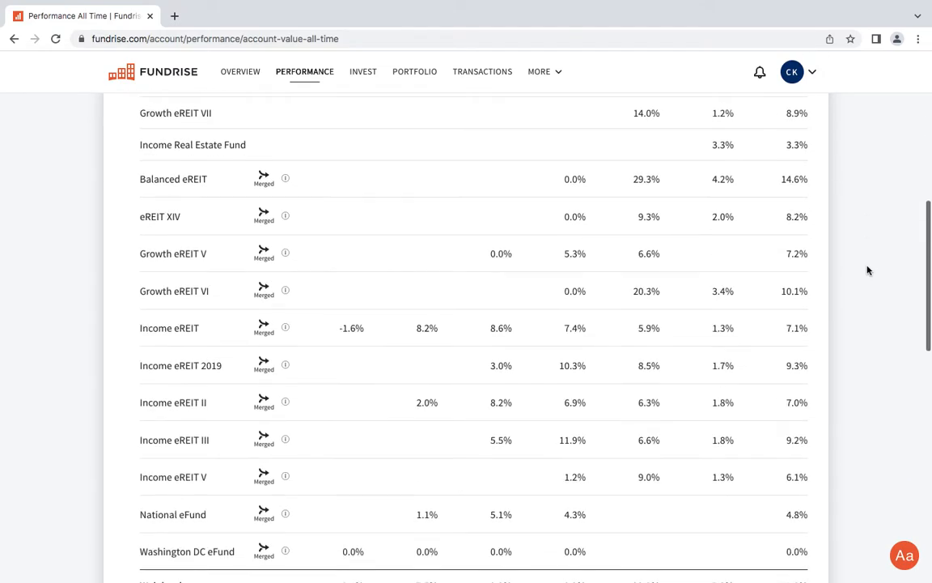
pyautogui.moveTo(451, 227)
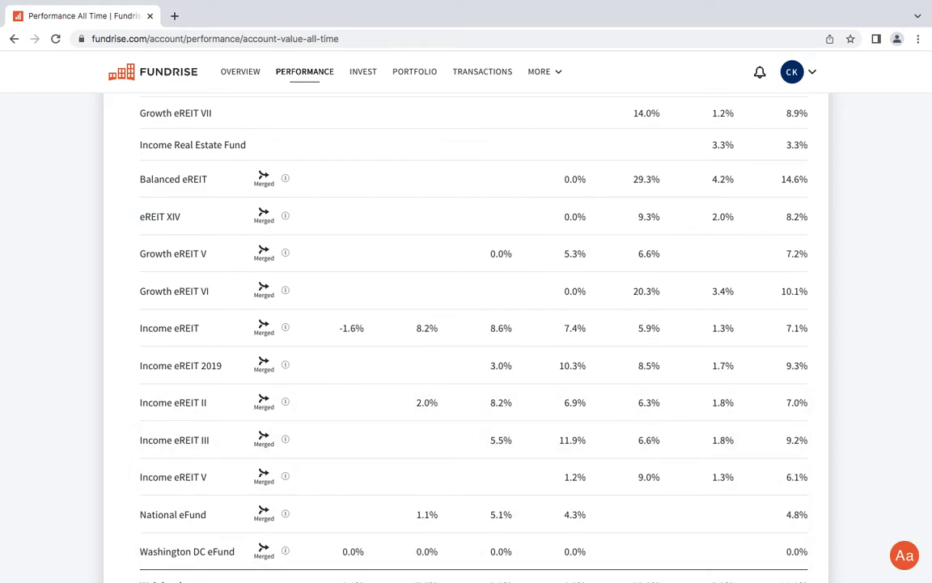
pyautogui.moveTo(426, 187)
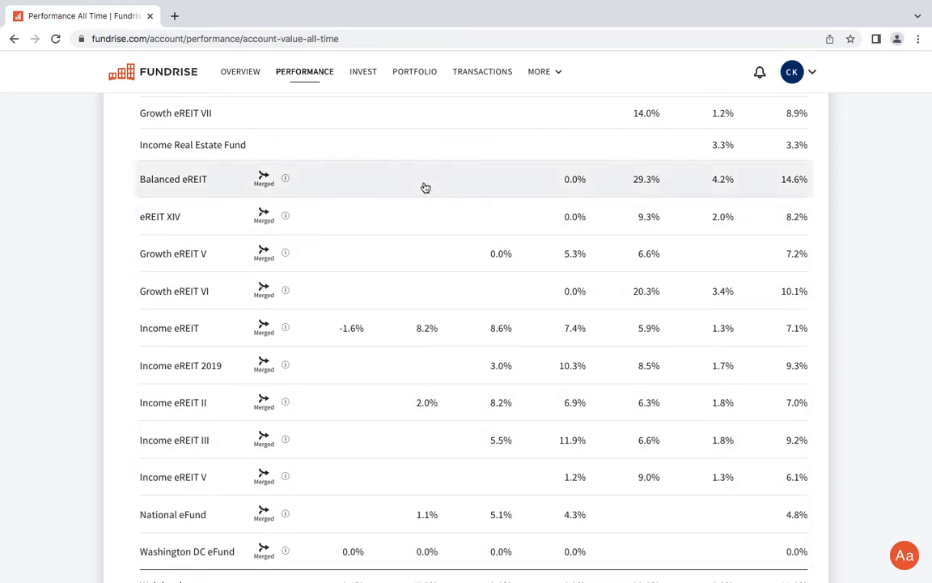
pyautogui.moveTo(433, 207)
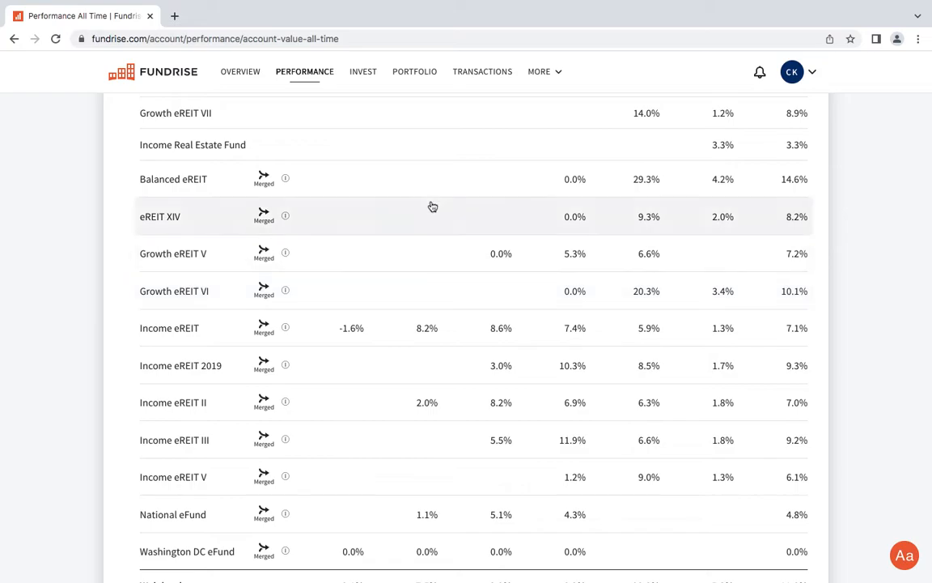
pyautogui.moveTo(574, 296)
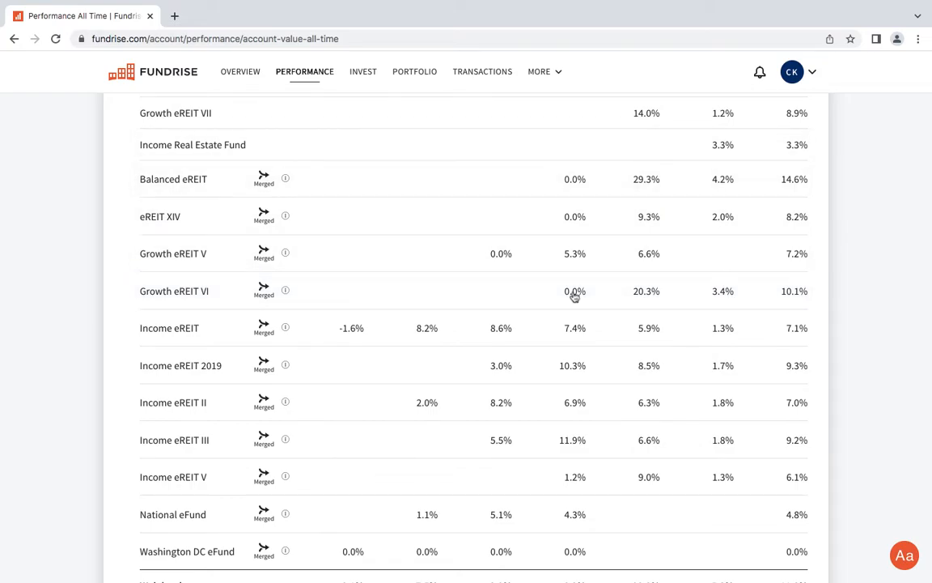
# Review dollar annual returns down to the $68,241.36 subtotal and $352,541.35 account value.
pyautogui.scroll(-3)
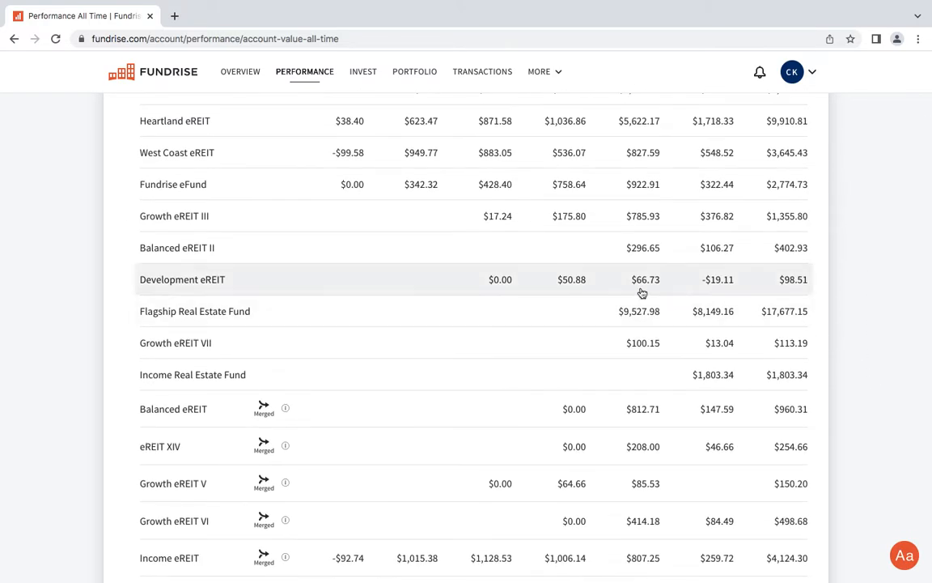
pyautogui.moveTo(362, 281)
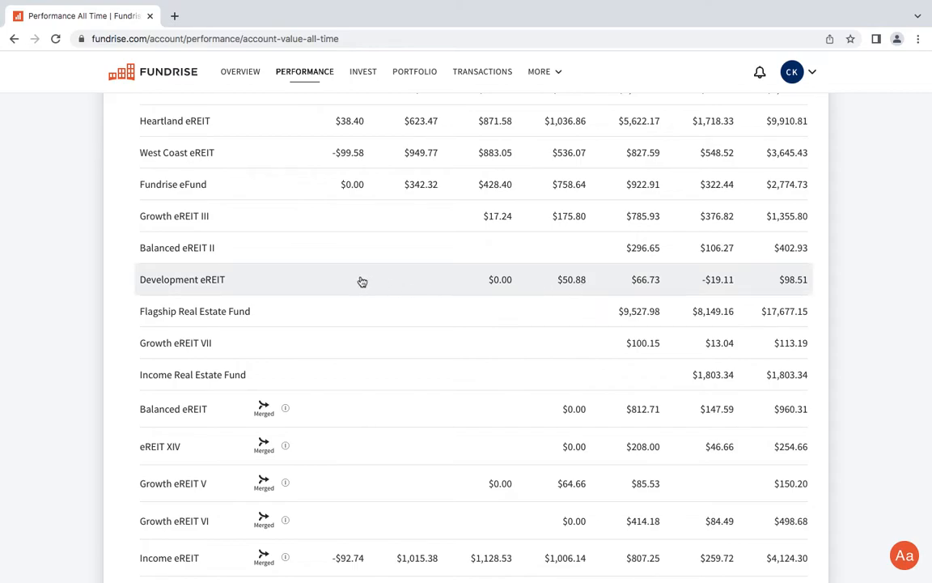
pyautogui.moveTo(723, 288)
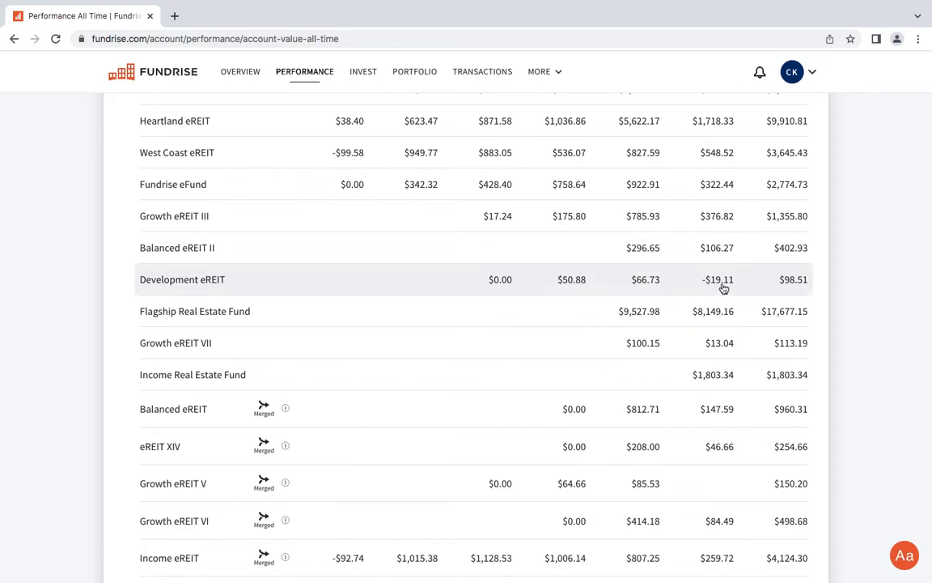
pyautogui.moveTo(706, 322)
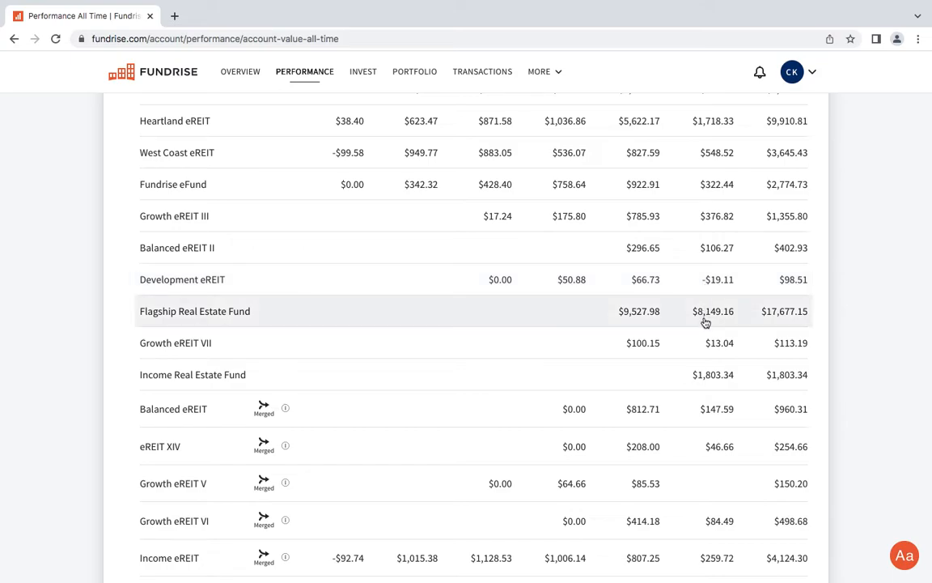
pyautogui.moveTo(681, 316)
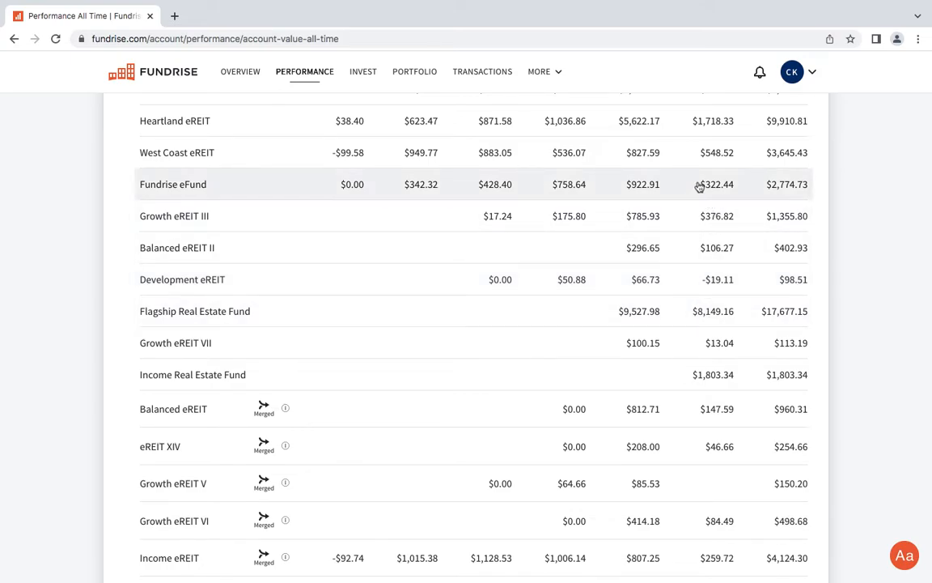
pyautogui.moveTo(849, 254)
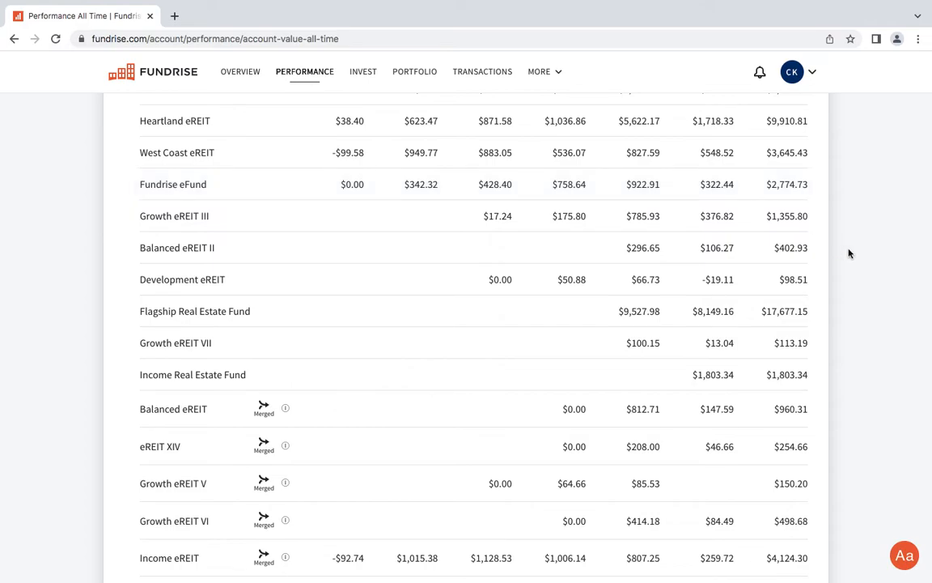
pyautogui.scroll(-3)
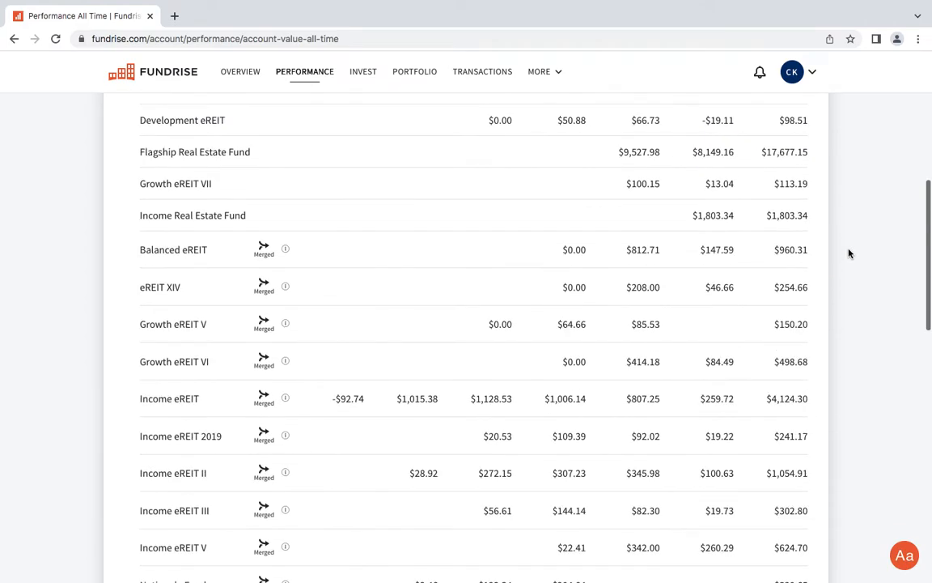
pyautogui.scroll(-3)
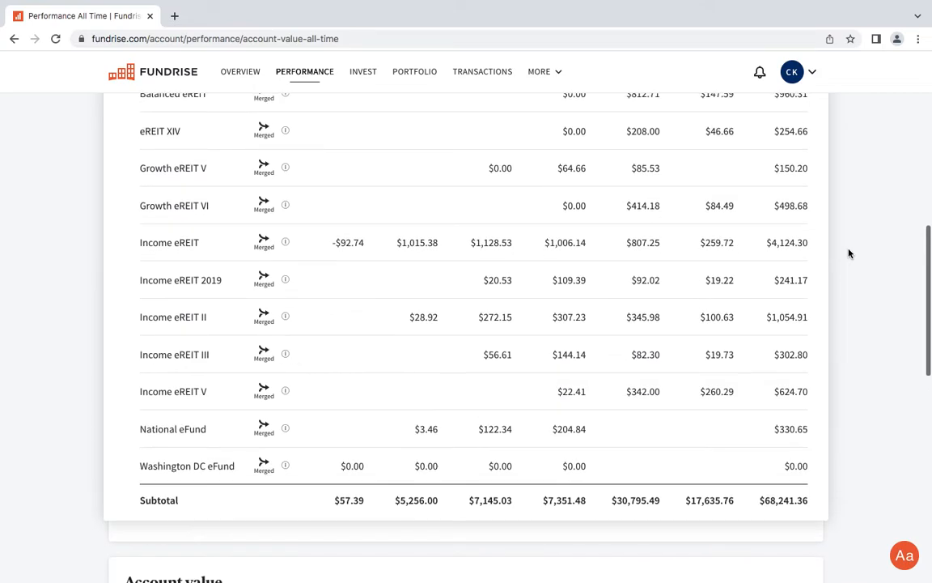
pyautogui.scroll(-3)
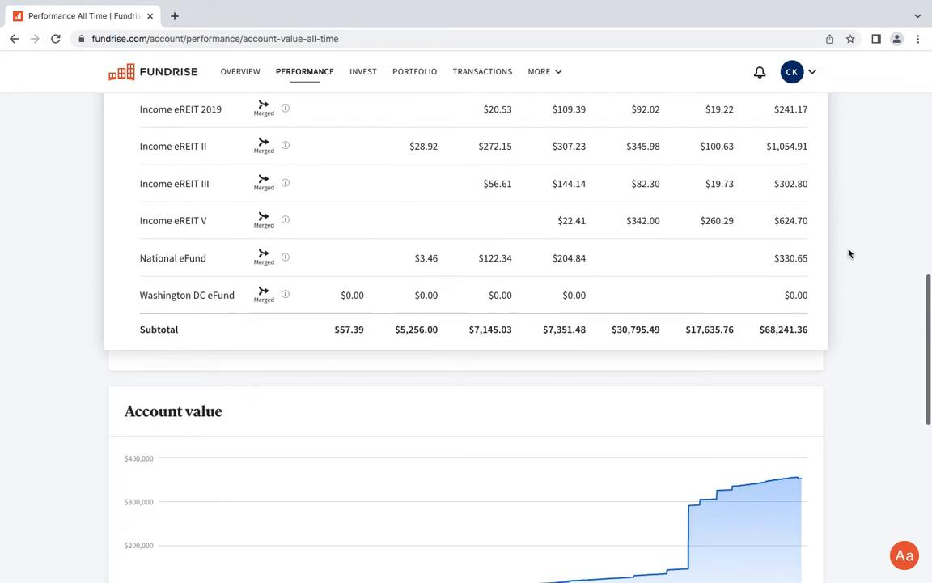
pyautogui.scroll(-3)
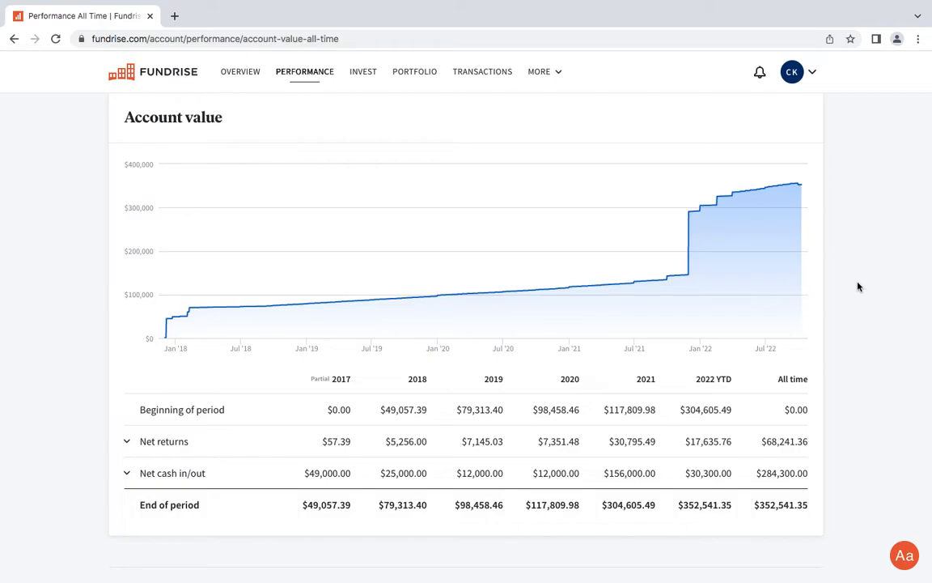
pyautogui.moveTo(800, 168)
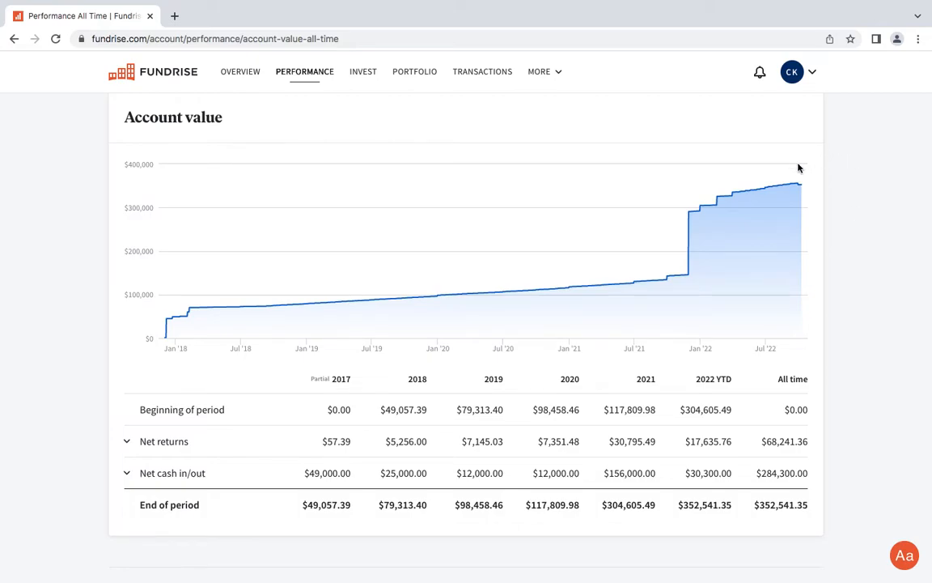
pyautogui.moveTo(801, 184)
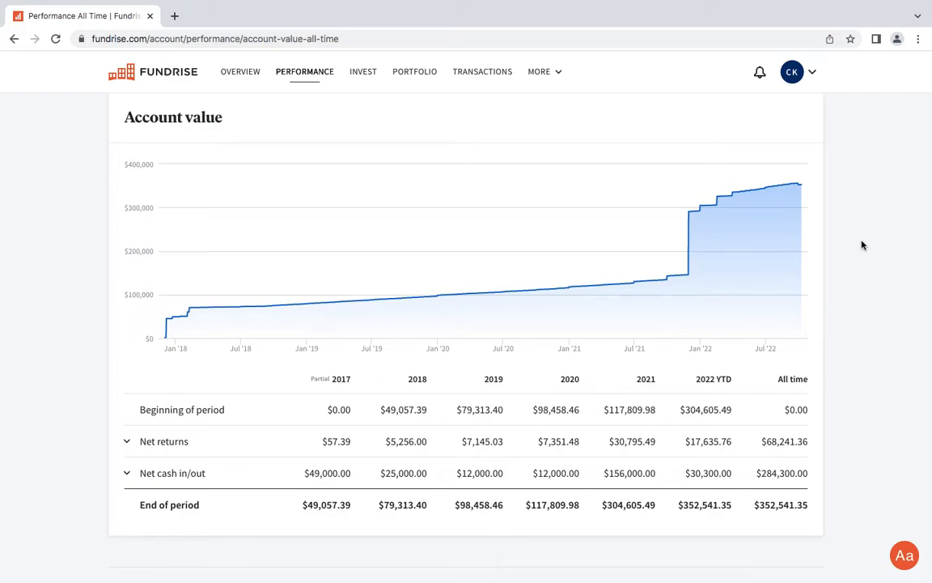
pyautogui.moveTo(823, 243)
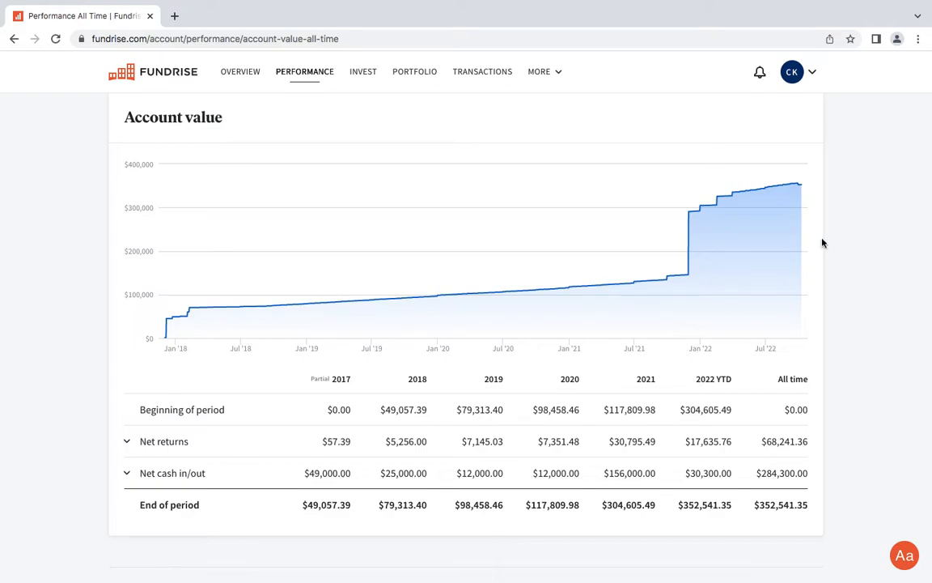
# Scroll down to the Net returns row below the Account value chart.
pyautogui.scroll(-3)
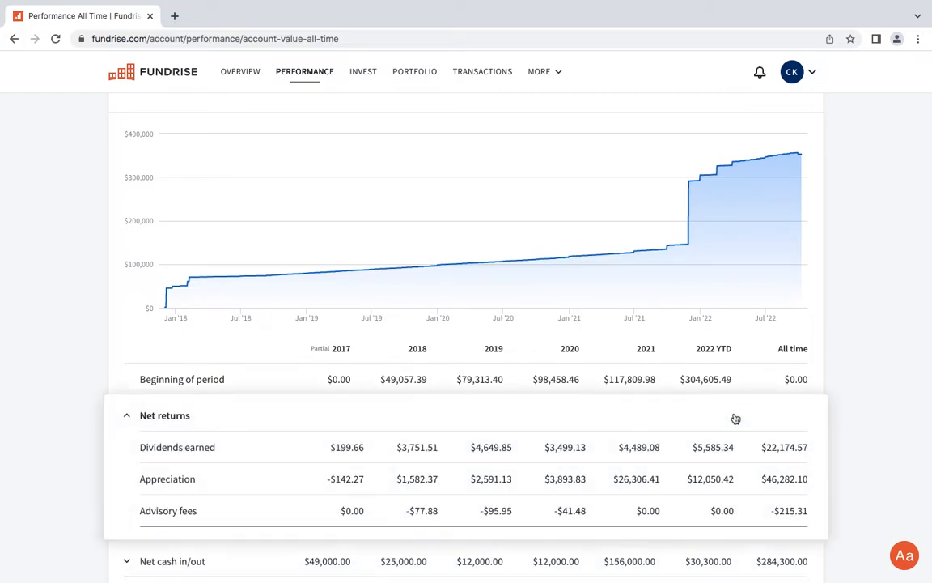
# Review net returns and the $284,300.00 principal invested, then collapse the account value breakdown.
pyautogui.scroll(-3)
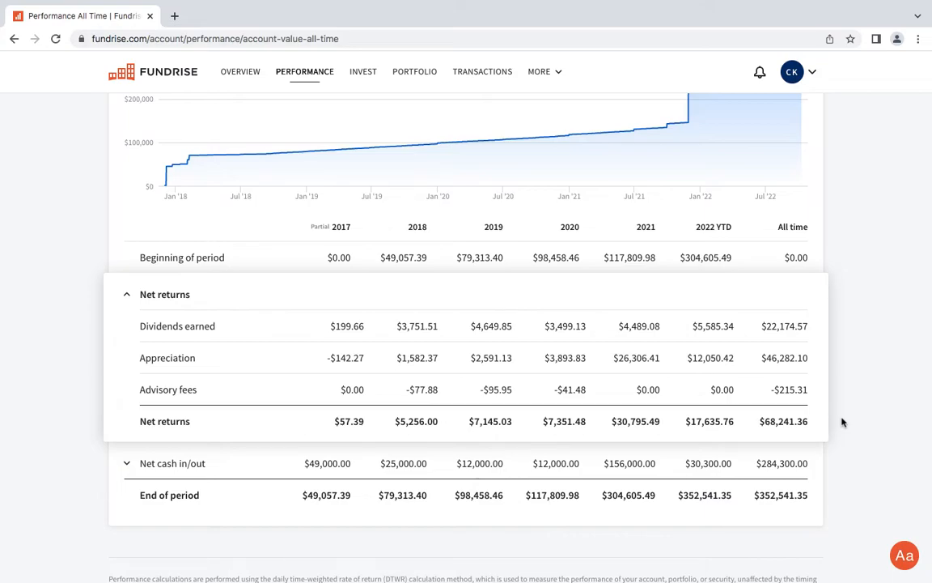
pyautogui.moveTo(782, 463)
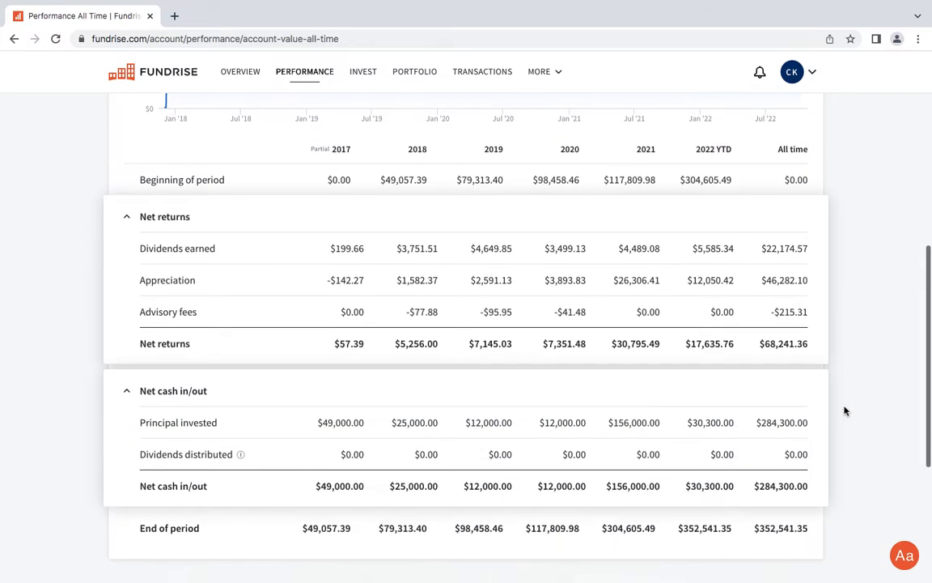
pyautogui.scroll(-3)
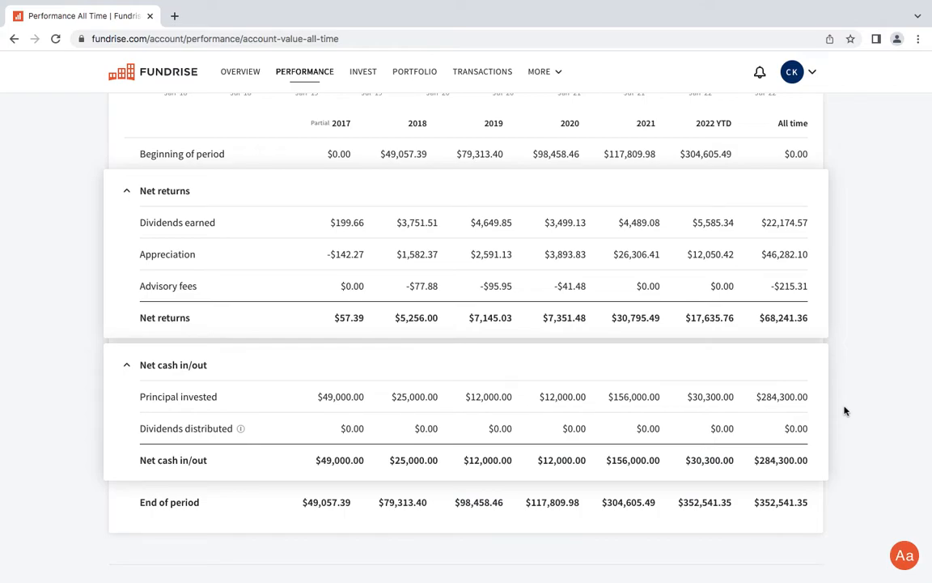
pyautogui.moveTo(811, 369)
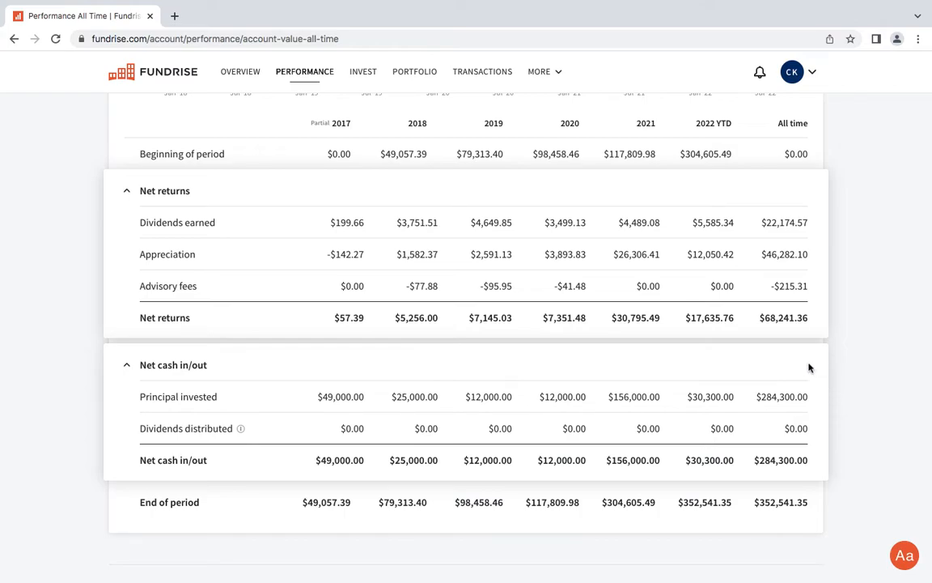
pyautogui.moveTo(796, 366)
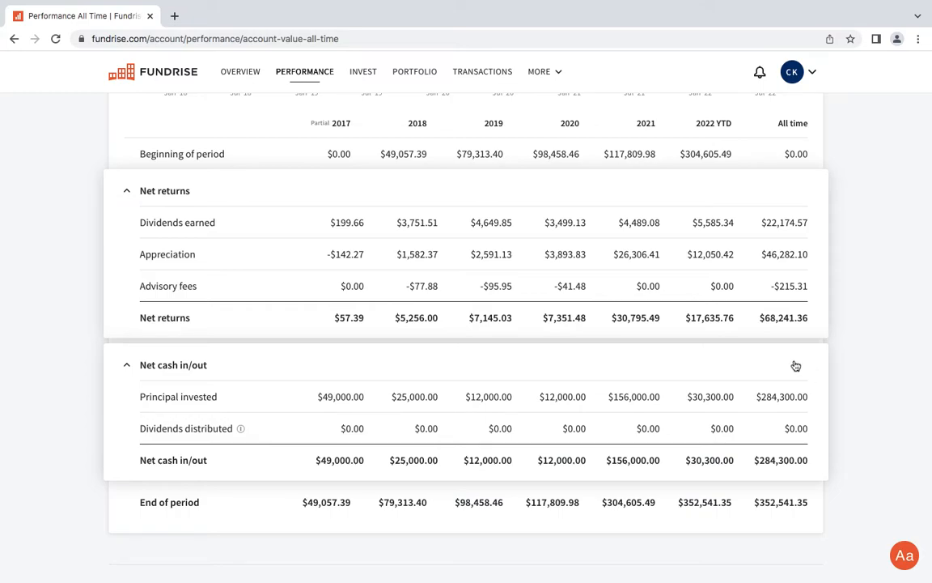
pyautogui.moveTo(737, 510)
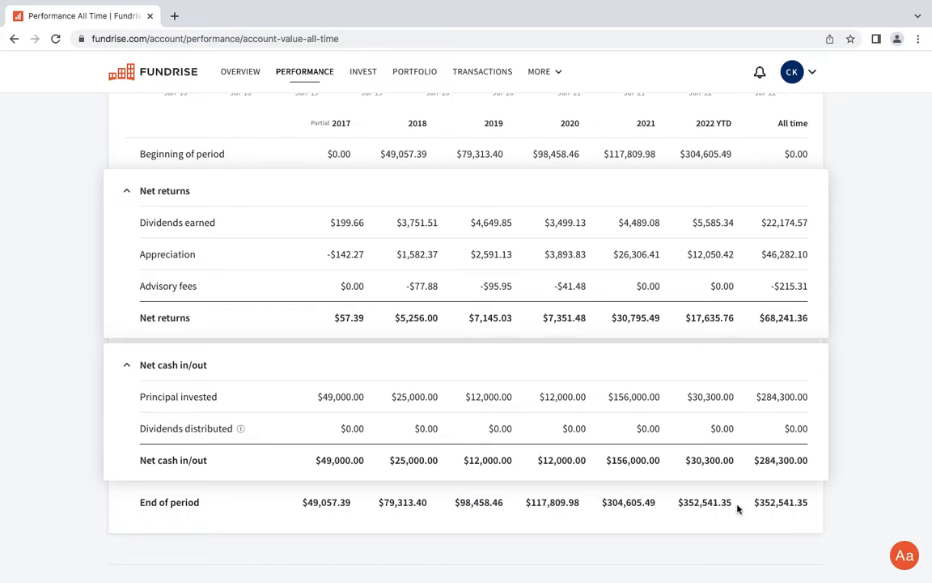
pyautogui.moveTo(337, 421)
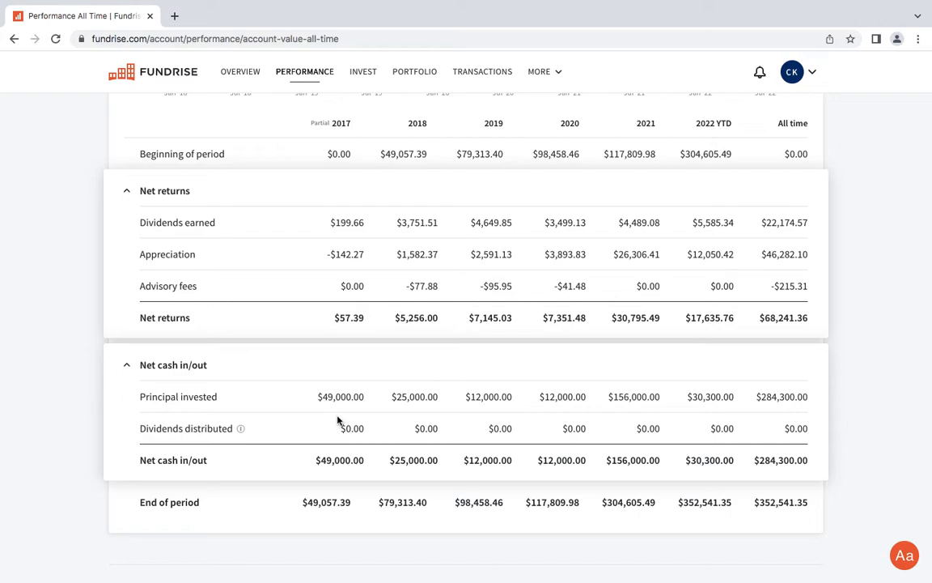
pyautogui.moveTo(483, 428)
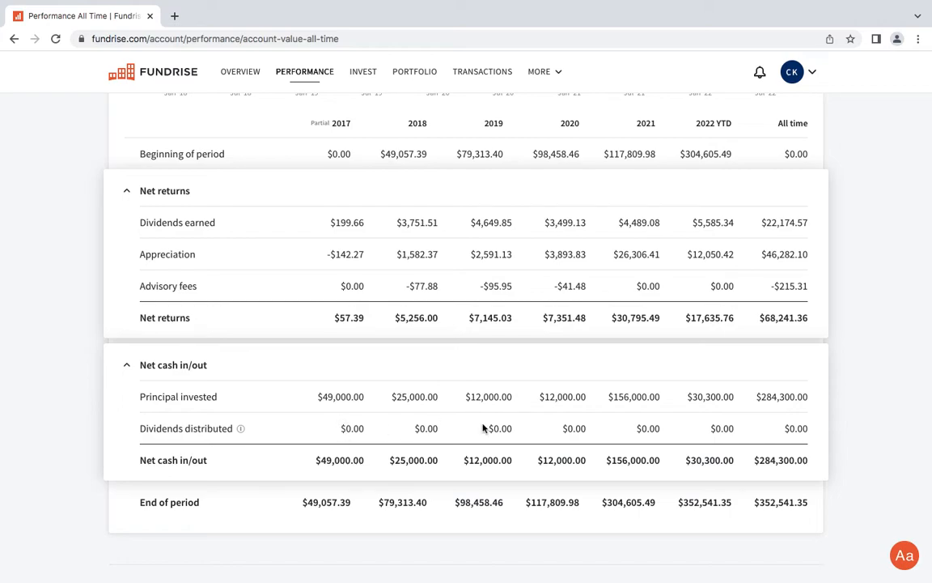
pyautogui.moveTo(482, 427)
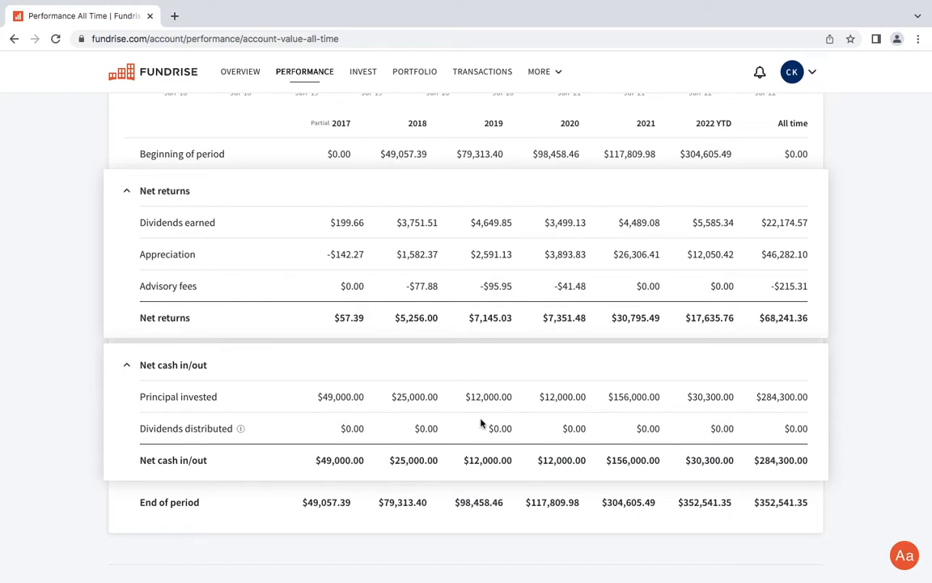
pyautogui.moveTo(532, 429)
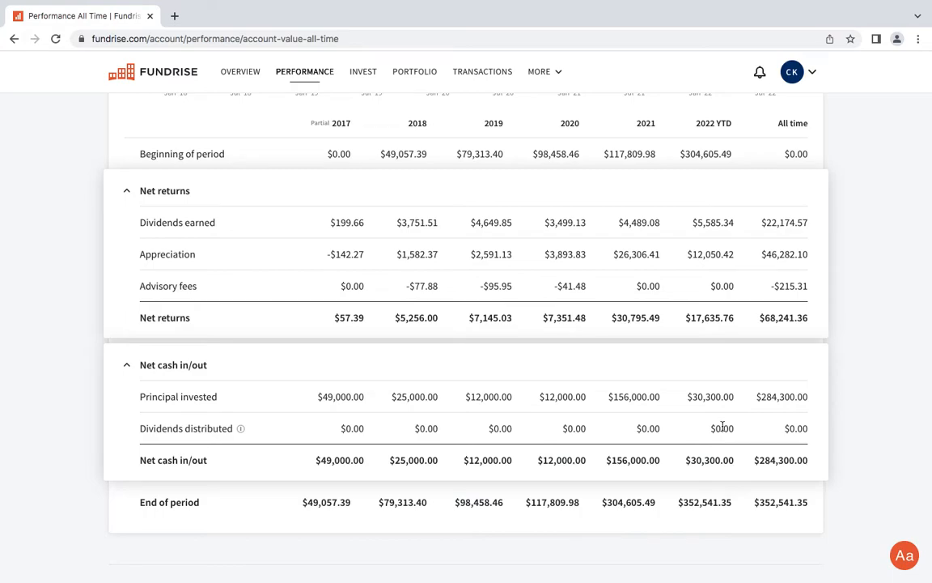
pyautogui.moveTo(751, 374)
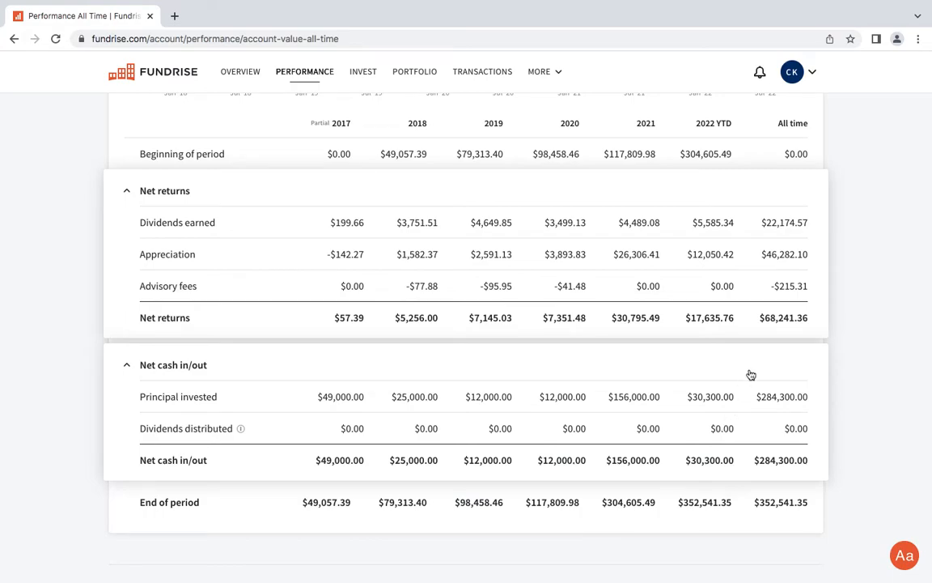
pyautogui.moveTo(743, 368)
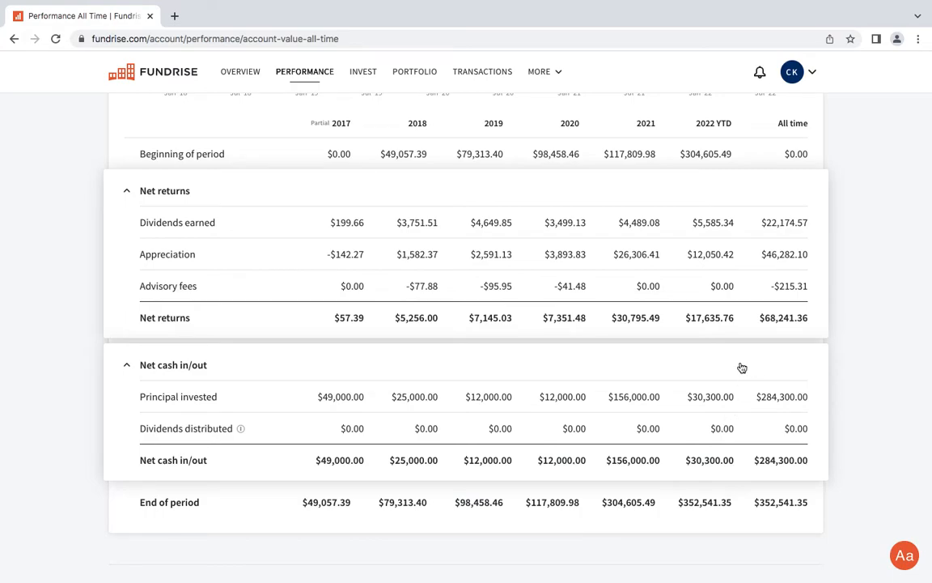
pyautogui.click(126, 364)
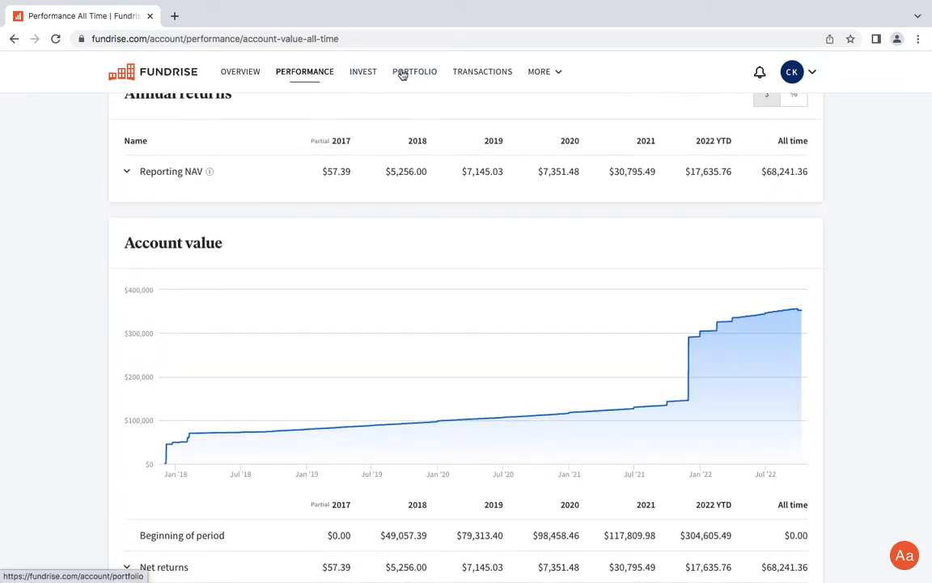
# Open the Portfolio page and scroll the Positions table to the $352,541.35 total.
pyautogui.click(414, 72)
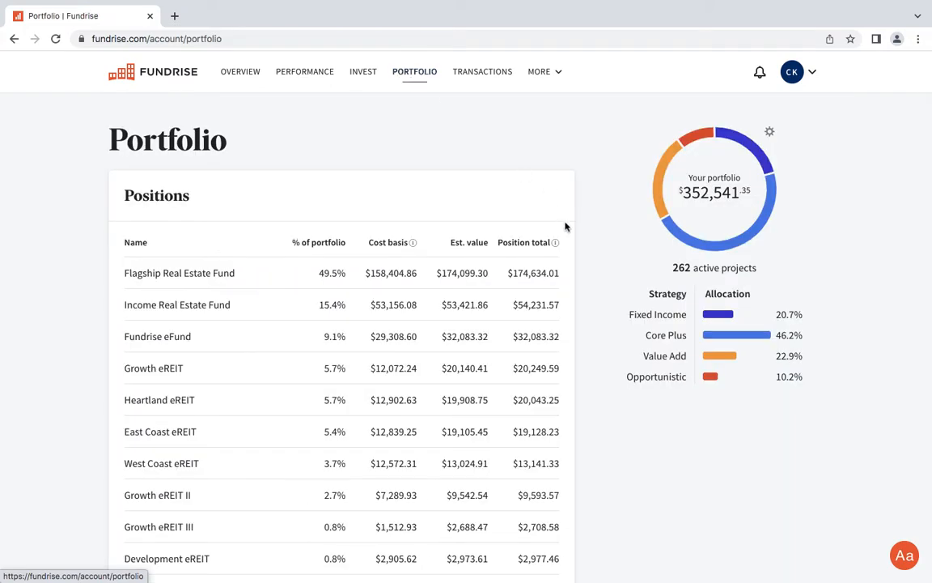
pyautogui.moveTo(414, 290)
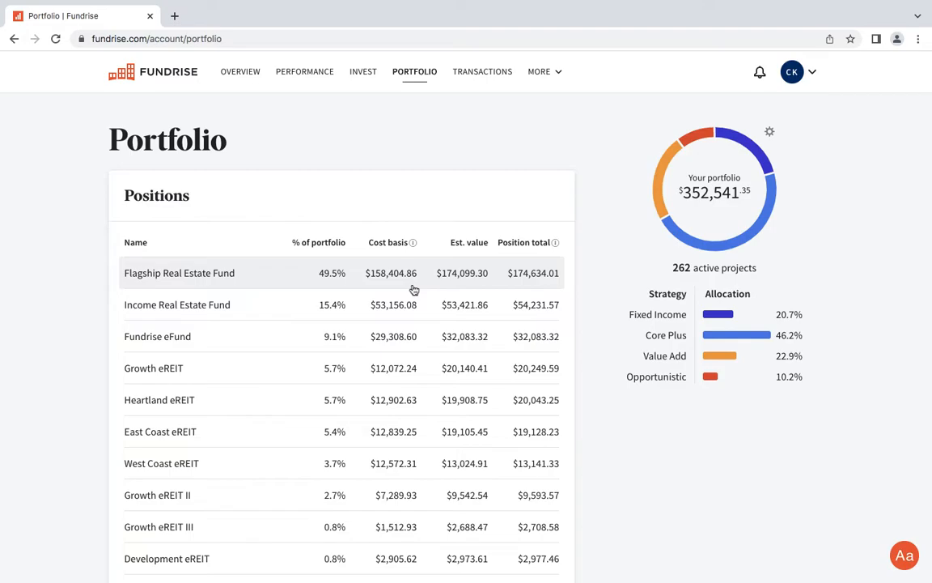
pyautogui.moveTo(387, 317)
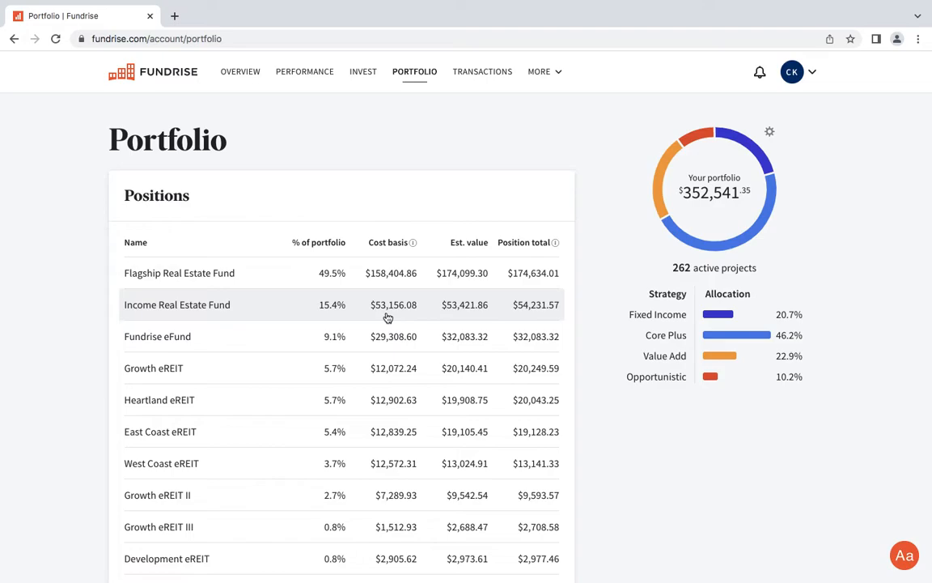
pyautogui.moveTo(334, 312)
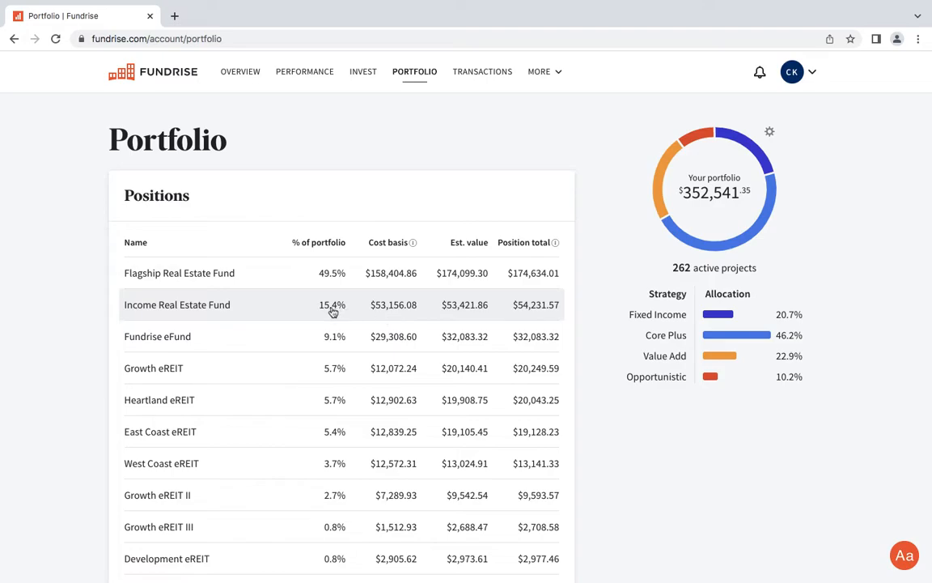
pyautogui.moveTo(289, 304)
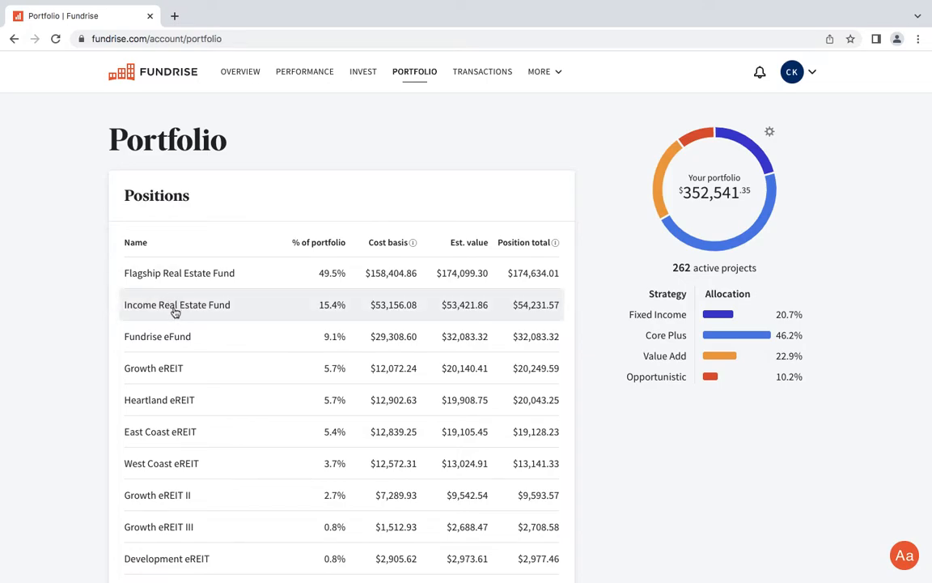
pyautogui.moveTo(268, 292)
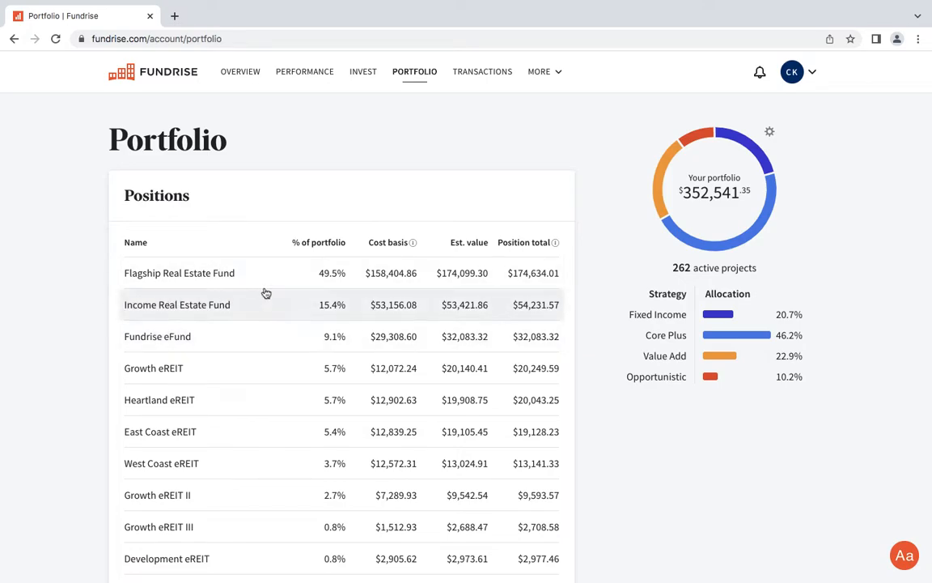
pyautogui.moveTo(276, 296)
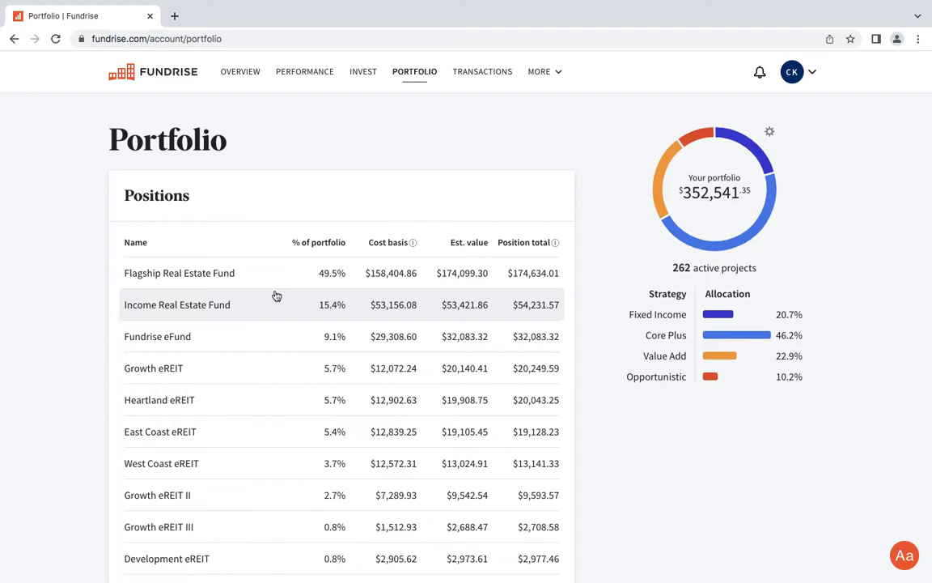
pyautogui.moveTo(301, 315)
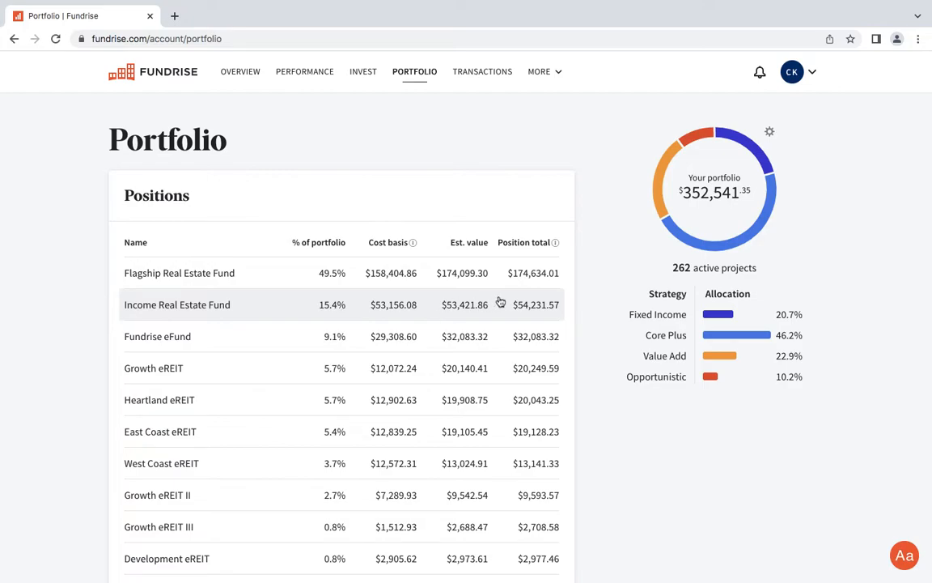
pyautogui.moveTo(571, 294)
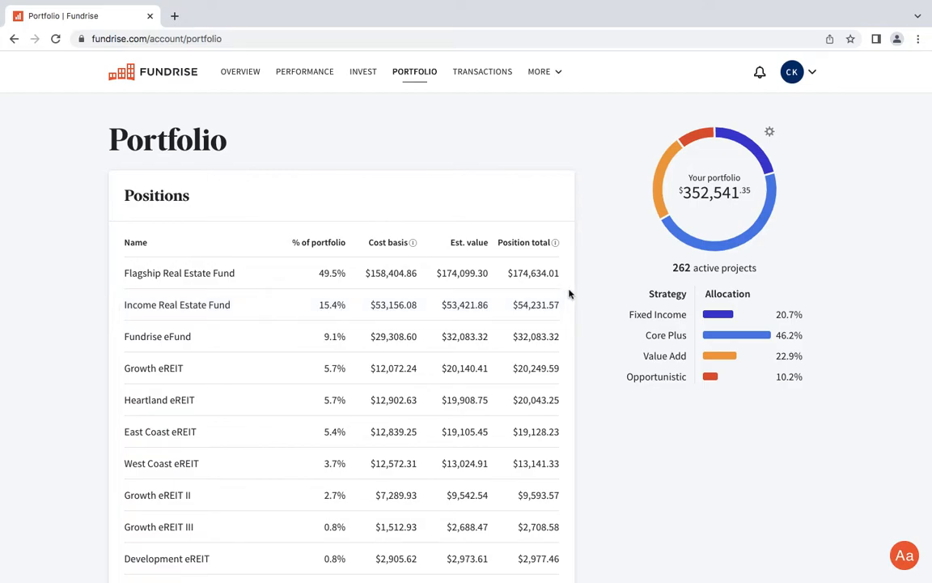
pyautogui.scroll(-3)
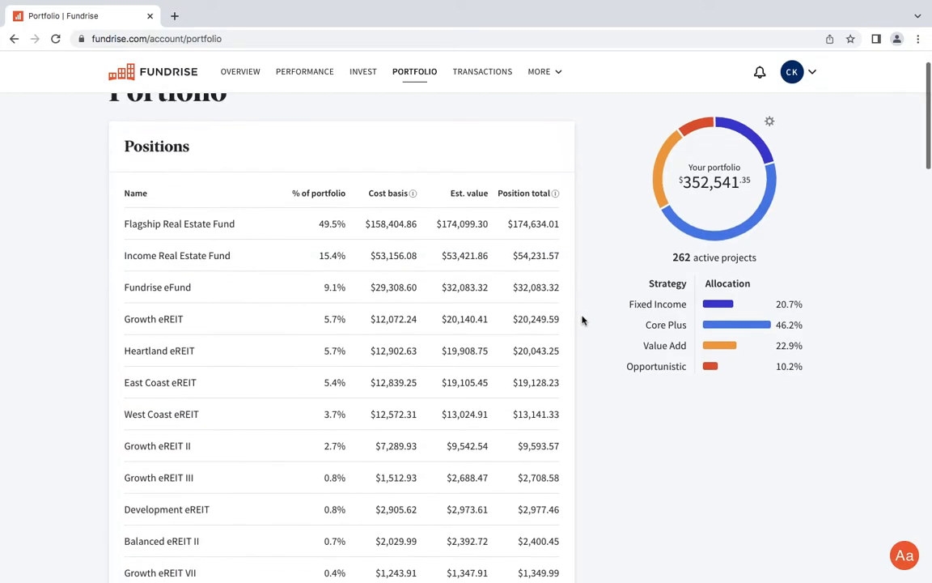
pyautogui.scroll(-3)
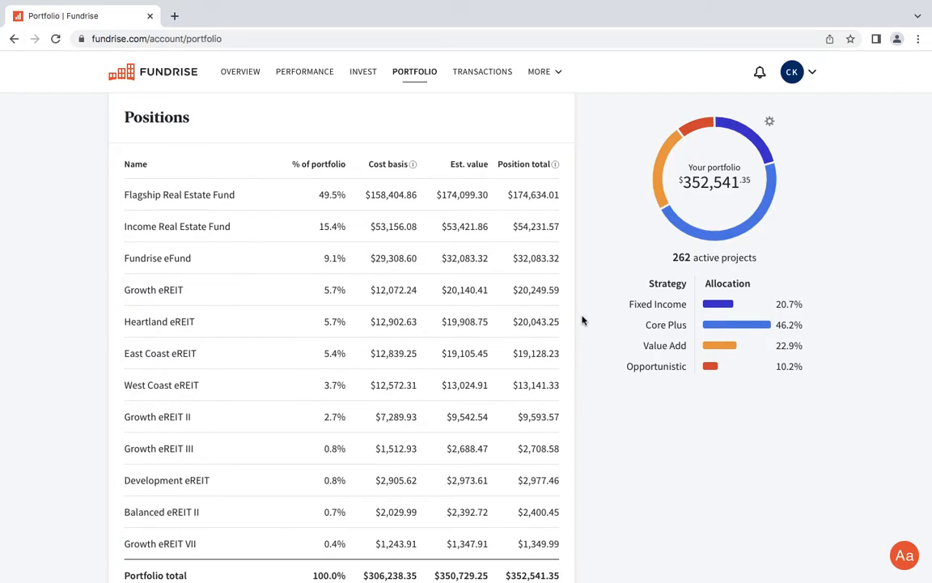
pyautogui.scroll(-3)
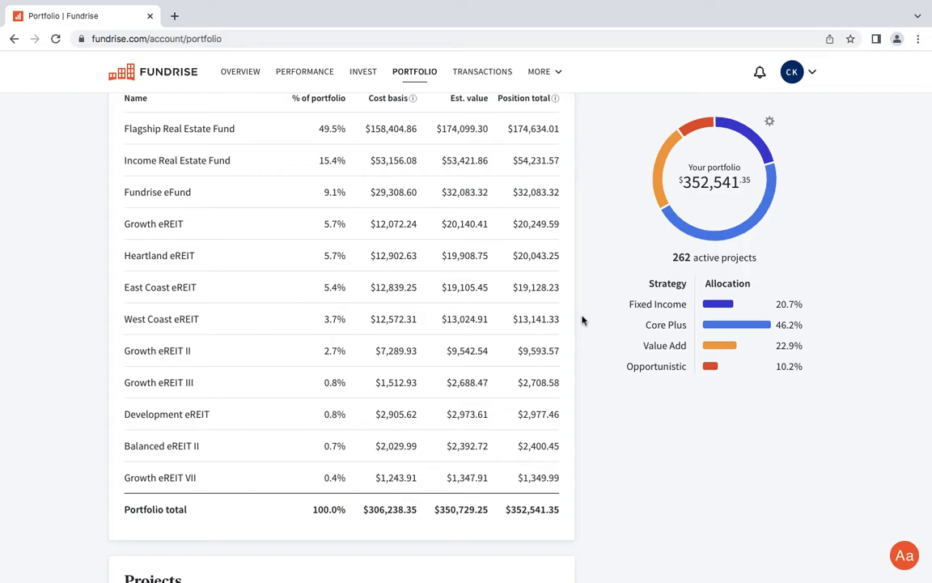
pyautogui.moveTo(409, 453)
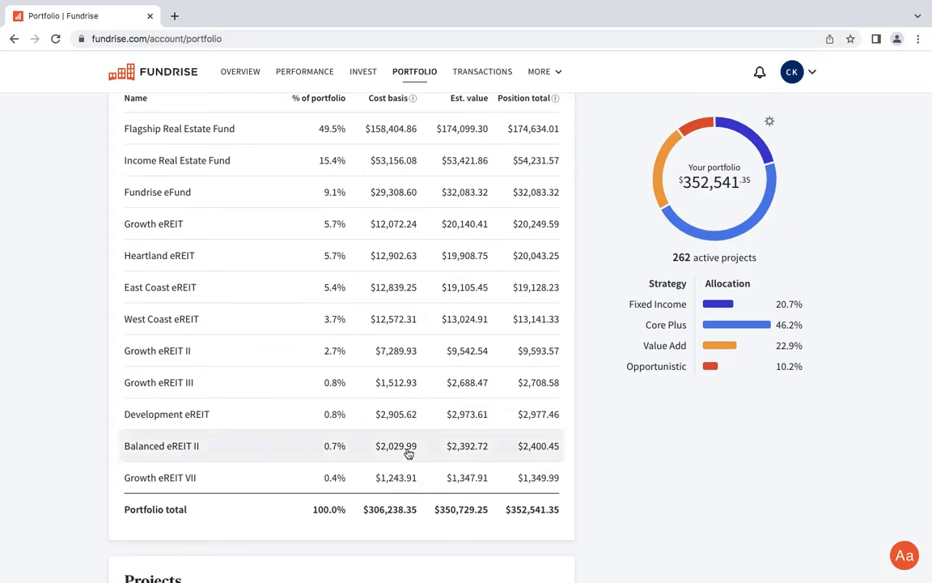
# Select the $306,238.35 total cost basis in the Portfolio total row.
pyautogui.doubleClick(389, 509)
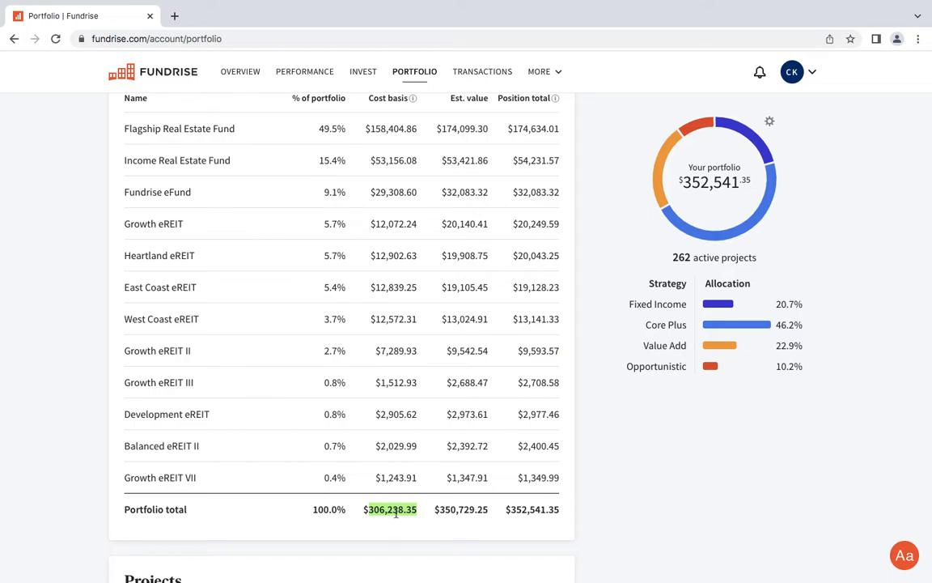
pyautogui.moveTo(576, 364)
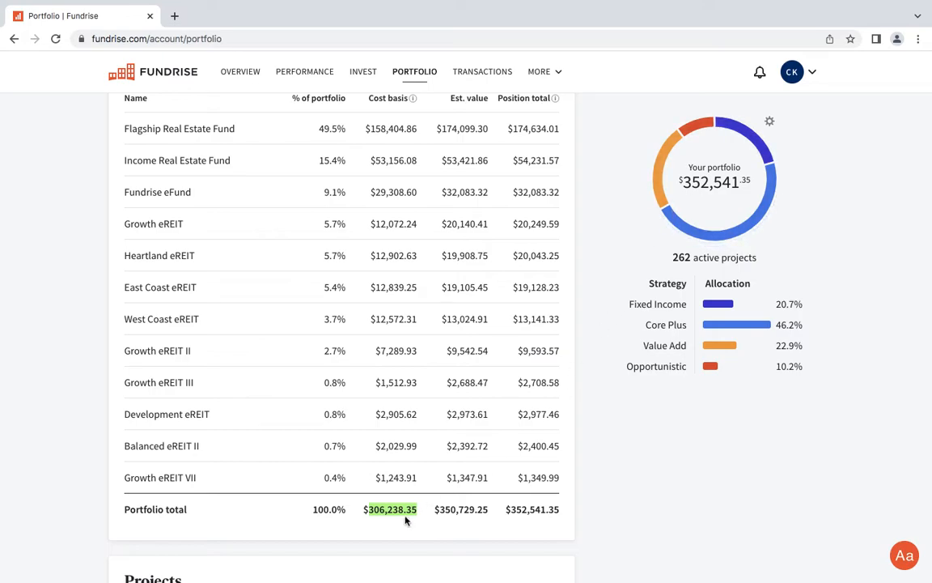
pyautogui.moveTo(522, 509)
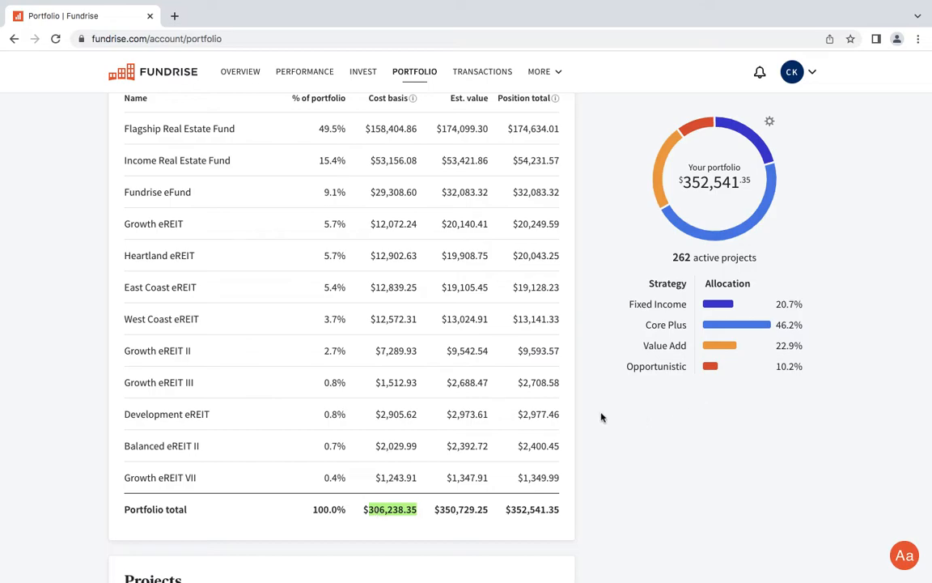
pyautogui.moveTo(599, 418)
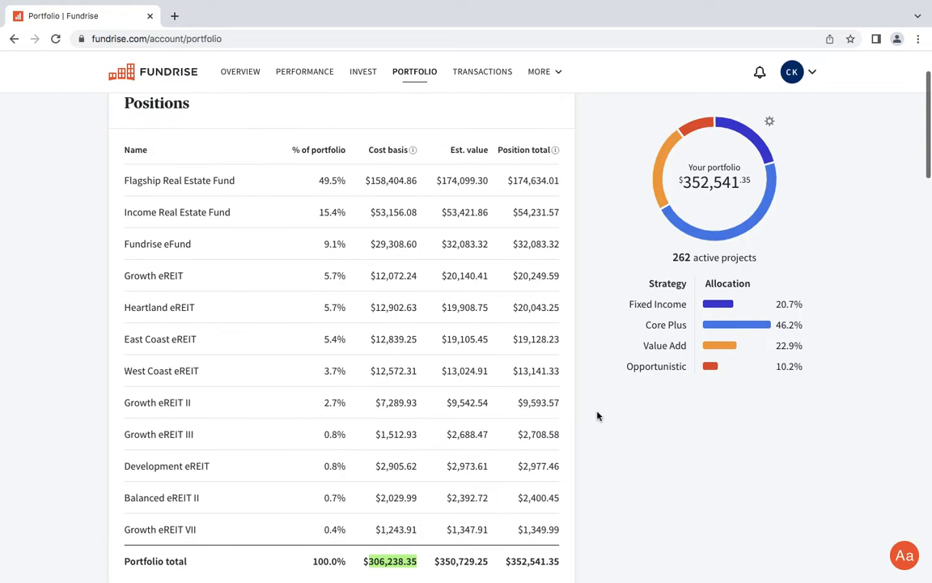
pyautogui.scroll(-3)
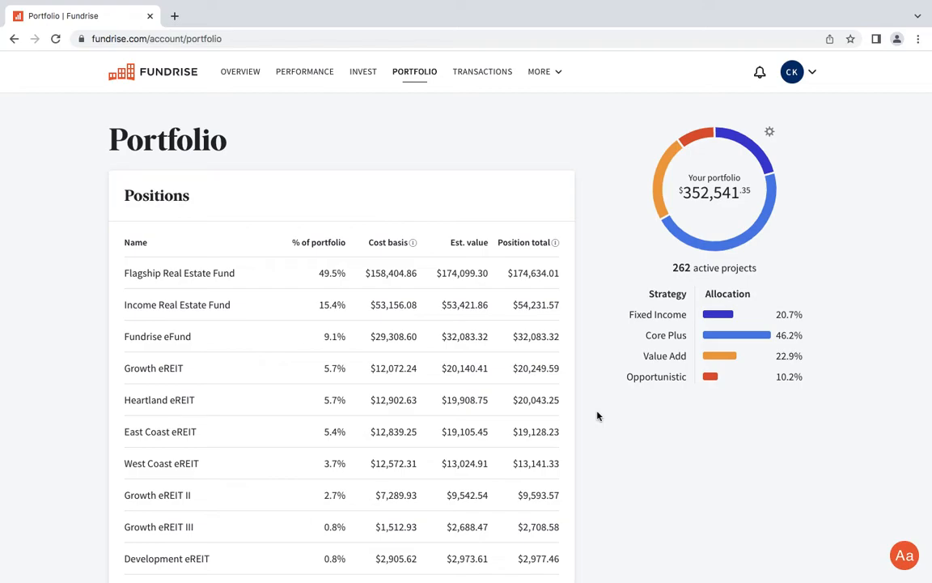
# Scroll the Positions table and open the Flagship Real Estate Fund detail page.
pyautogui.scroll(-3)
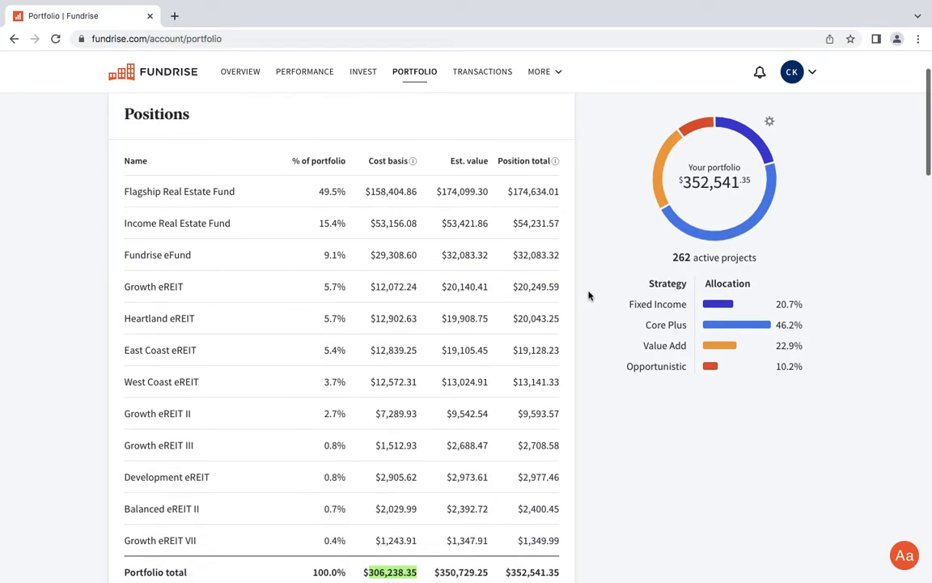
pyautogui.scroll(-3)
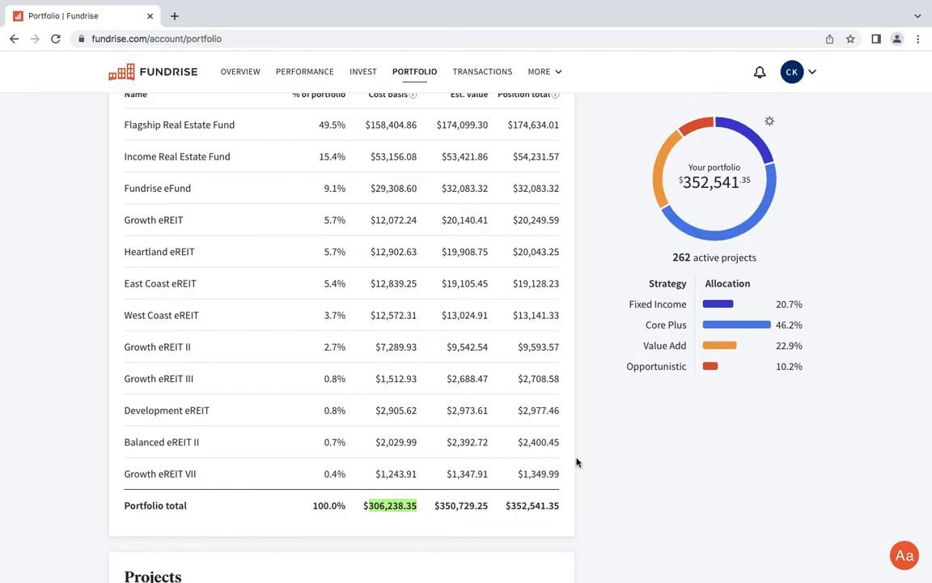
pyautogui.moveTo(581, 438)
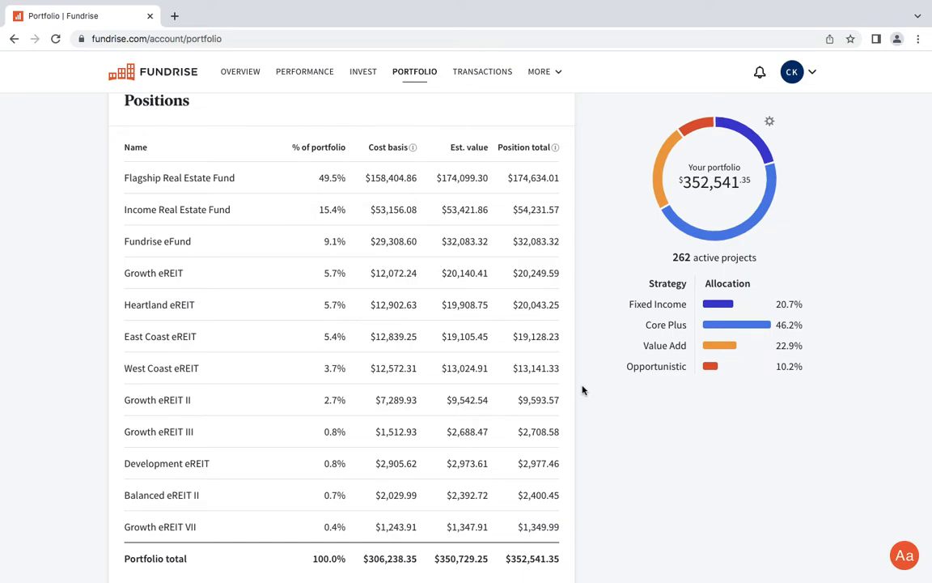
pyautogui.scroll(-3)
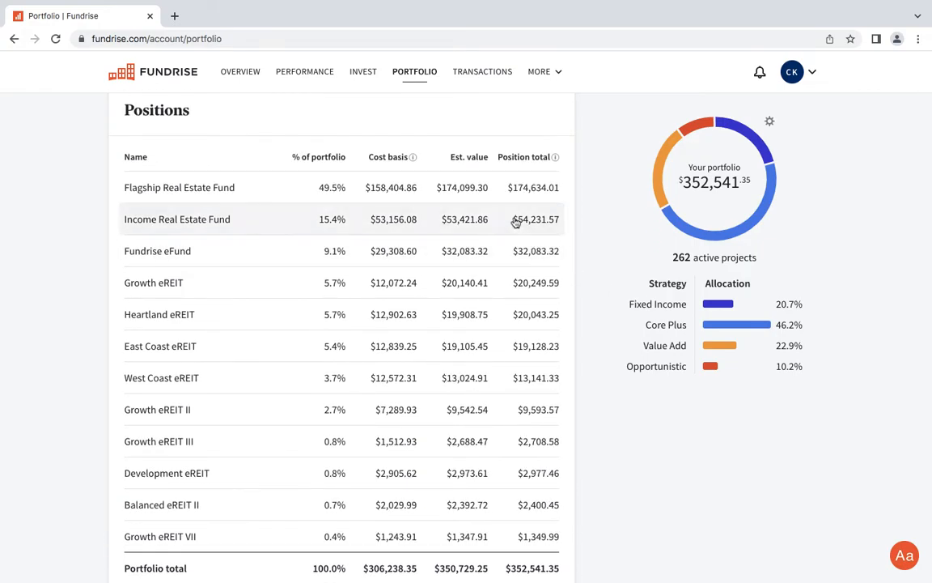
pyautogui.moveTo(400, 192)
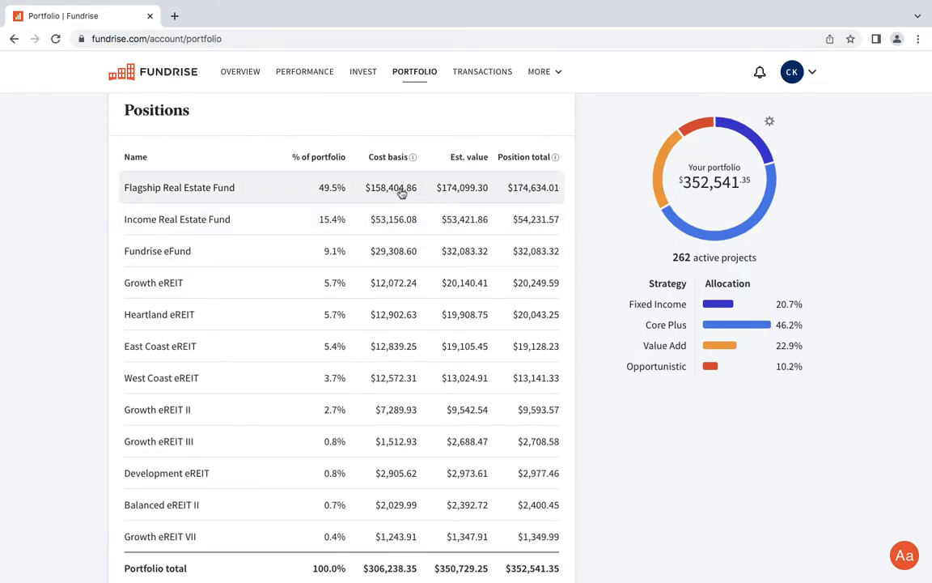
pyautogui.click(179, 187)
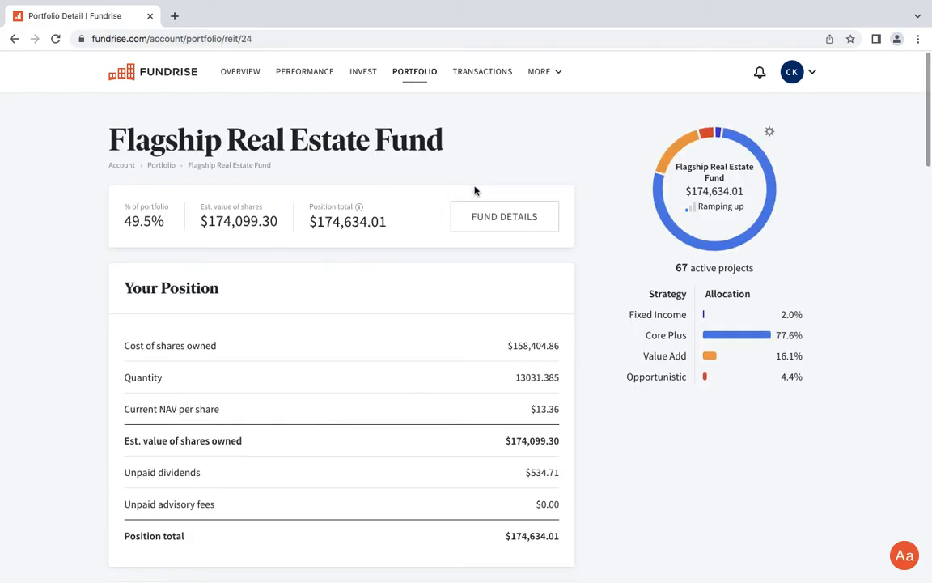
# Review the Flagship fund's $174,634.01 position details, then return to the Portfolio positions list.
pyautogui.scroll(-3)
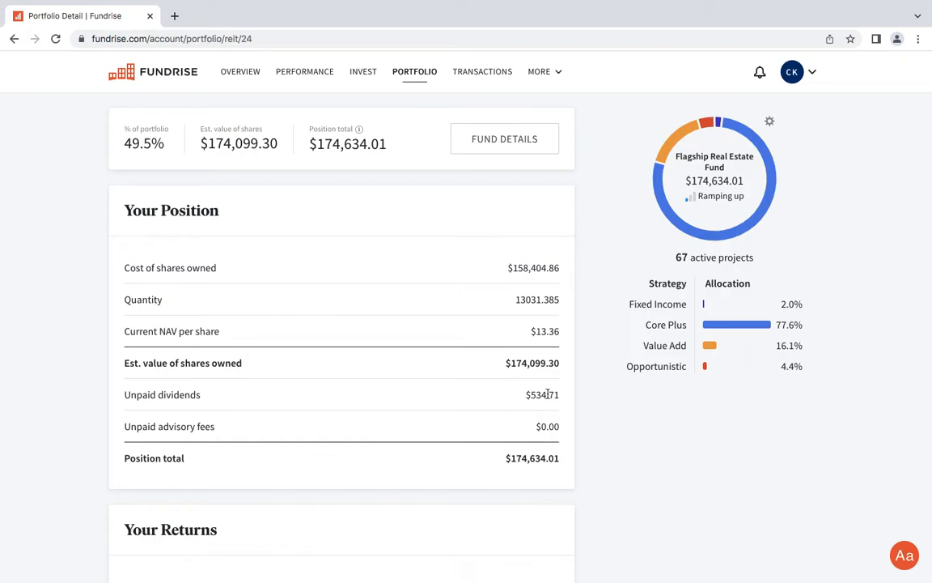
pyautogui.moveTo(599, 388)
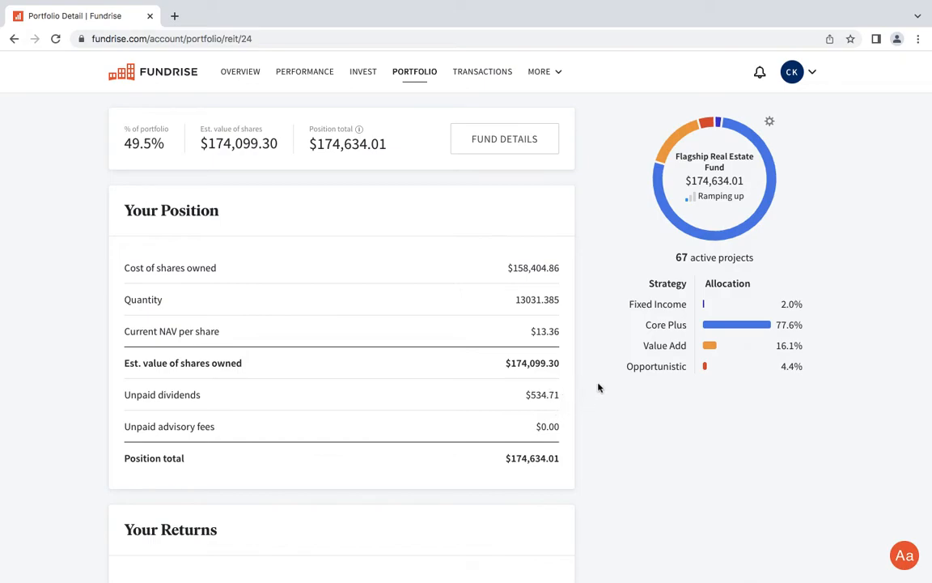
pyautogui.moveTo(608, 392)
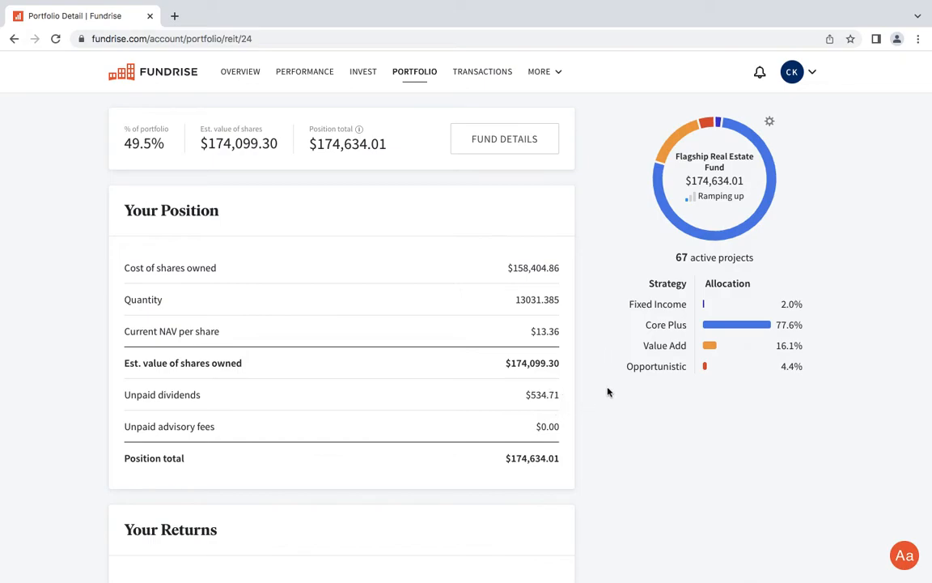
pyautogui.scroll(-3)
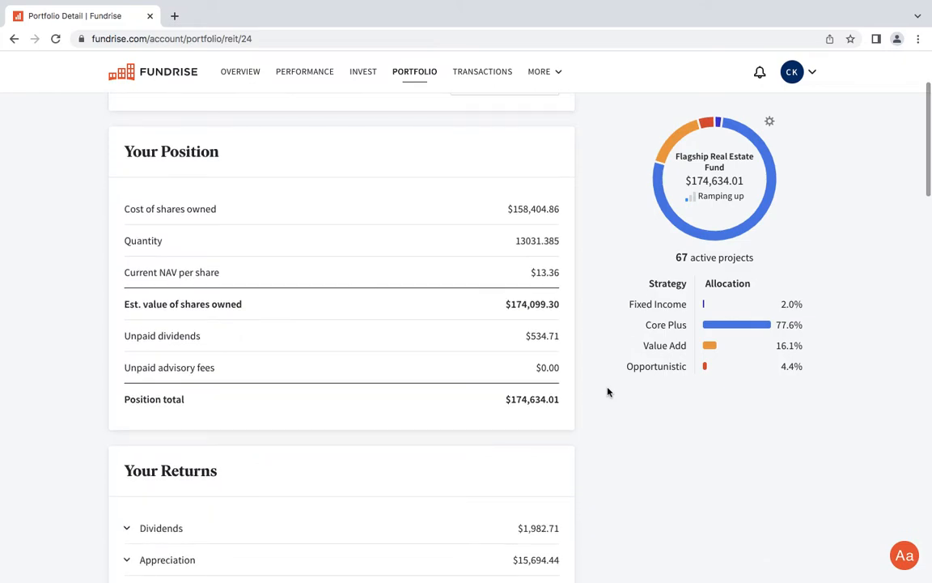
pyautogui.scroll(-3)
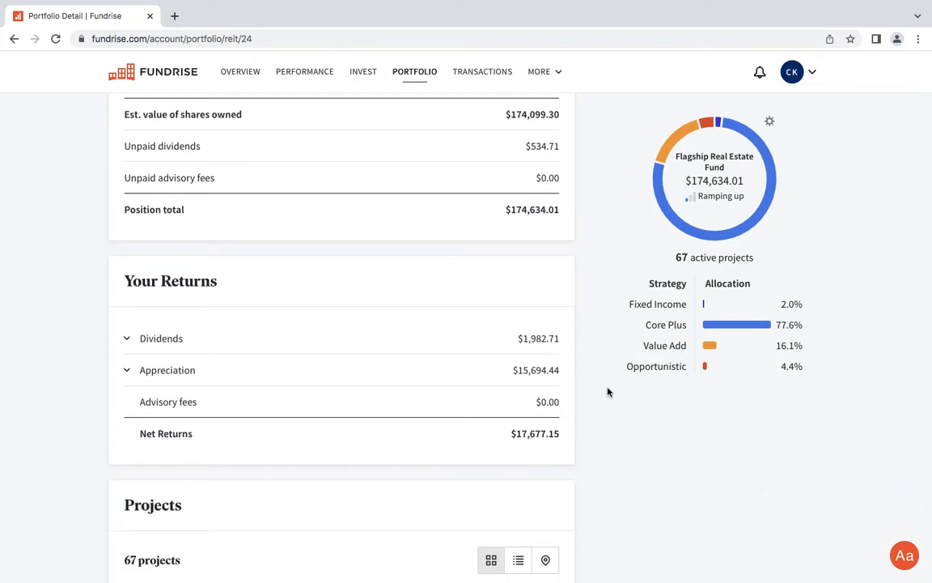
pyautogui.scroll(-3)
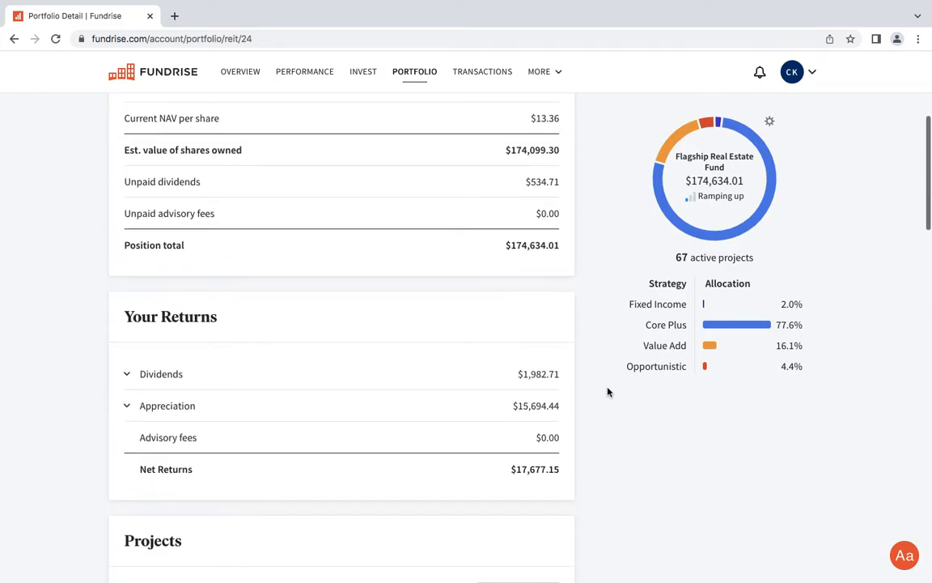
pyautogui.scroll(3)
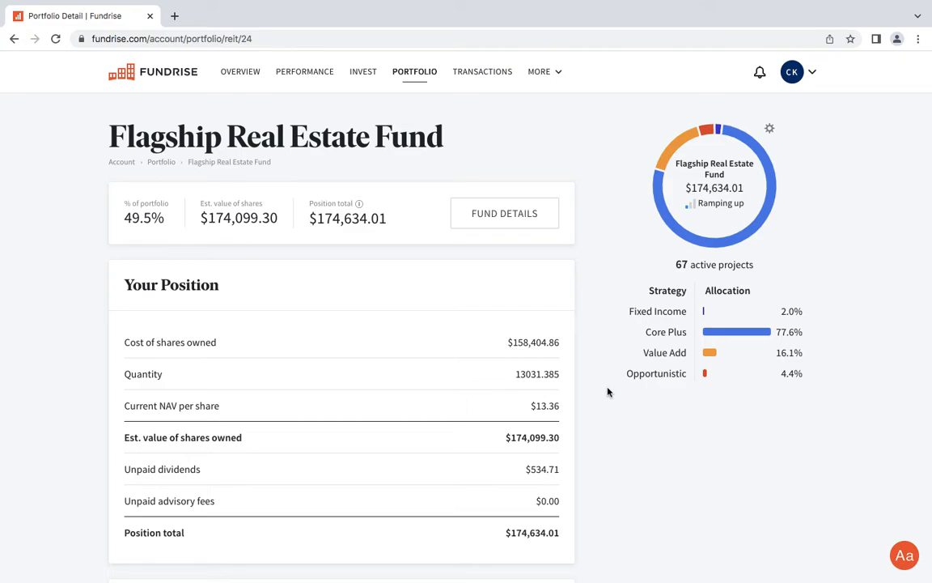
pyautogui.moveTo(599, 362)
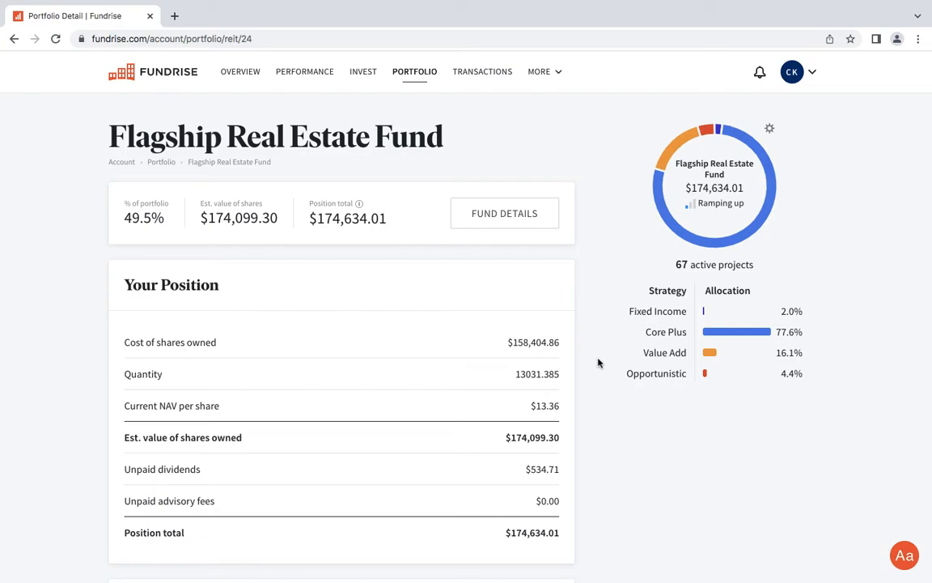
pyautogui.moveTo(587, 330)
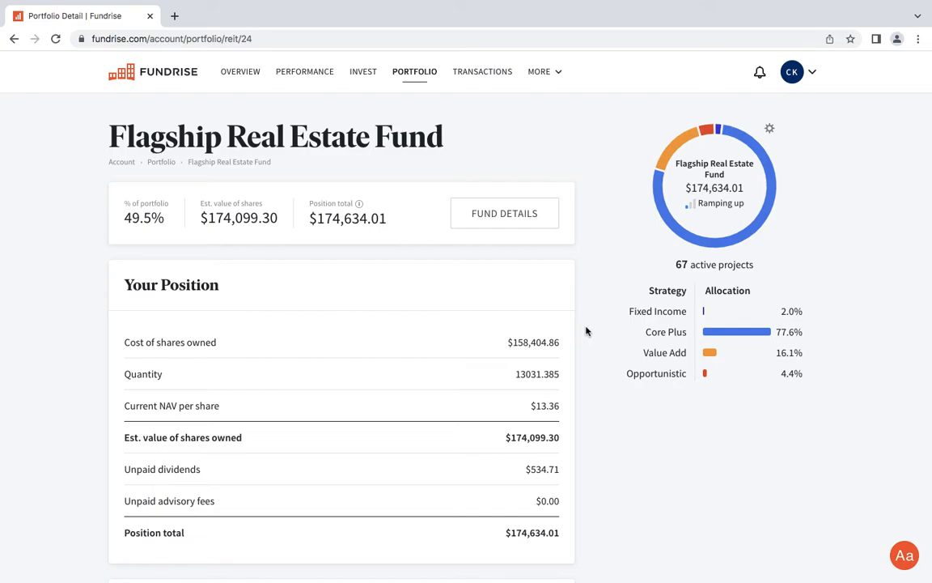
pyautogui.moveTo(584, 269)
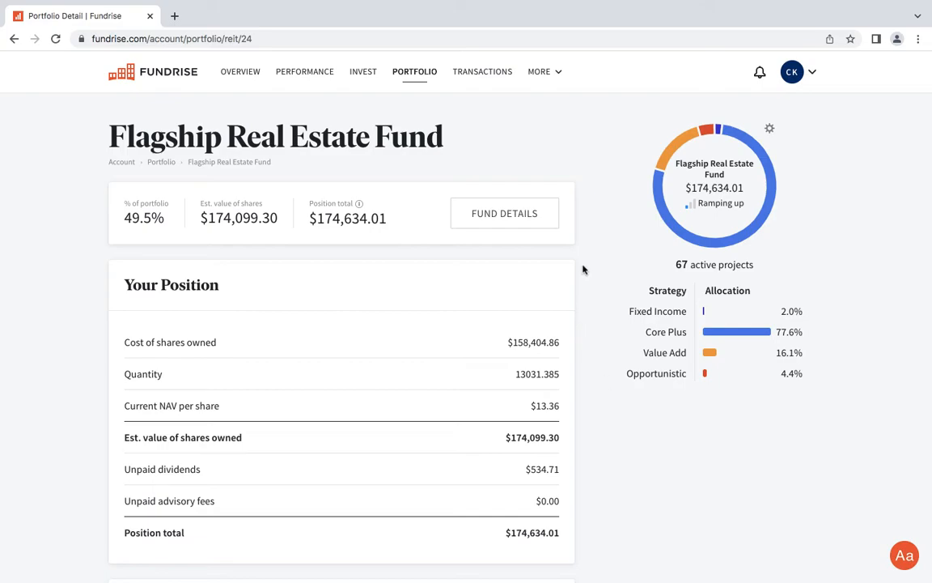
pyautogui.scroll(-3)
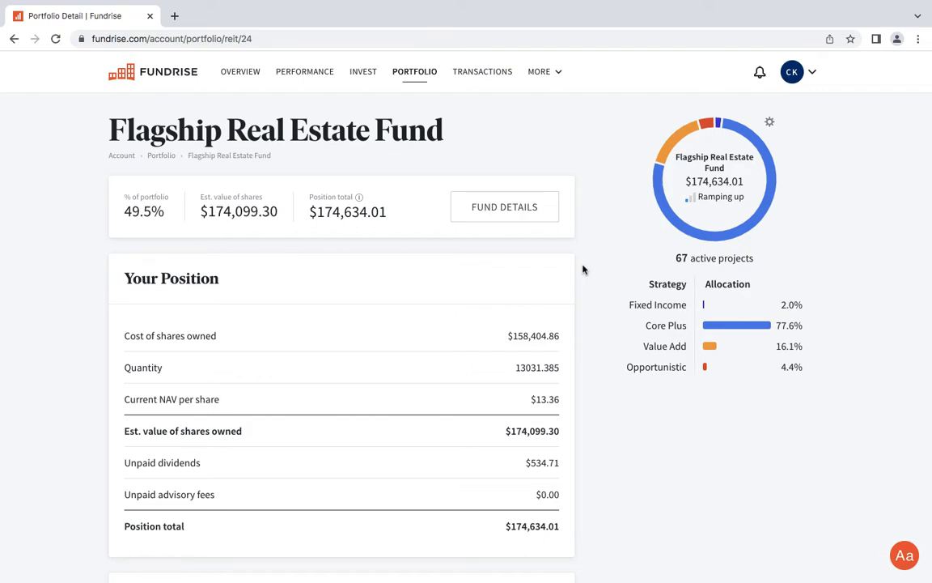
pyautogui.scroll(-3)
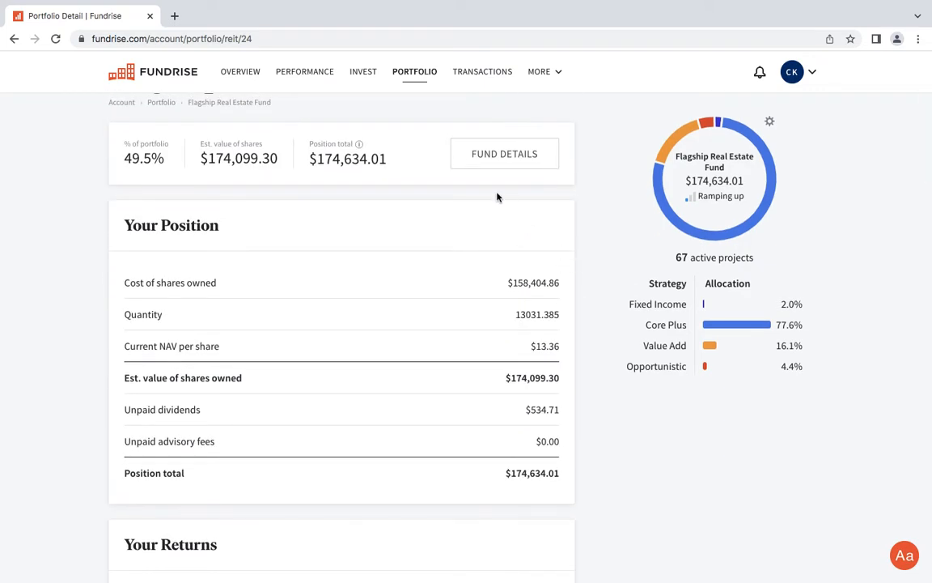
pyautogui.click(13, 38)
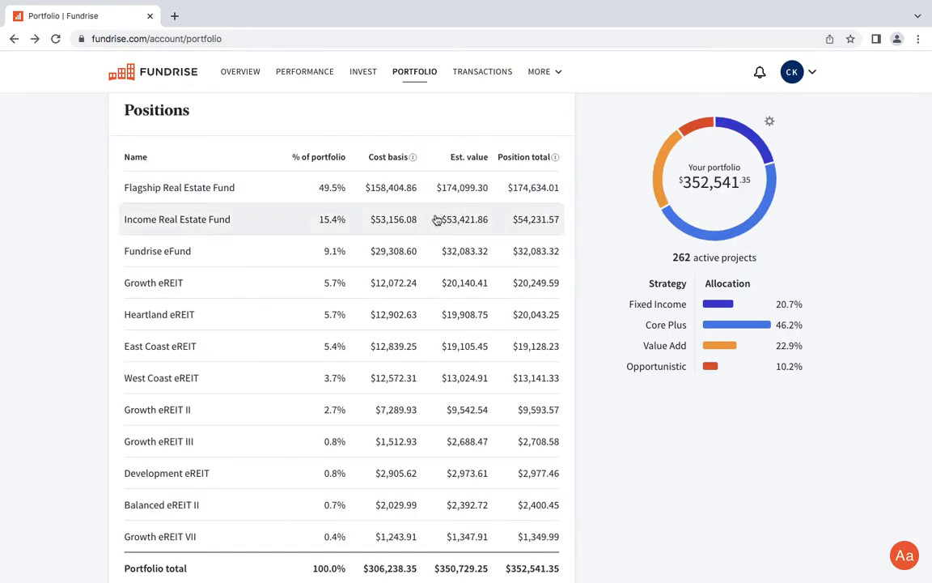
# Open the Income Real Estate Fund position, showing $53,156.08 cost basis and $54,231.57 total.
pyautogui.click(176, 219)
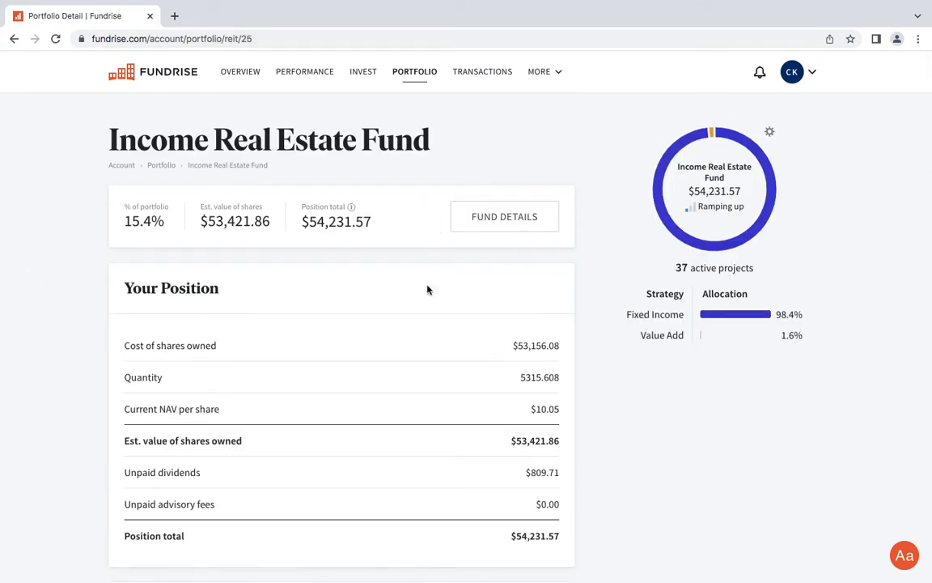
pyautogui.moveTo(365, 154)
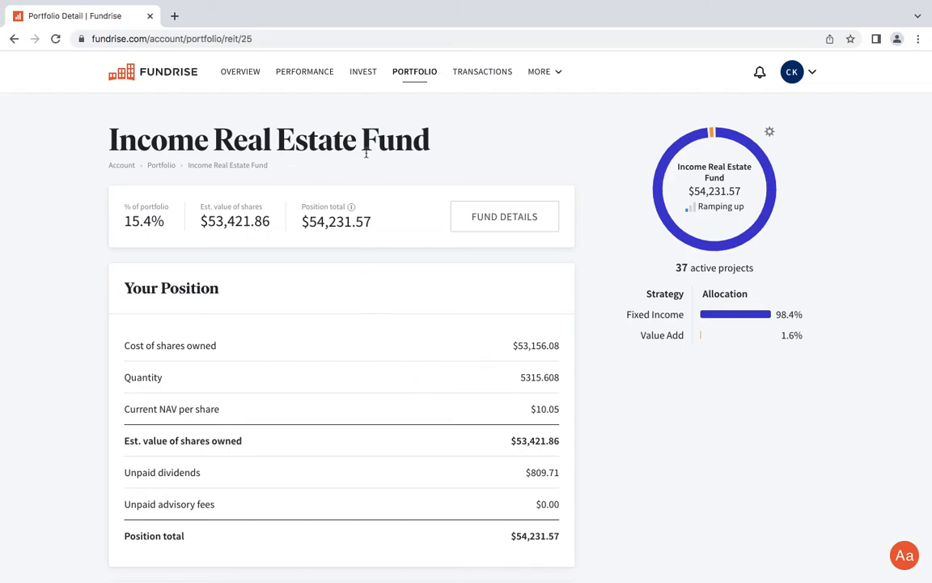
pyautogui.moveTo(411, 341)
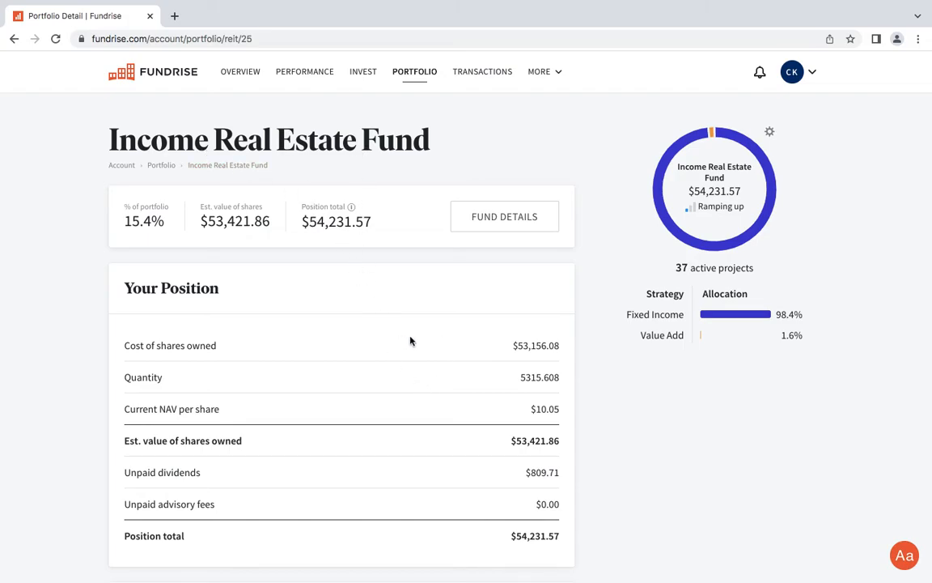
pyautogui.moveTo(419, 334)
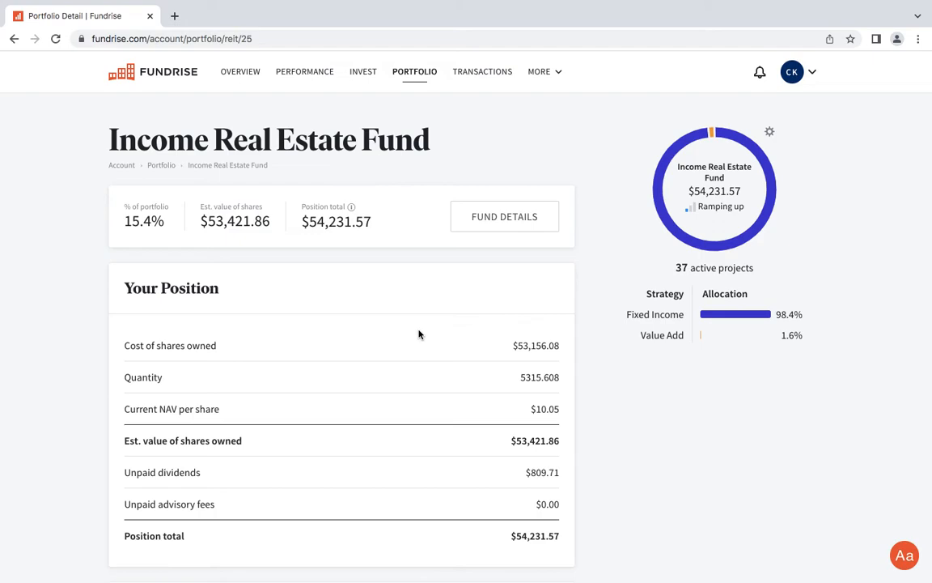
pyautogui.moveTo(475, 404)
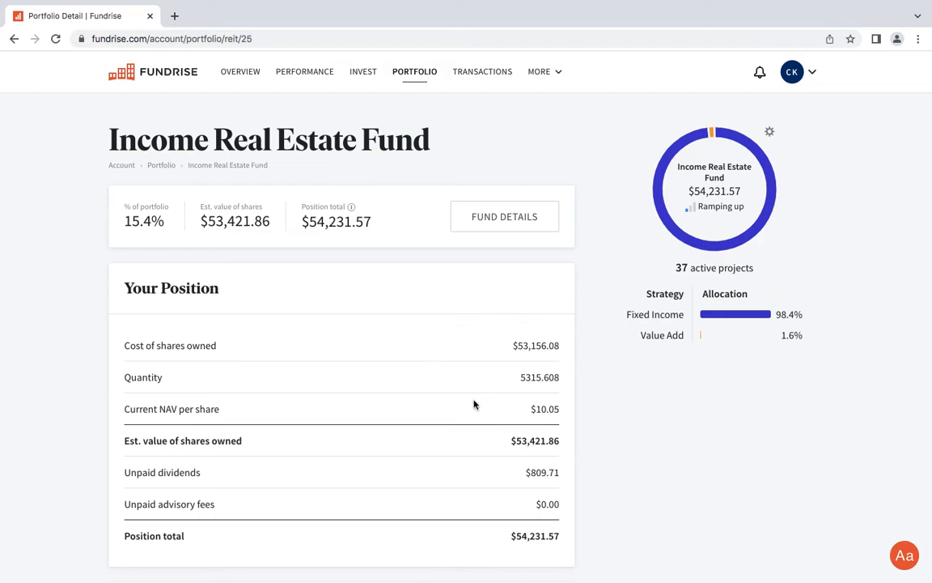
pyautogui.moveTo(546, 331)
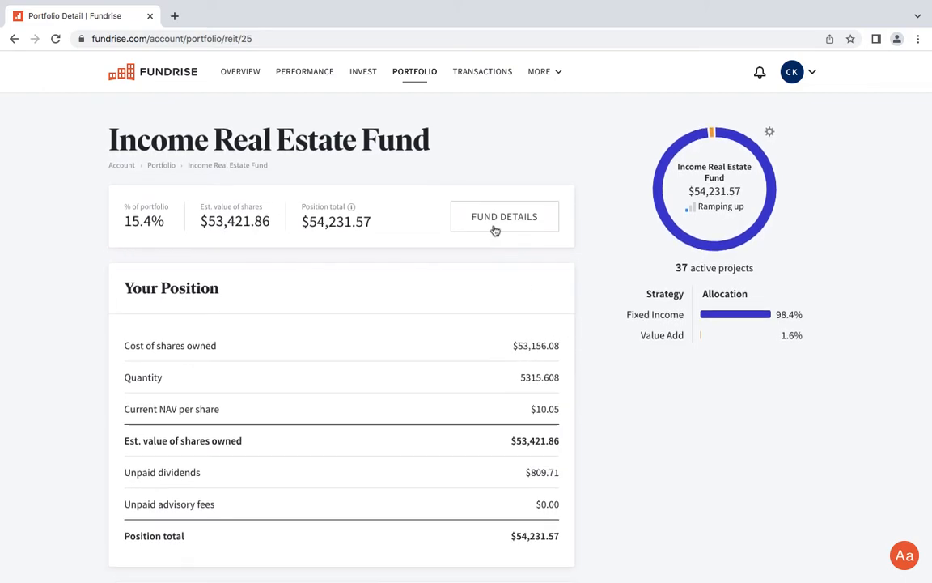
# Scroll through the 153 completed transactions, then go back to the account overview.
pyautogui.click(482, 72)
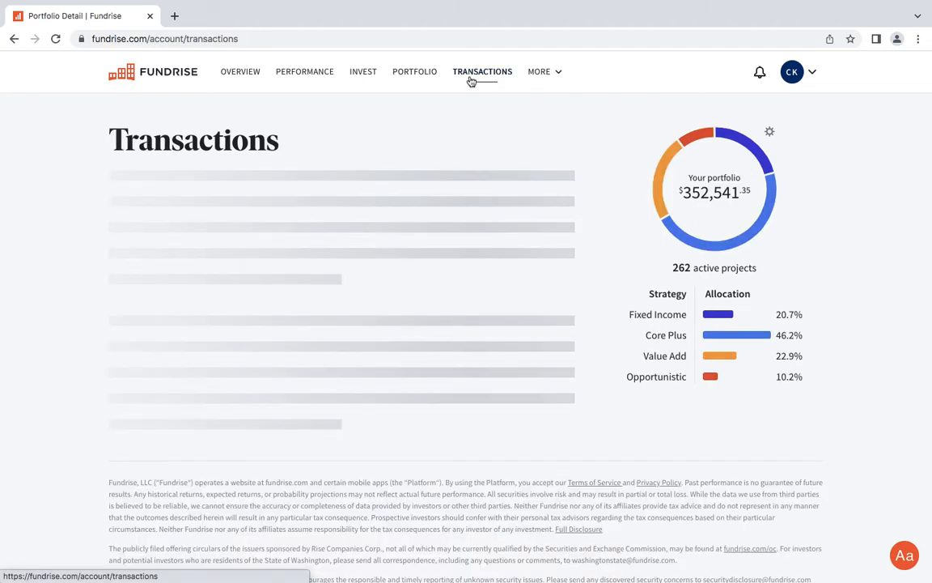
pyautogui.click(482, 71)
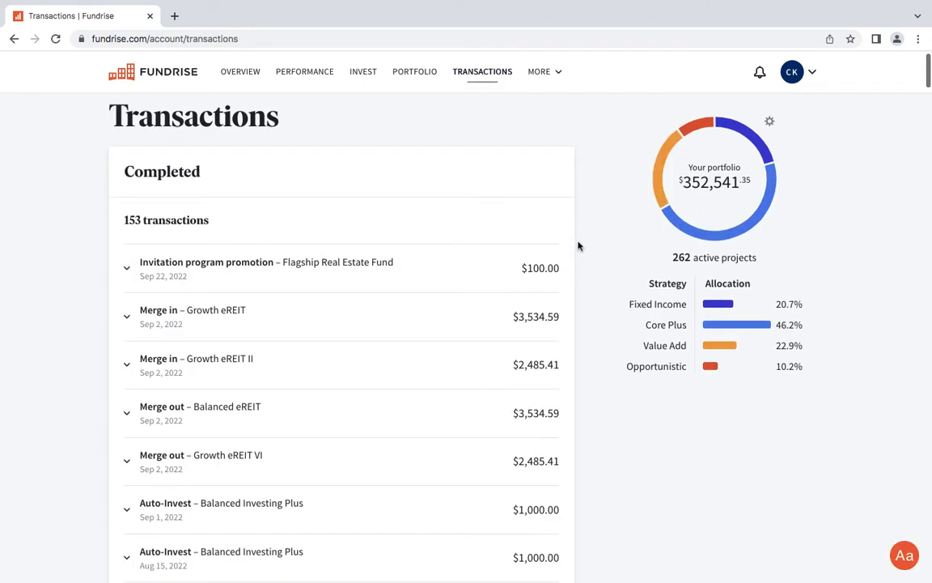
pyautogui.scroll(-3)
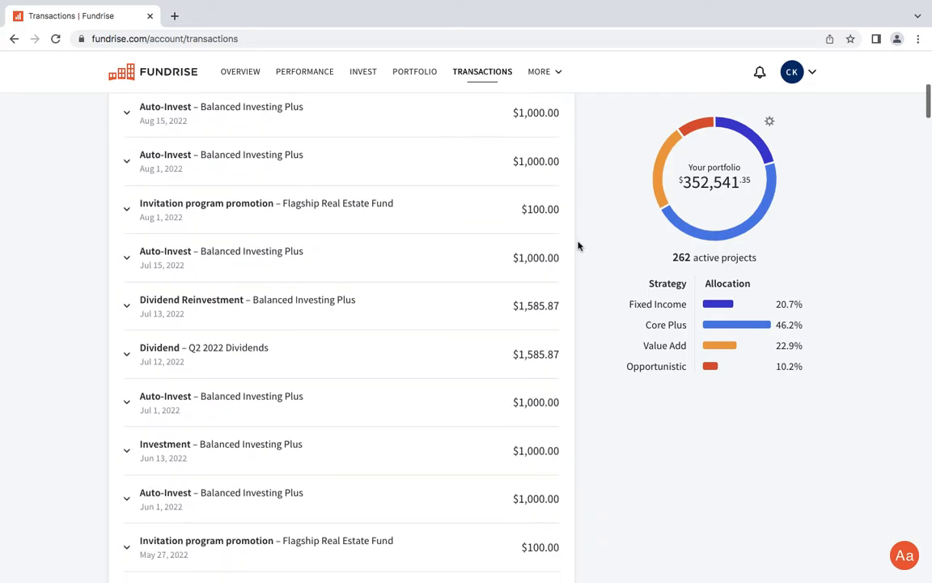
pyautogui.scroll(-3)
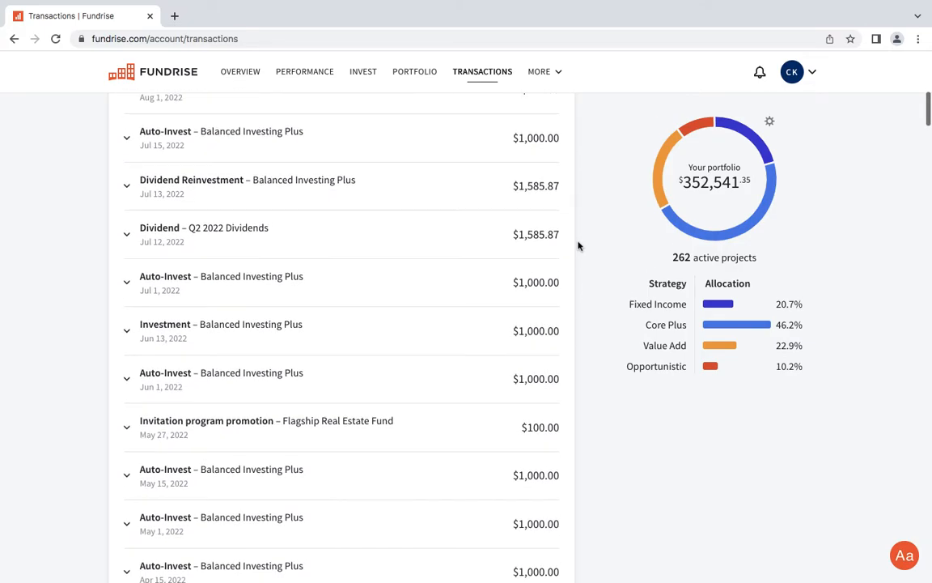
pyautogui.scroll(-3)
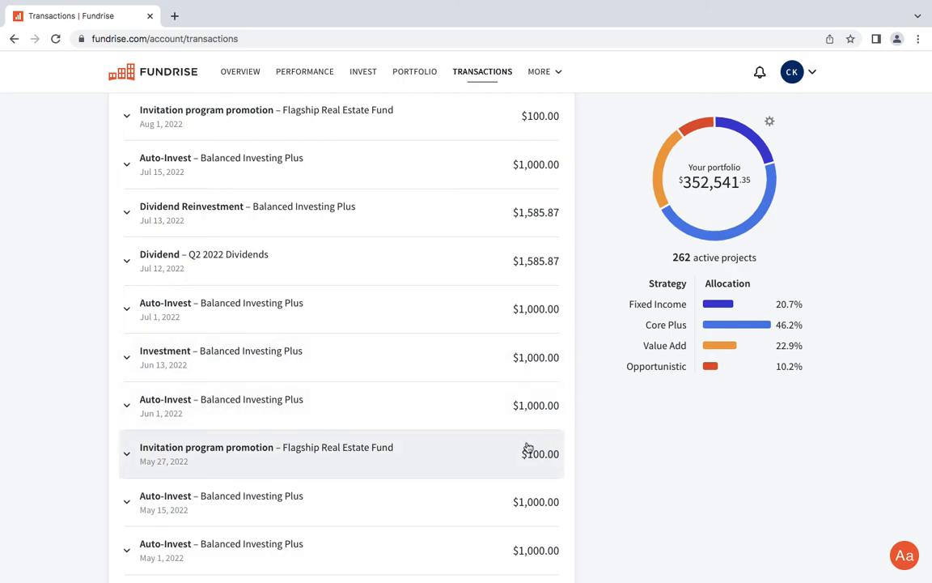
pyautogui.moveTo(563, 384)
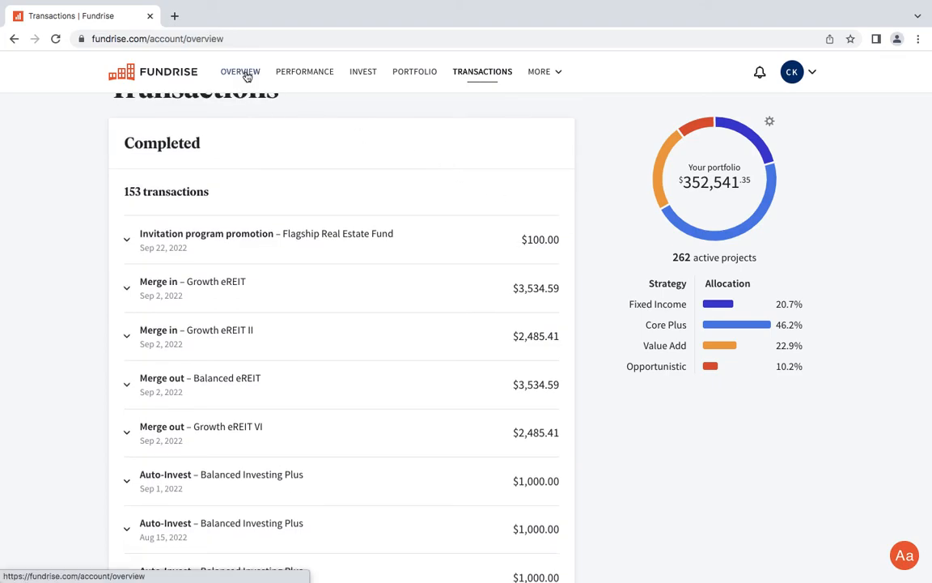
pyautogui.click(239, 71)
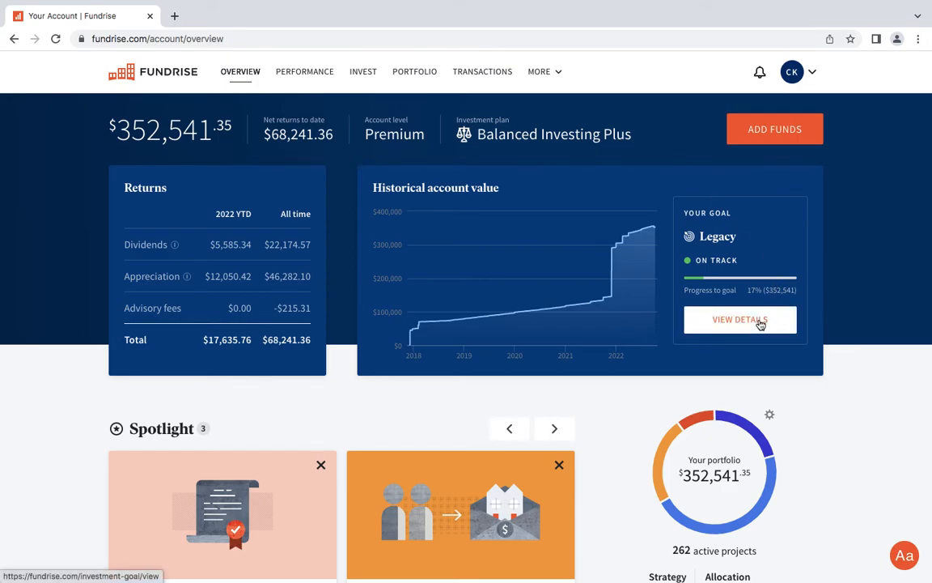
# Open the Legacy goal and chart the $10,302/mo target against $559/mo actual growth.
pyautogui.click(739, 319)
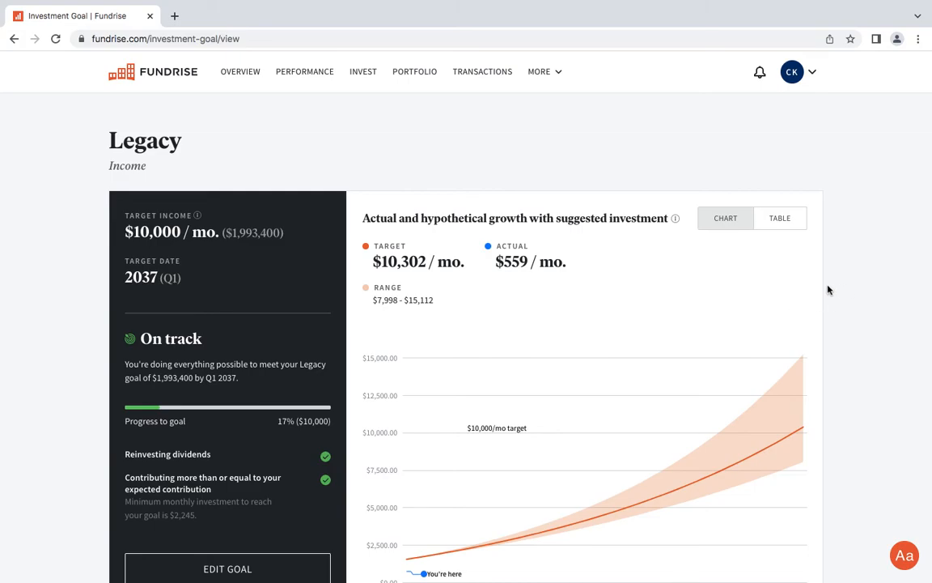
pyautogui.scroll(-3)
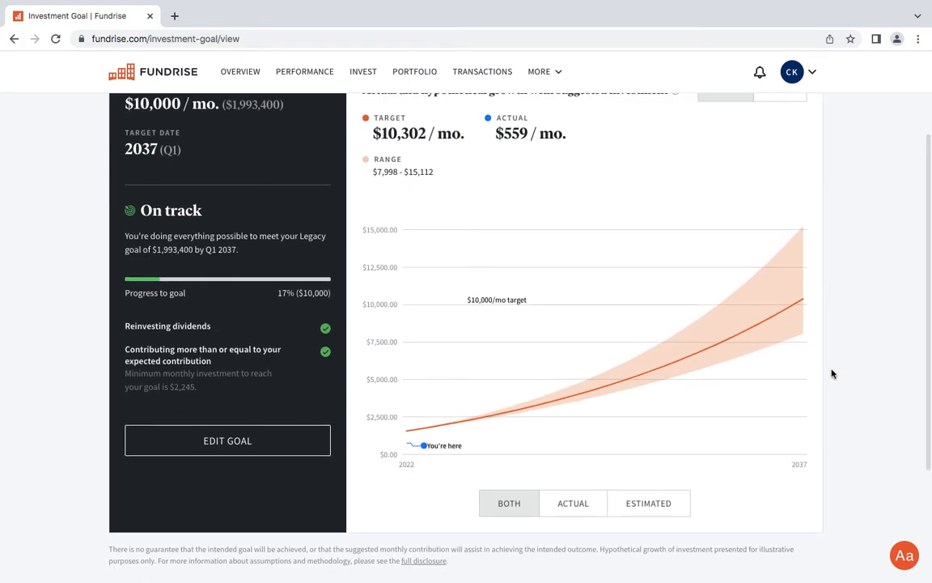
pyautogui.click(573, 467)
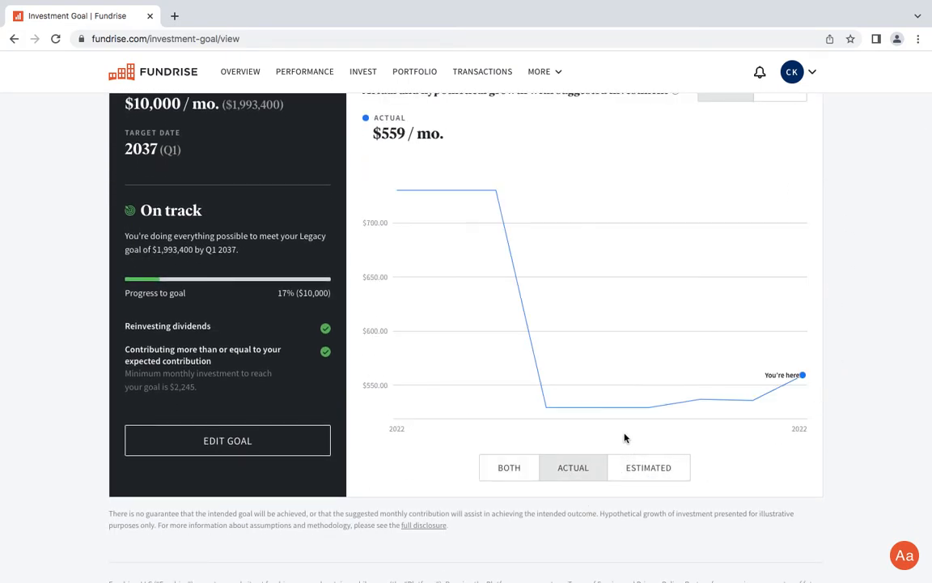
pyautogui.moveTo(751, 386)
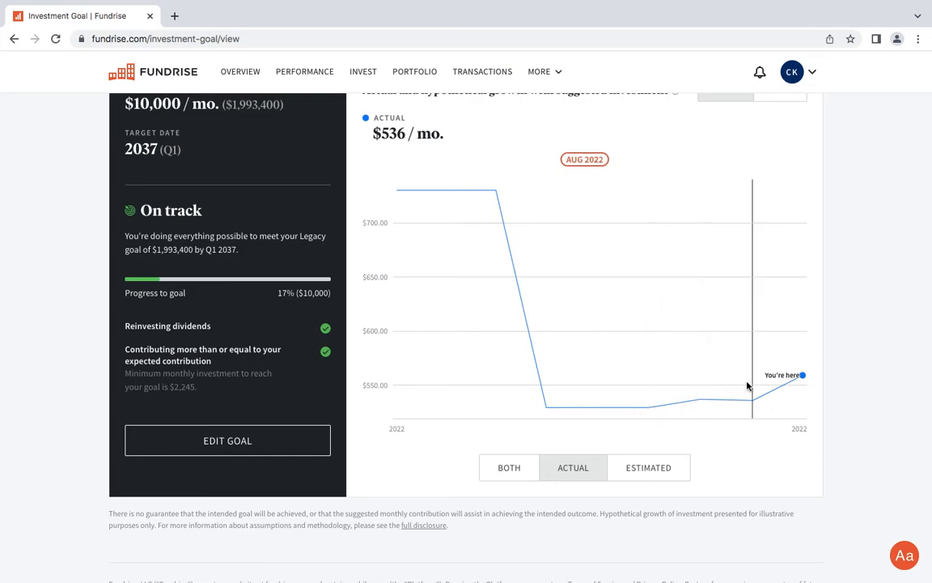
pyautogui.moveTo(785, 366)
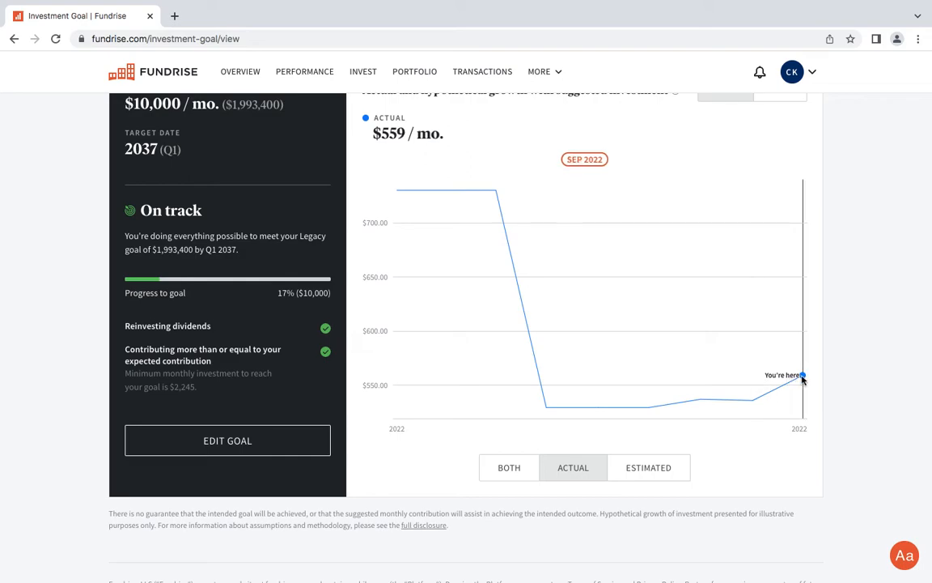
pyautogui.moveTo(834, 401)
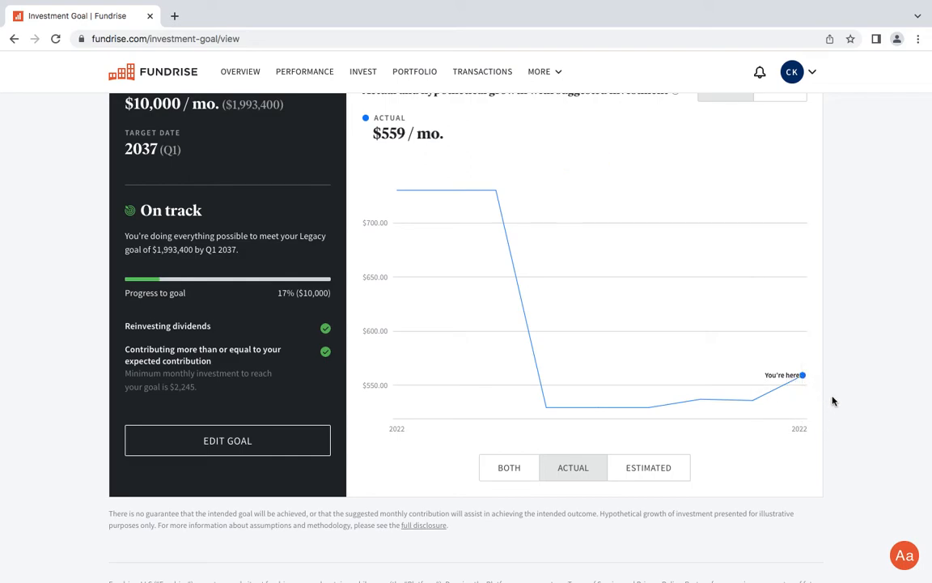
pyautogui.moveTo(842, 398)
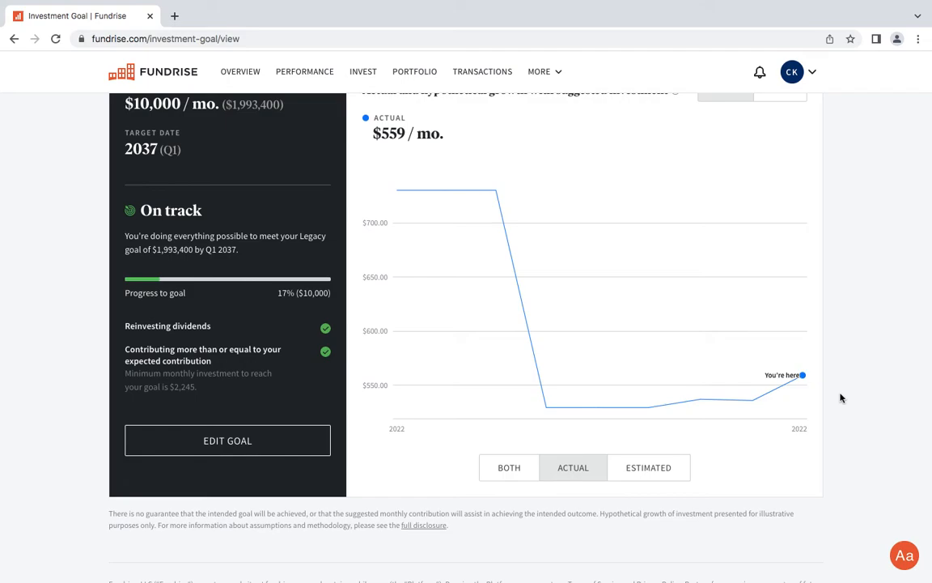
pyautogui.moveTo(727, 482)
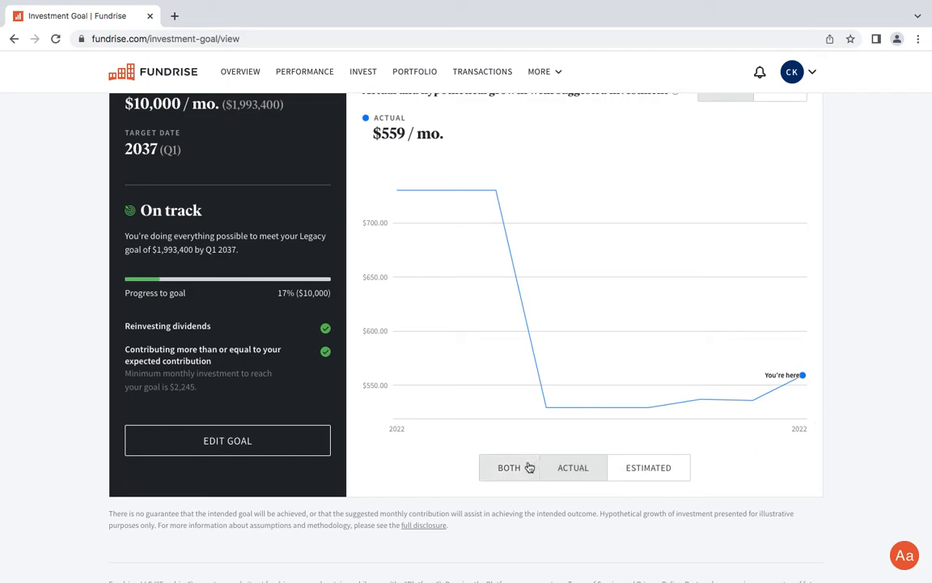
pyautogui.click(510, 467)
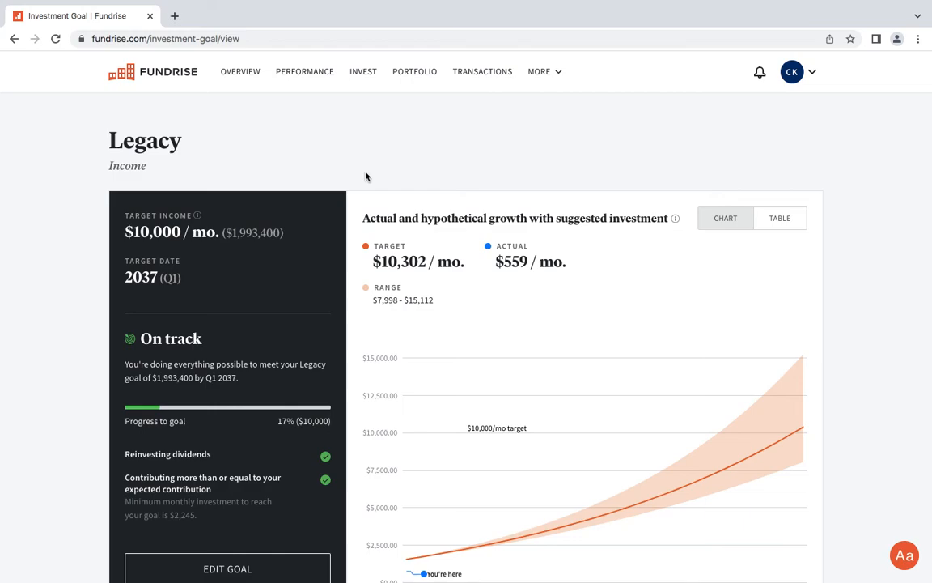
pyautogui.click(539, 71)
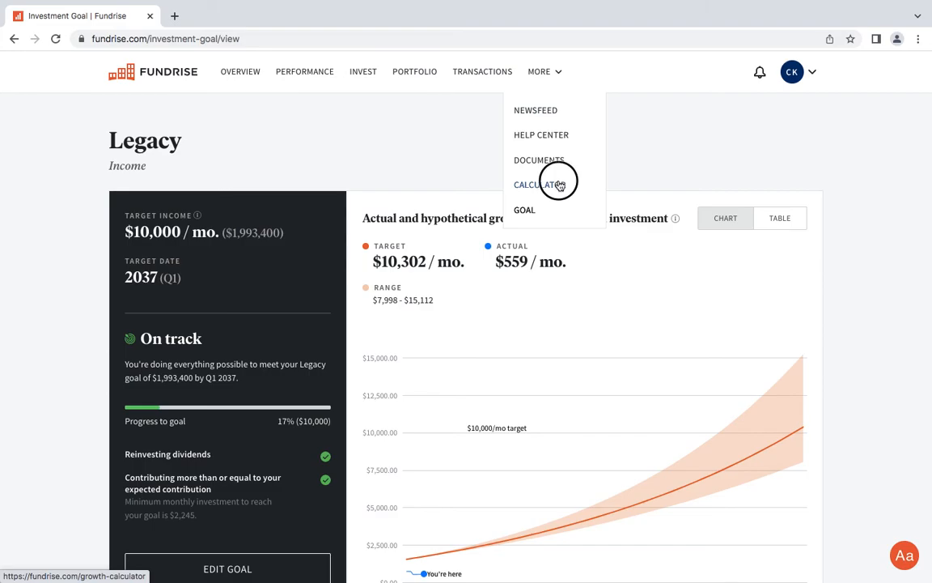
# Open the projection calculator and view projected values at ages 58, 60, 40, 47, 57, 62, 65.
pyautogui.click(537, 185)
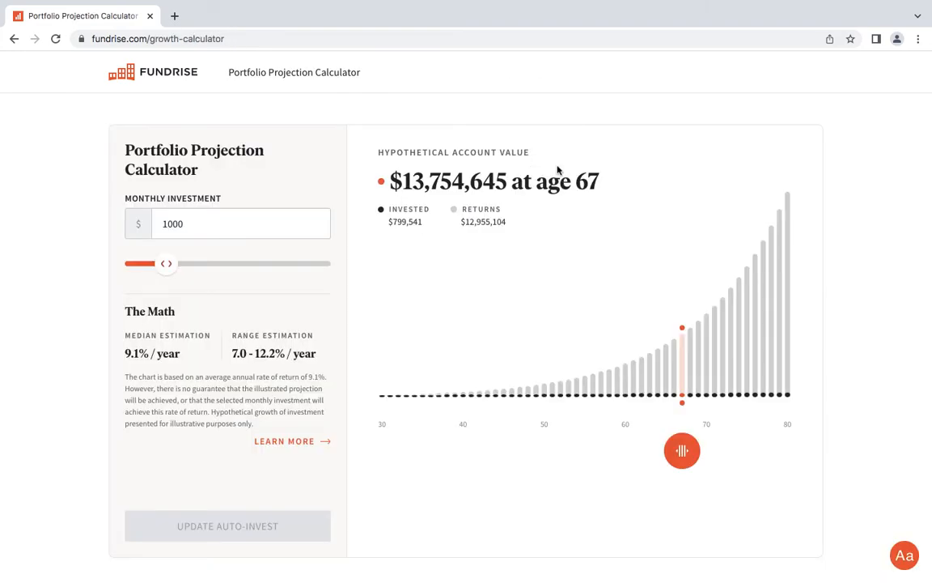
pyautogui.moveTo(681, 450)
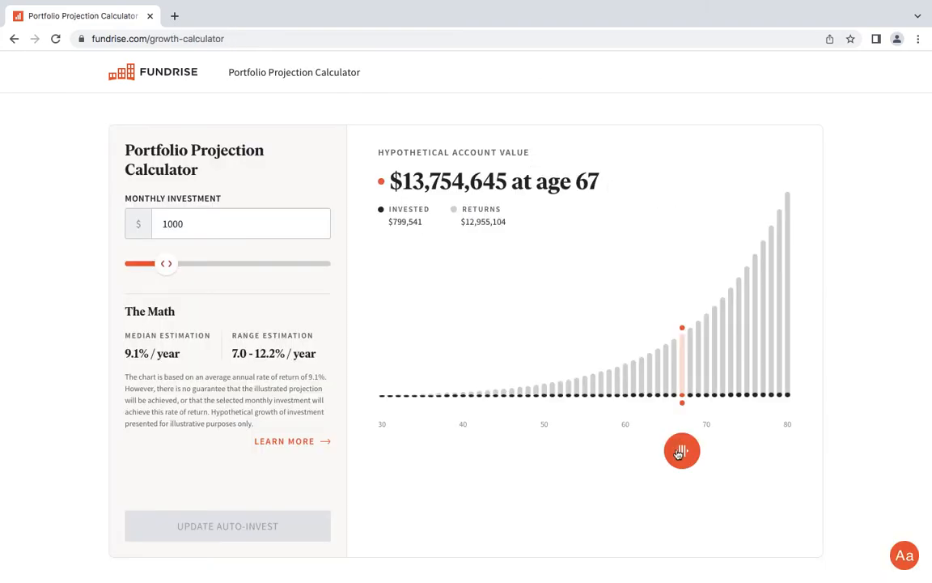
pyautogui.moveTo(682, 451); pyautogui.dragTo(610, 451)
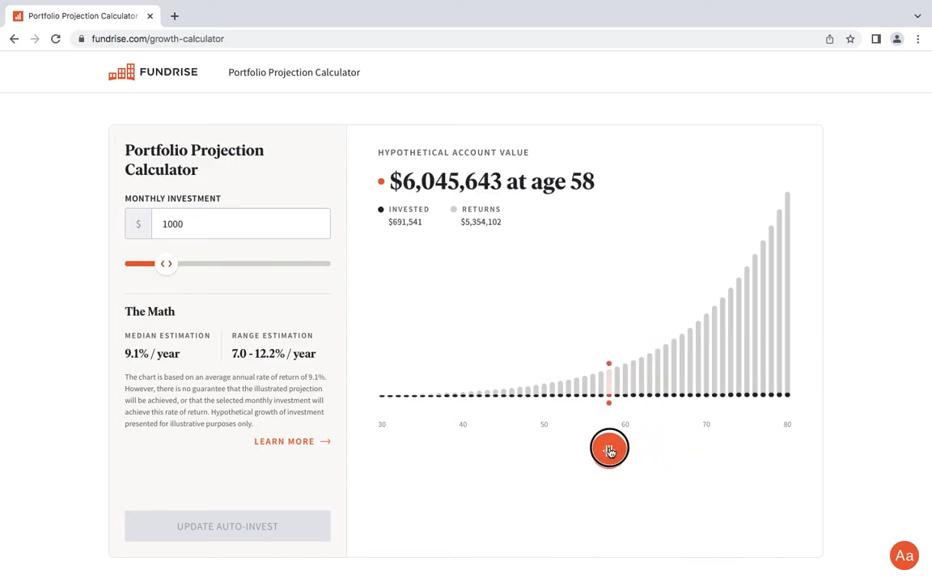
pyautogui.moveTo(609, 450); pyautogui.dragTo(624, 449)
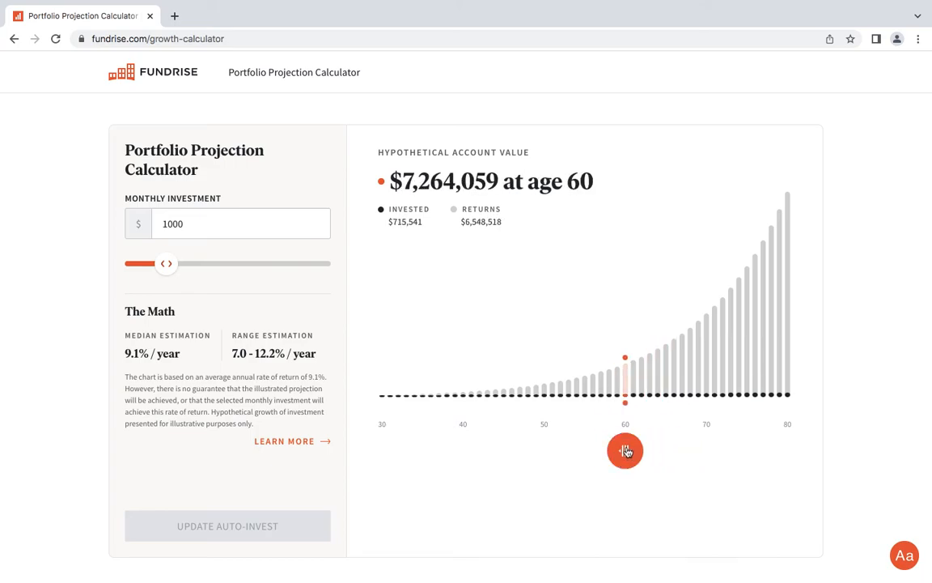
pyautogui.moveTo(624, 450); pyautogui.dragTo(496, 451)
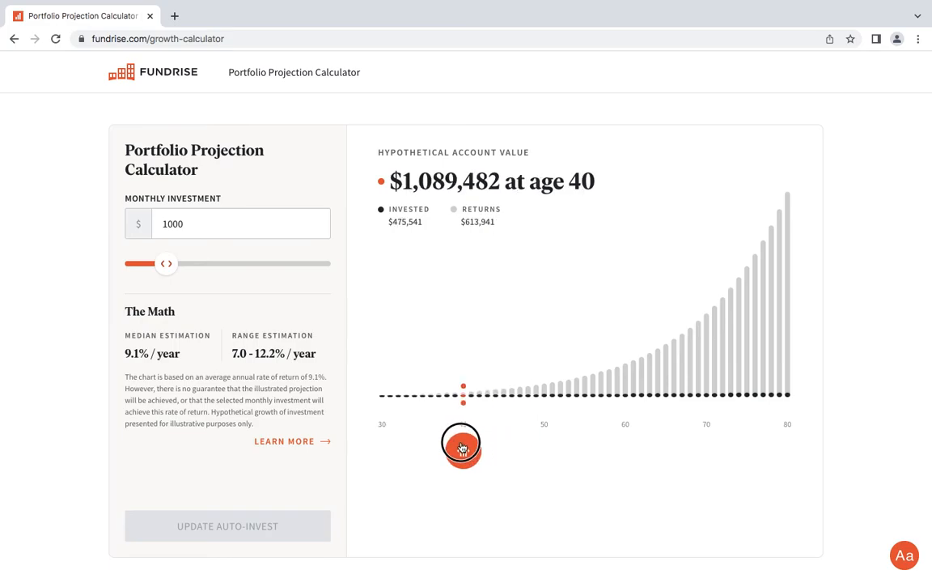
pyautogui.moveTo(420, 433)
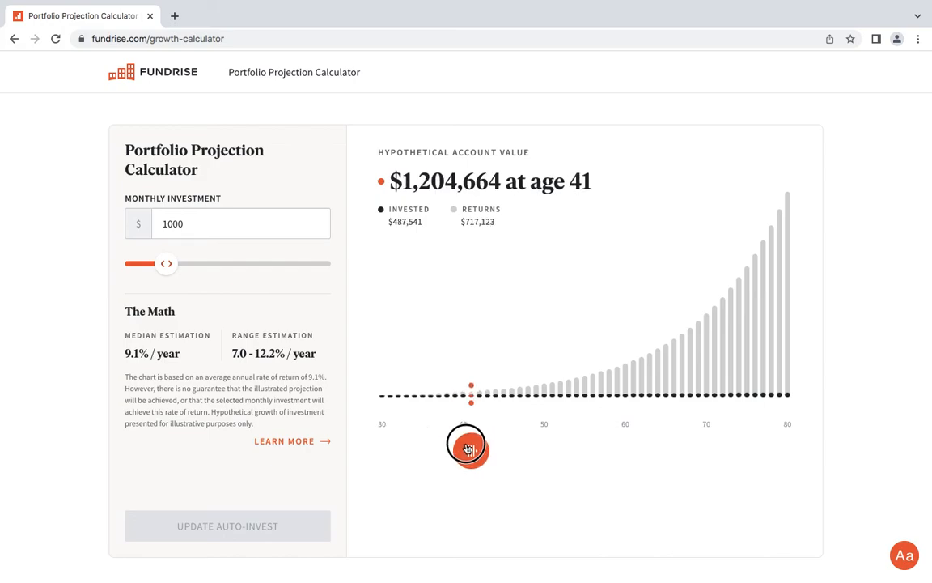
pyautogui.moveTo(472, 447); pyautogui.dragTo(463, 448)
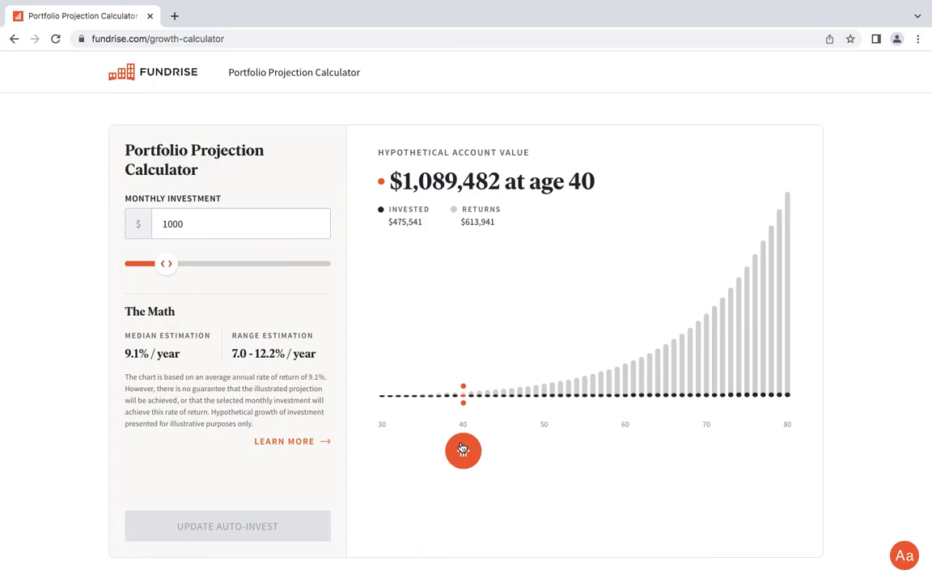
pyautogui.moveTo(464, 450); pyautogui.dragTo(520, 451)
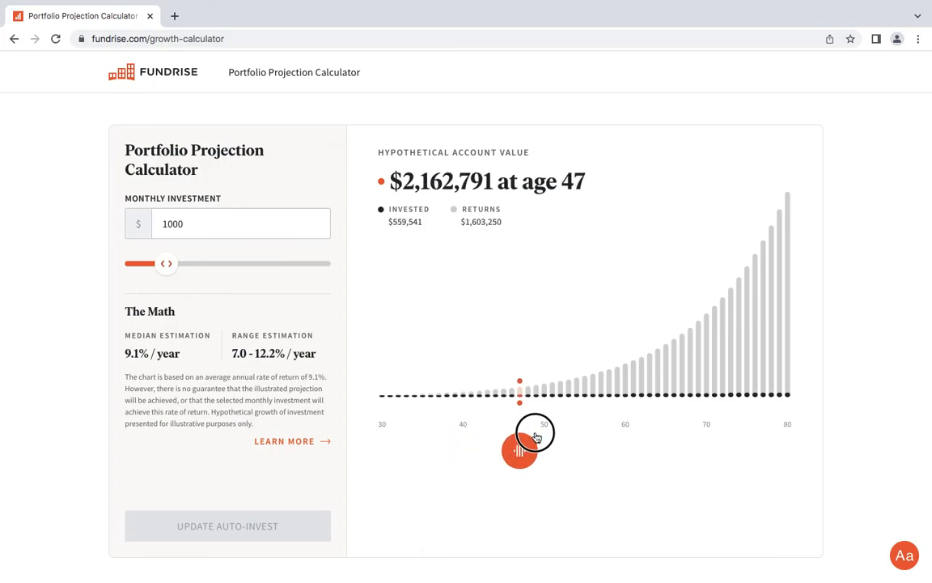
pyautogui.moveTo(520, 451); pyautogui.dragTo(601, 451)
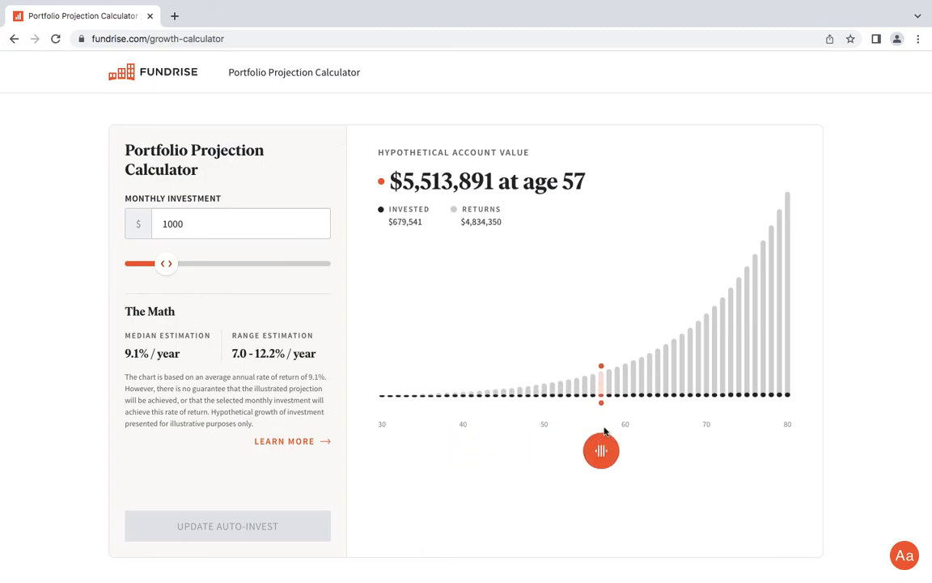
pyautogui.moveTo(601, 450); pyautogui.dragTo(641, 450)
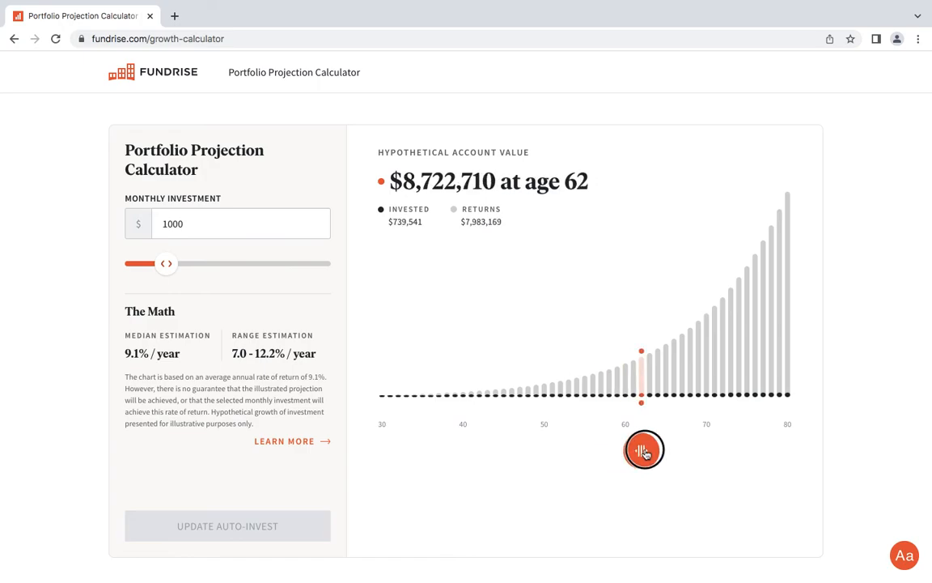
pyautogui.moveTo(641, 451); pyautogui.dragTo(666, 451)
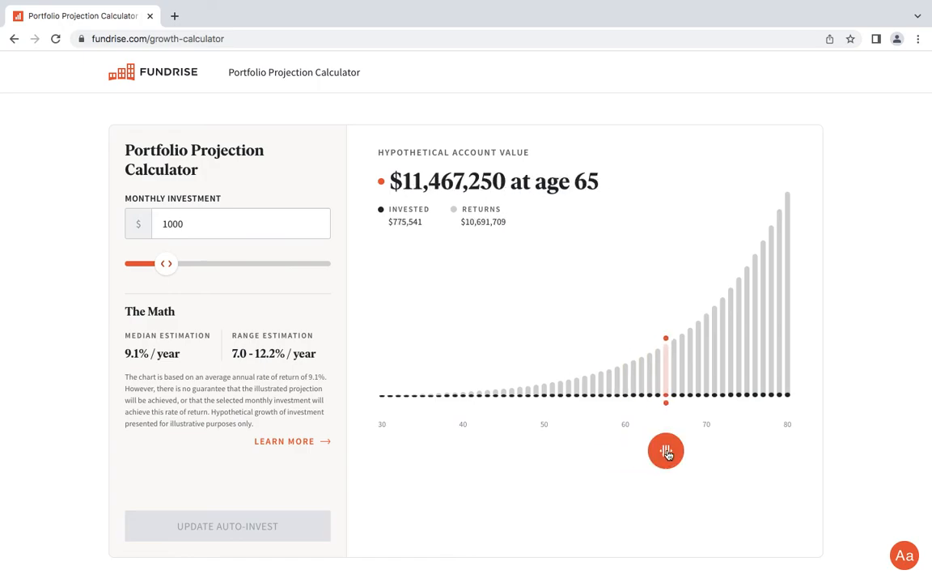
# Check ages 43, 33, 35, 40 and 39, settling at $888,000 at age 38.
pyautogui.moveTo(666, 450); pyautogui.dragTo(480, 450)
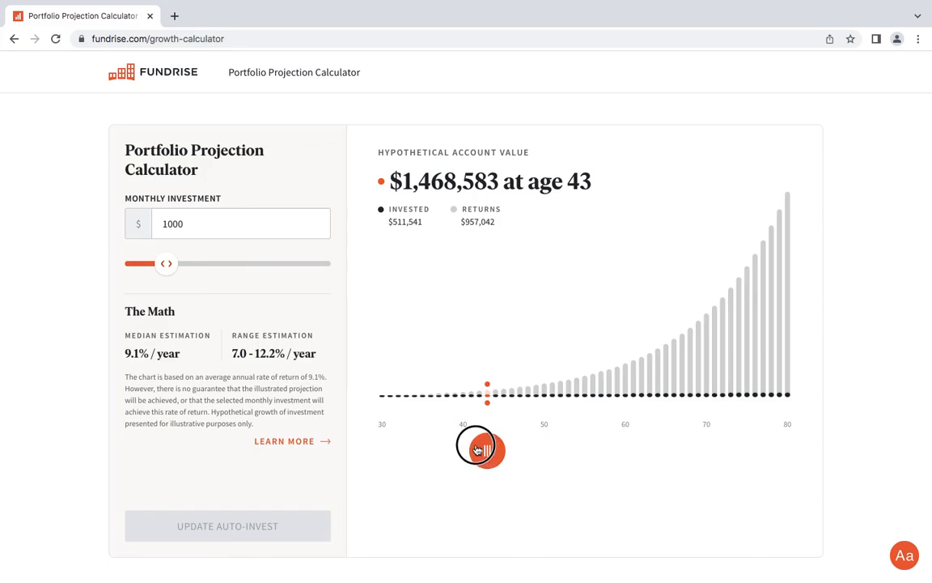
pyautogui.moveTo(480, 448); pyautogui.dragTo(454, 450)
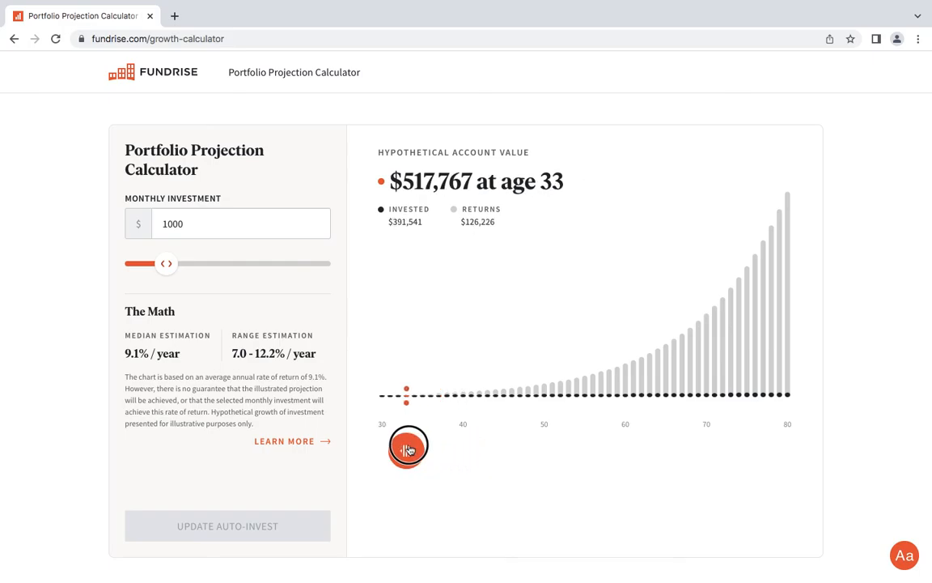
pyautogui.moveTo(408, 447); pyautogui.dragTo(420, 447)
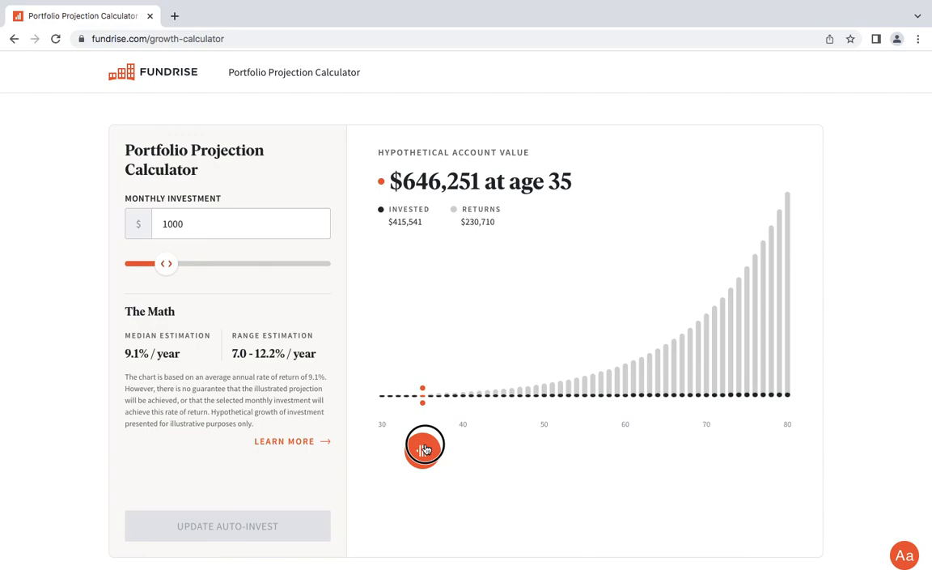
pyautogui.moveTo(423, 446); pyautogui.dragTo(449, 446)
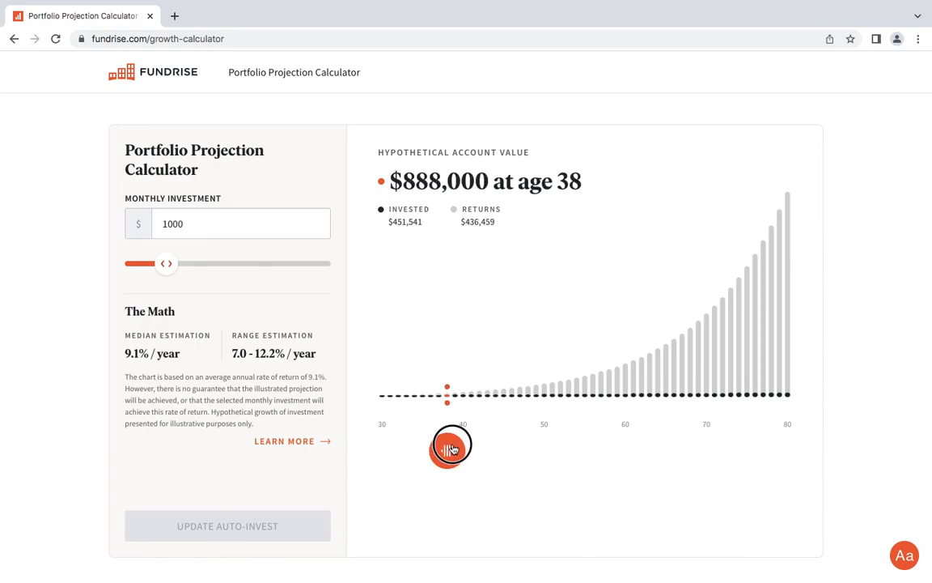
pyautogui.moveTo(449, 446); pyautogui.dragTo(463, 450)
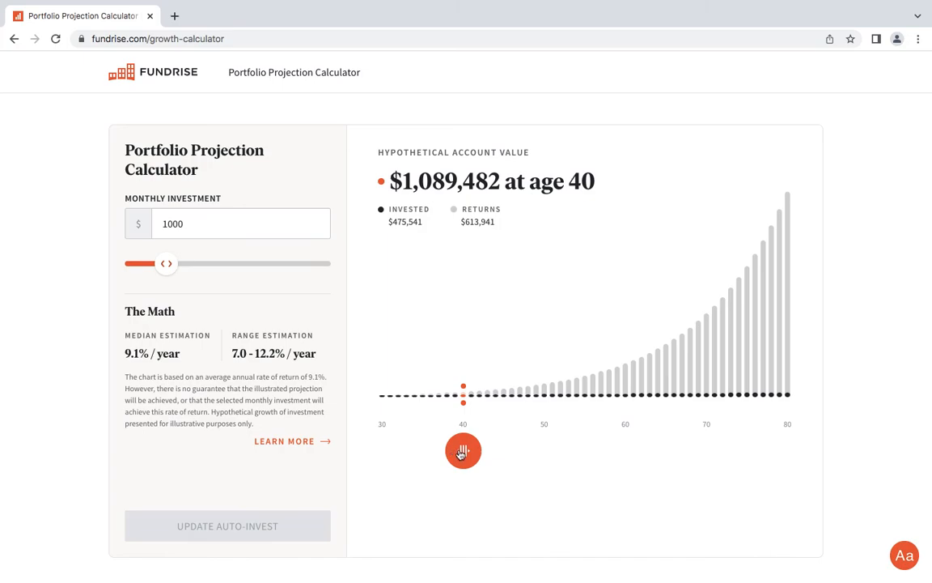
pyautogui.moveTo(463, 451); pyautogui.dragTo(454, 451)
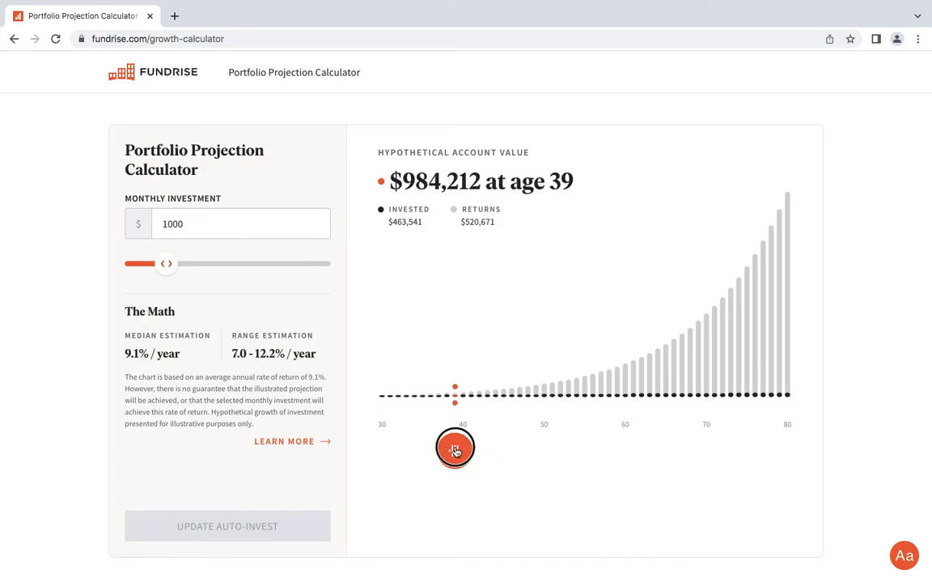
pyautogui.moveTo(454, 449); pyautogui.dragTo(448, 451)
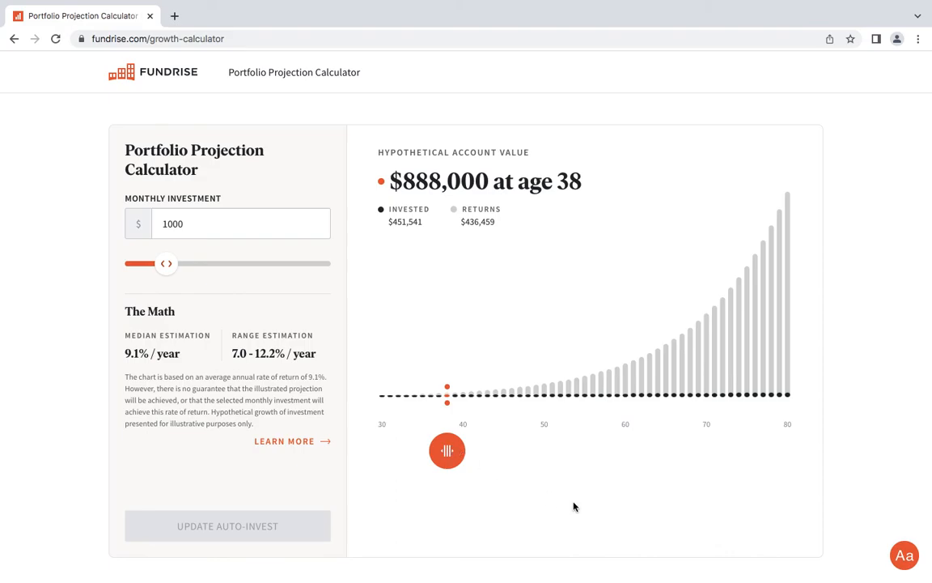
pyautogui.moveTo(518, 445)
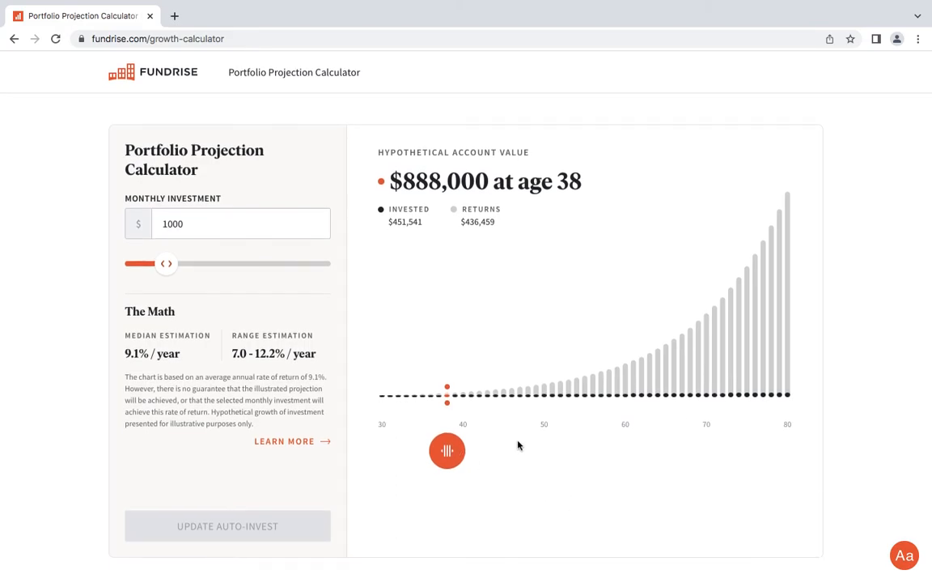
# Return to the overview via the Fundrise logo, showing the $352,541.35 portfolio balance.
pyautogui.click(153, 72)
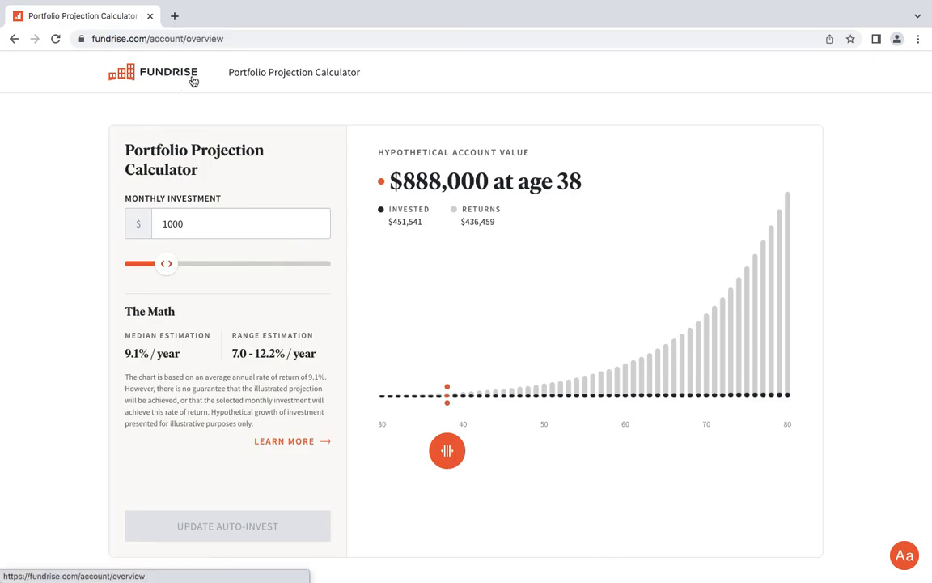
pyautogui.click(153, 72)
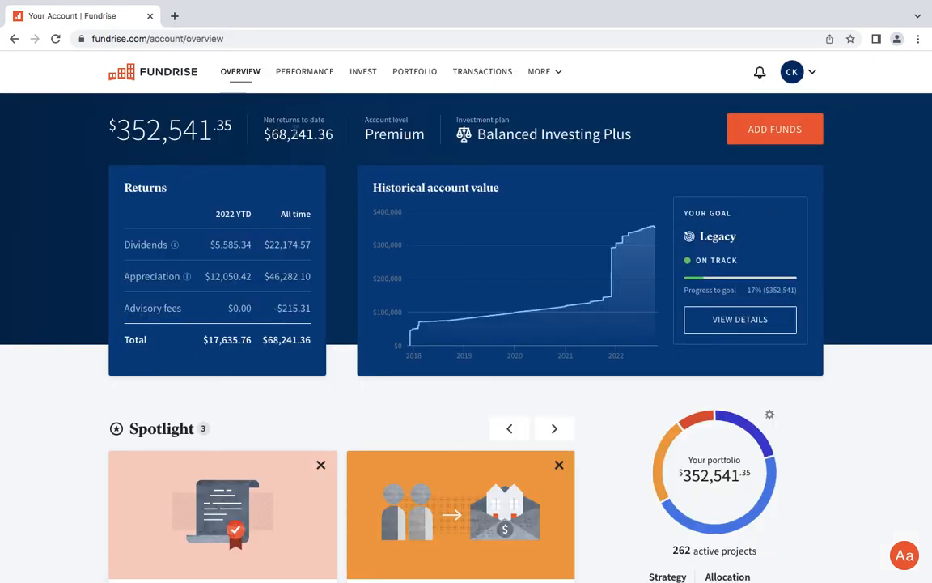
pyautogui.moveTo(340, 168)
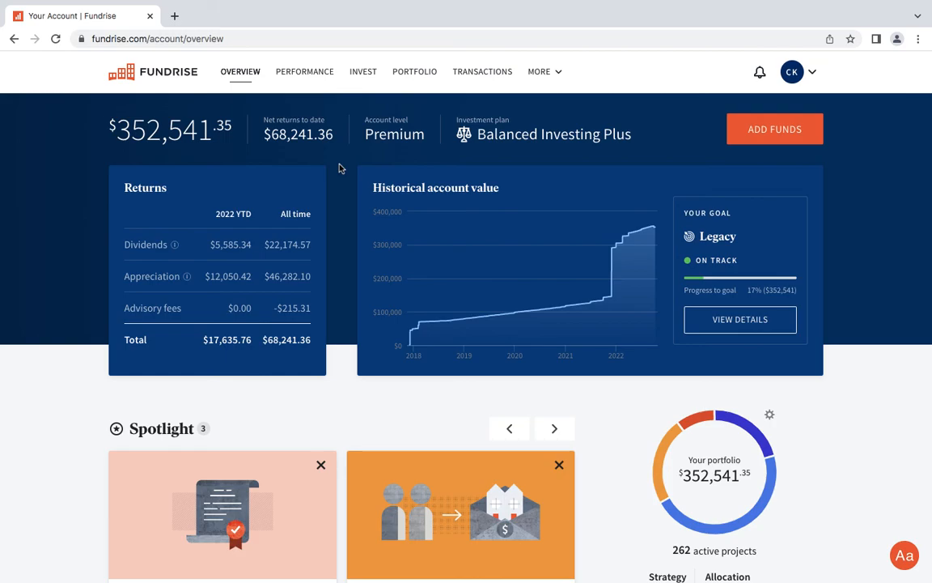
pyautogui.moveTo(518, 5)
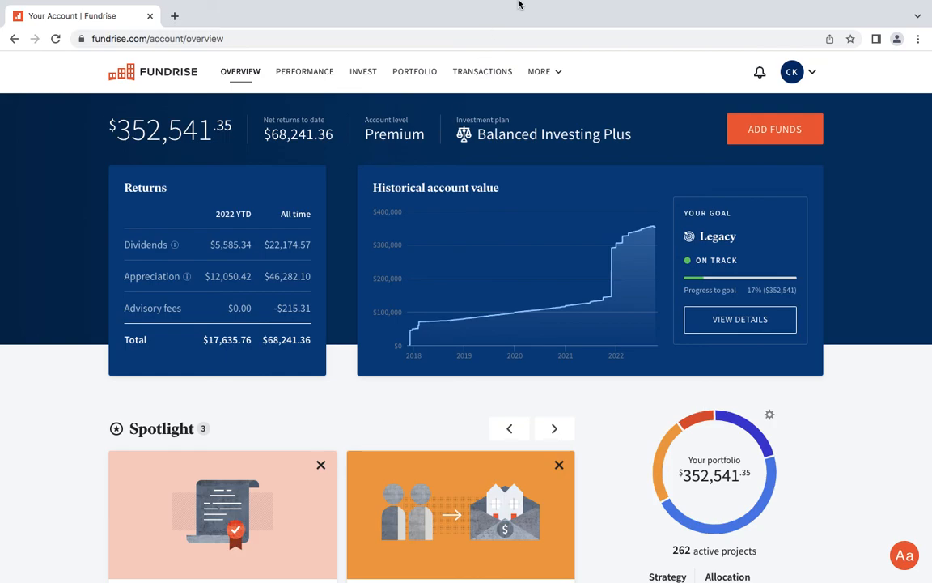